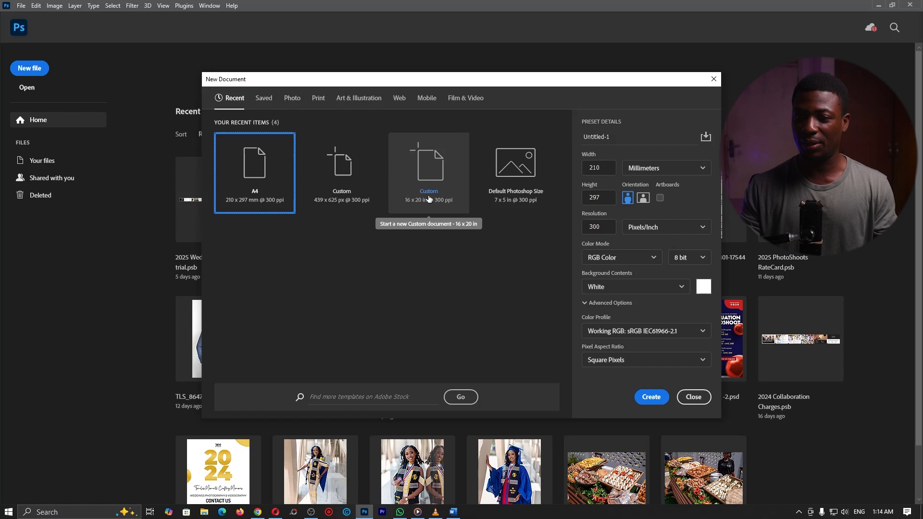
- Create a new white 1500×1500 px document at 300 ppi, switching the size units first
left_click(664, 167)
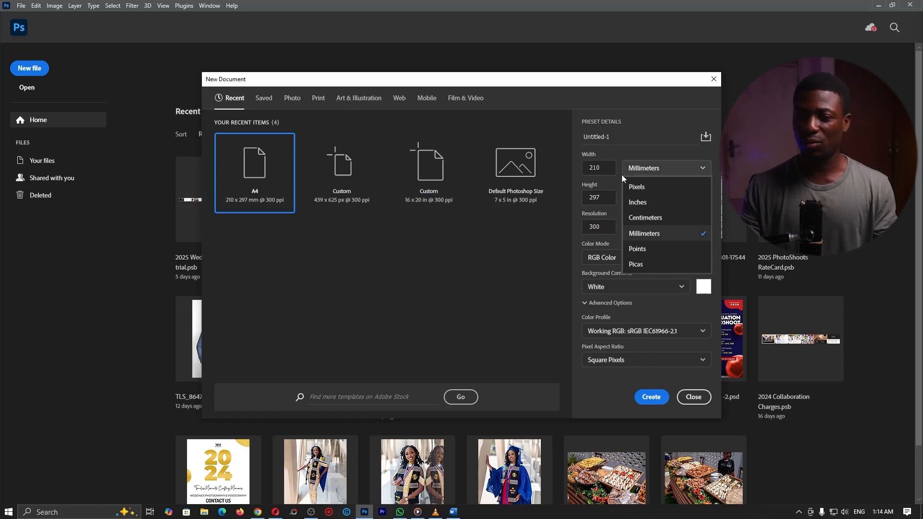
left_click(638, 202)
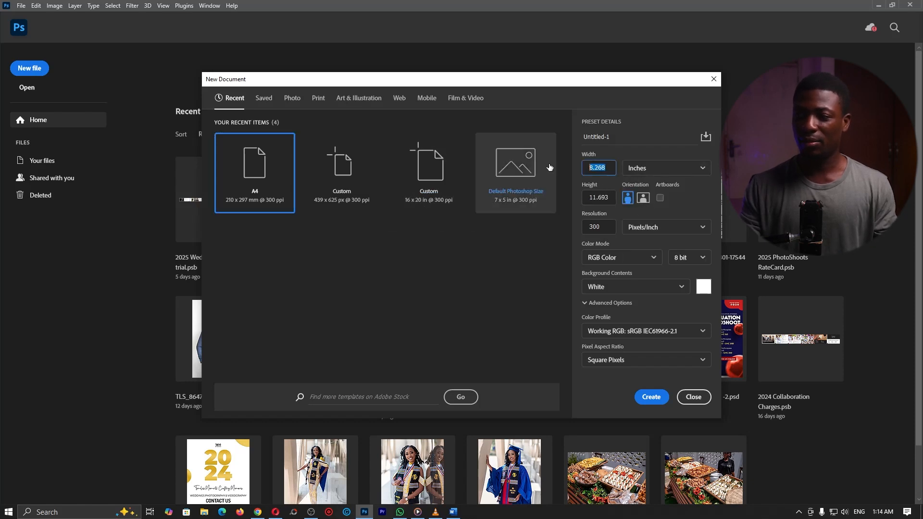
left_click(516, 162)
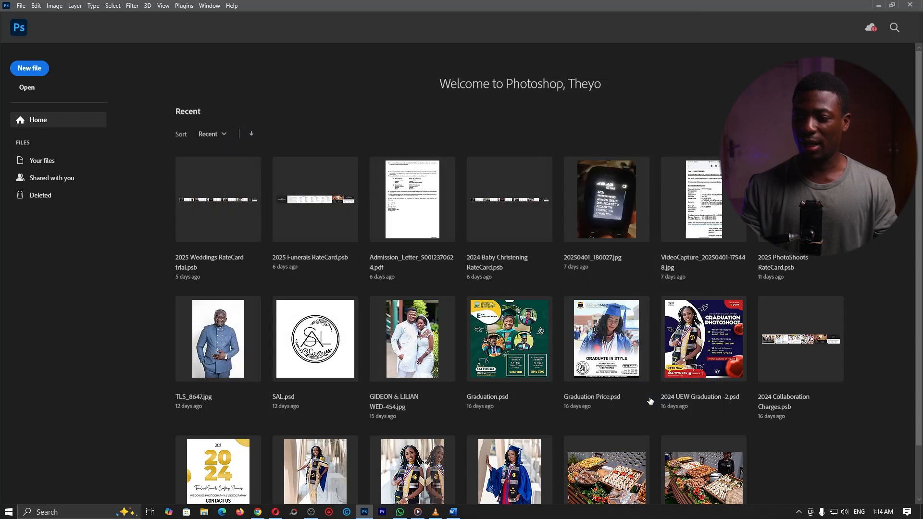
left_click(29, 67)
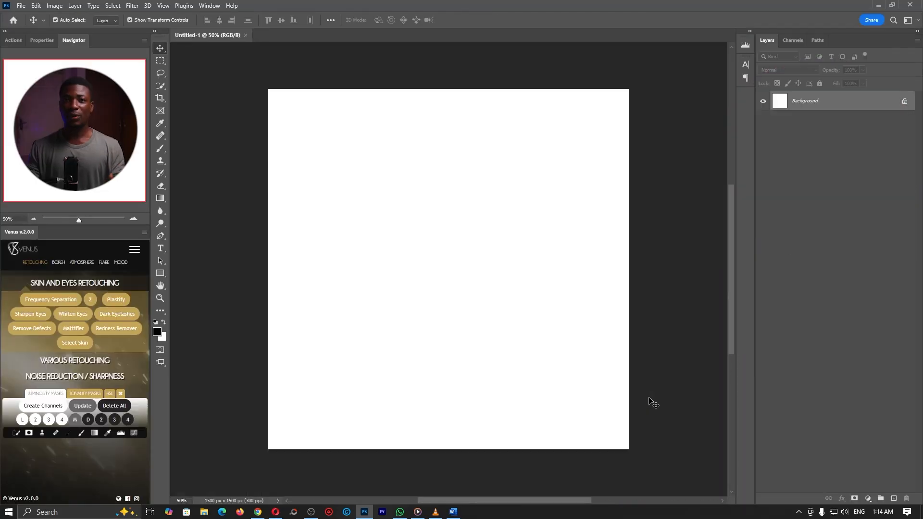
- Browse the Google Images stamp results and preview the Freepik distressed ORIGINAL stamp
left_click(256, 511)
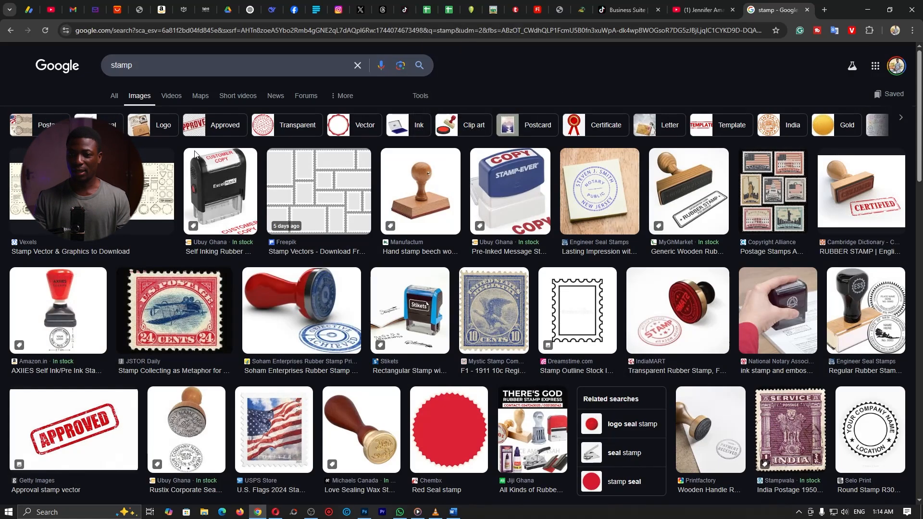
scroll("down", 3)
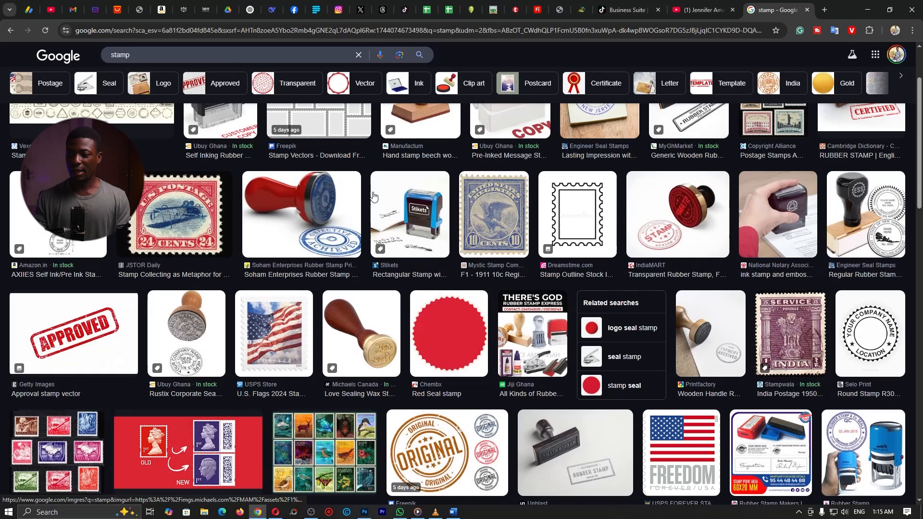
scroll("down", 3)
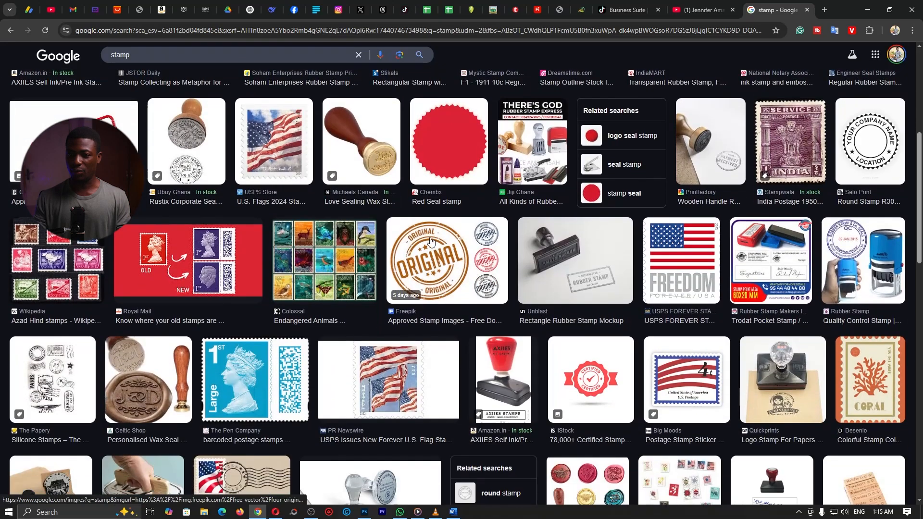
left_click(445, 260)
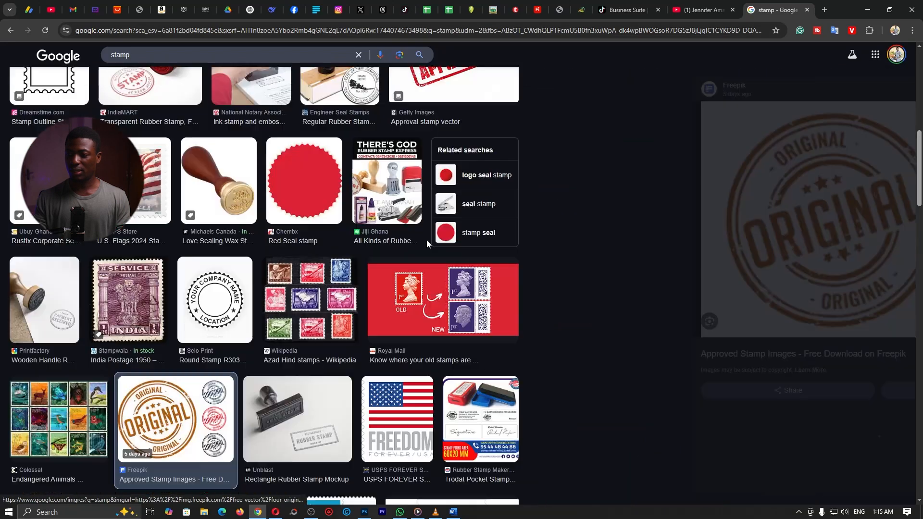
left_click(175, 418)
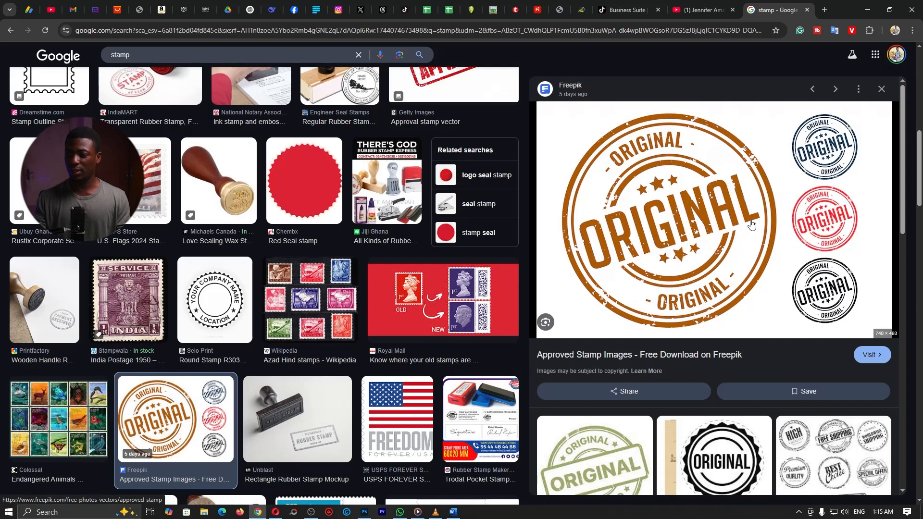
mouse_move(730, 225)
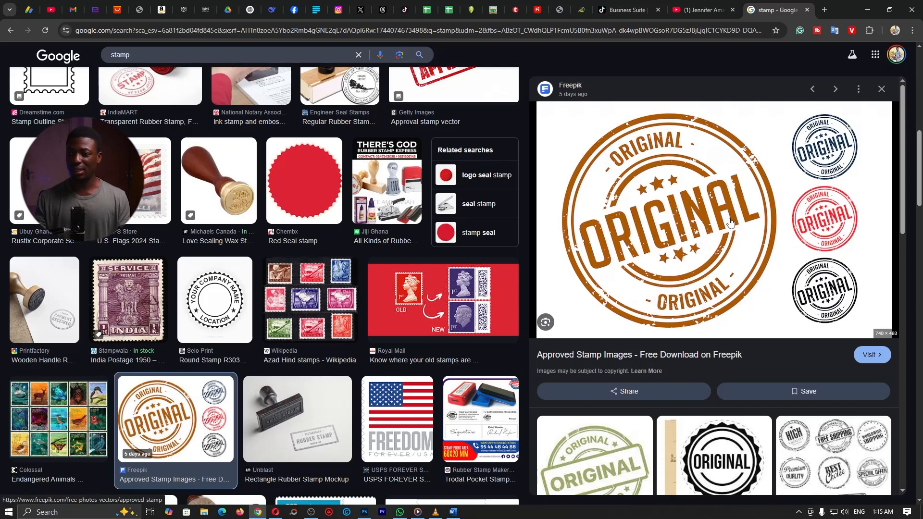
- With the Ellipse Tool, Shift-drag a large black circle on the canvas and bring up its fill colour
left_click(364, 516)
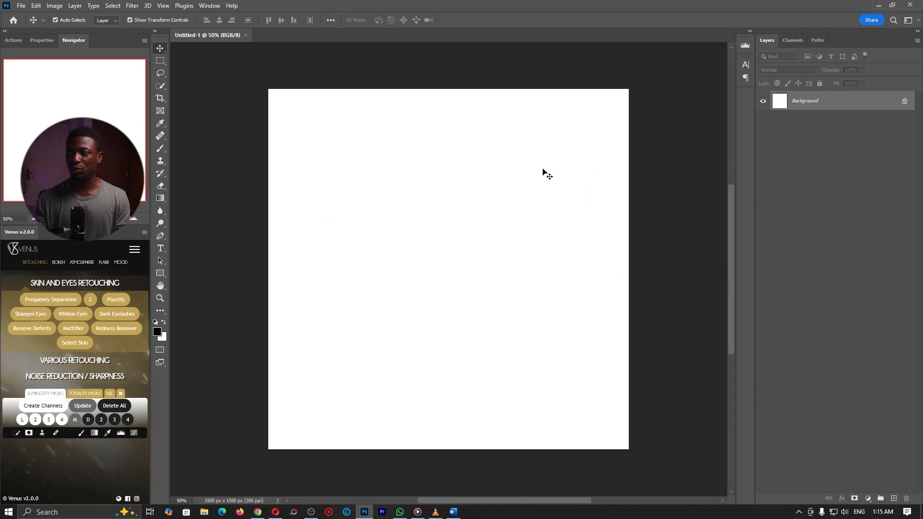
right_click(159, 272)
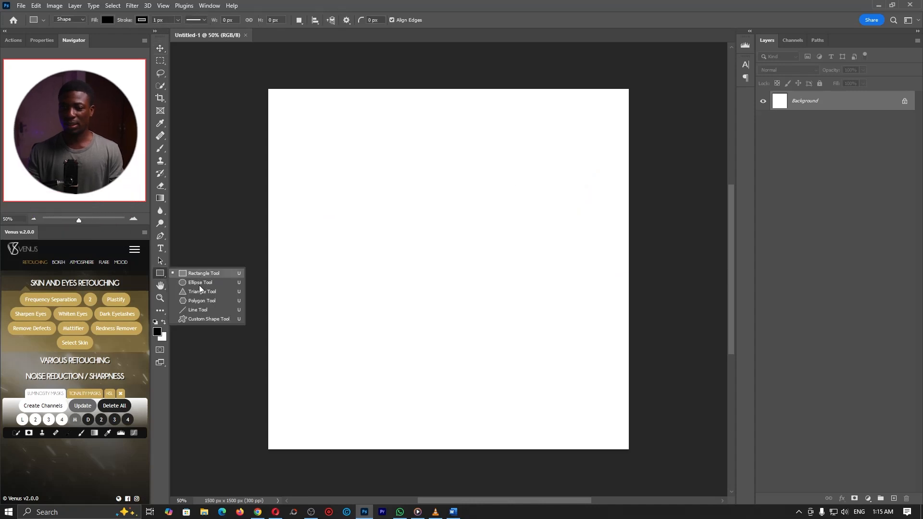
left_click(199, 282)
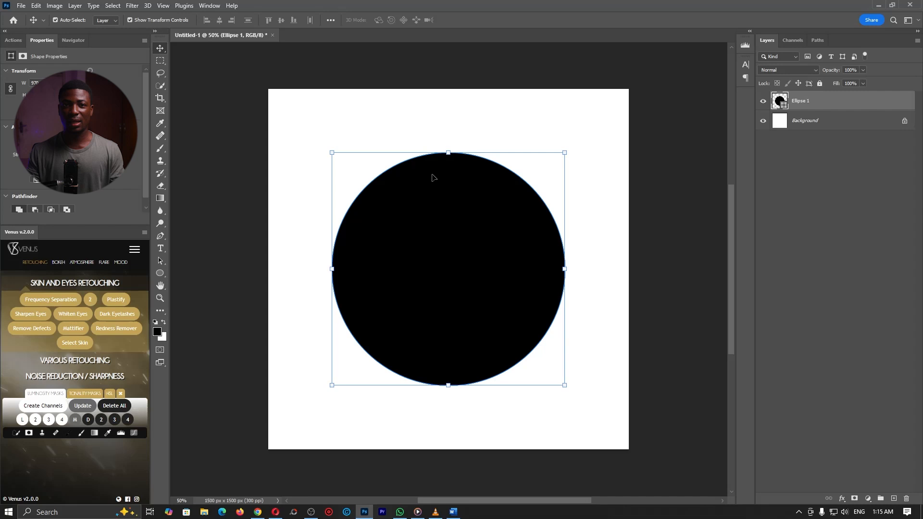
double_click(779, 100)
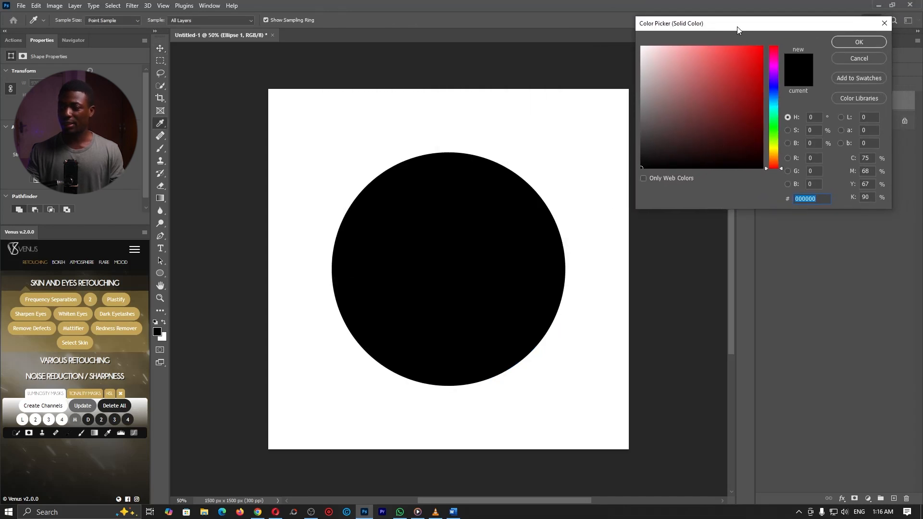
- Give the circle no fill and a 10 px black stroke, then centre the ring on the canvas
left_click(857, 41)
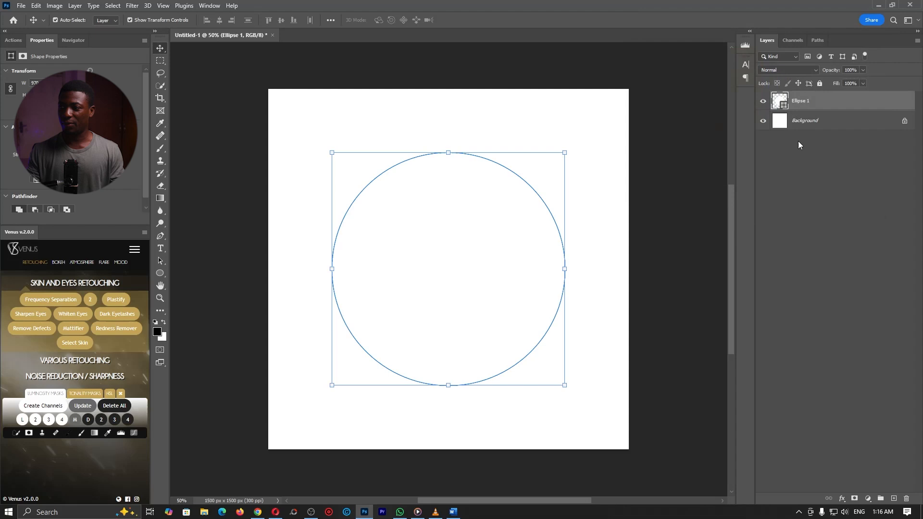
left_click(160, 299)
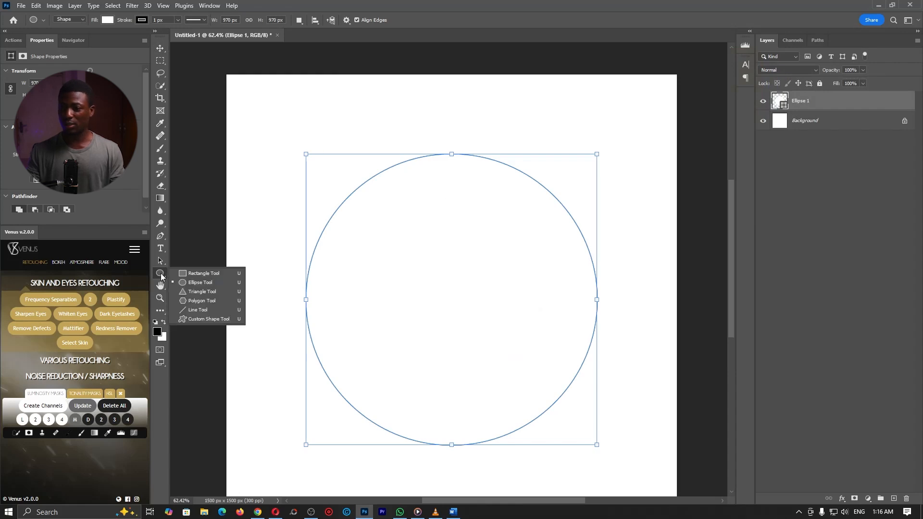
left_click(200, 282)
type("10")
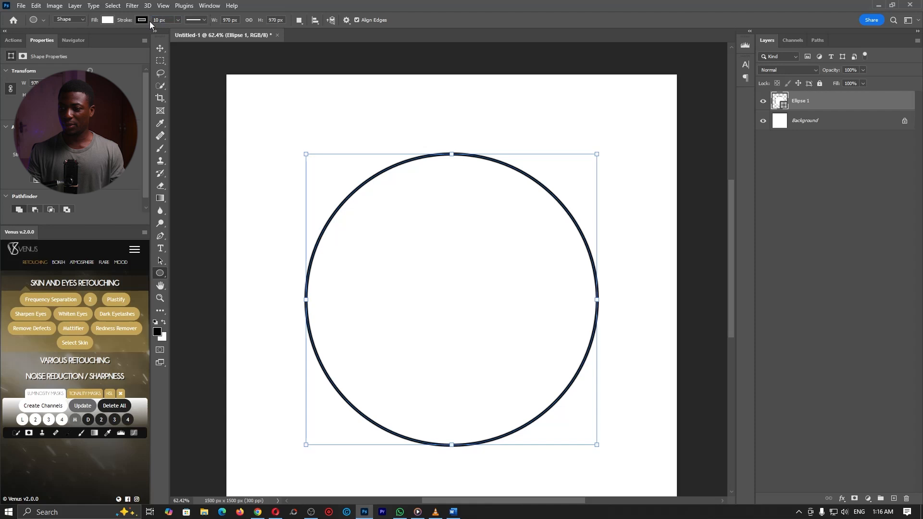
left_click(106, 19)
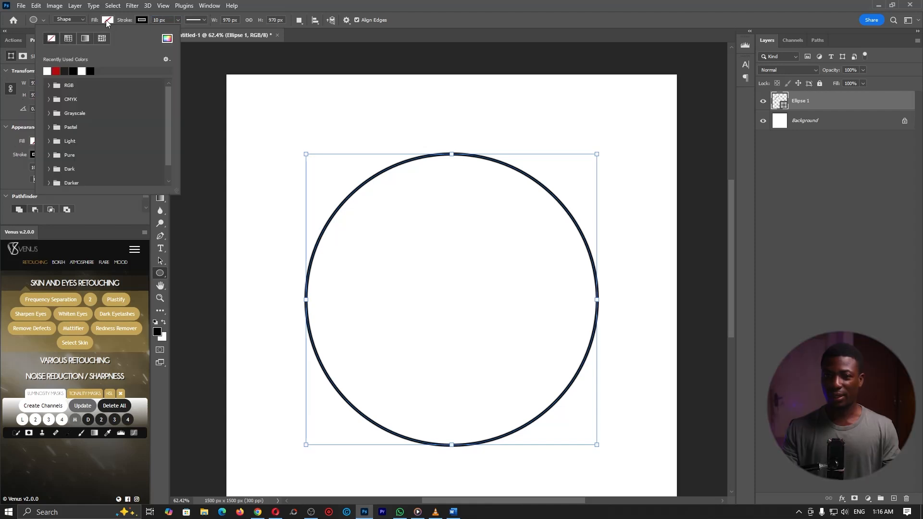
left_click(329, 53)
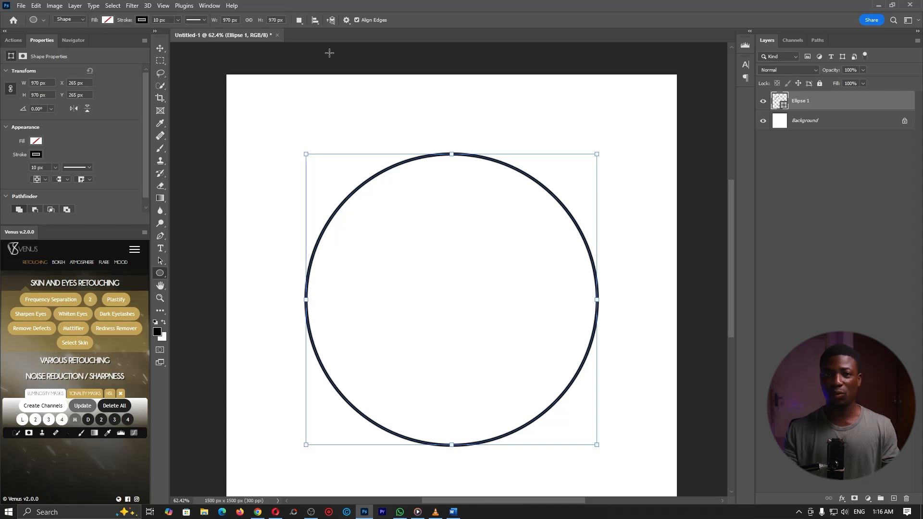
left_click(160, 299)
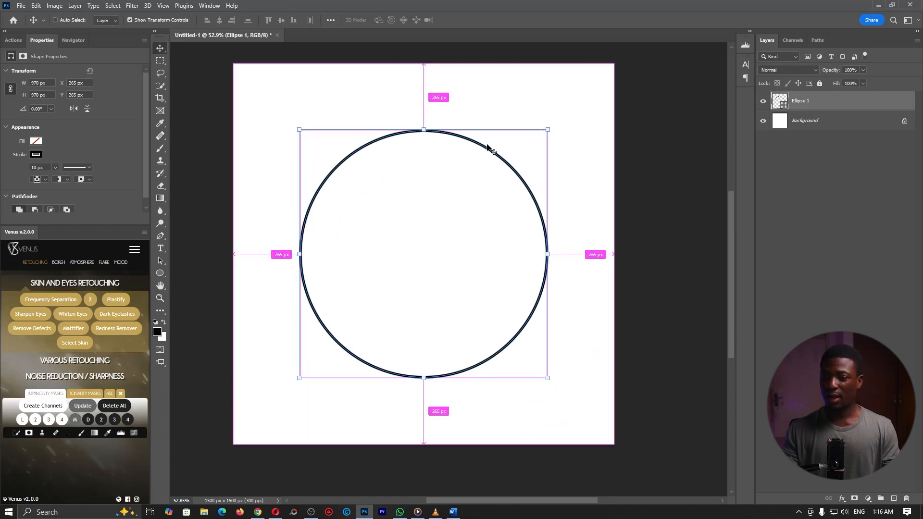
- Duplicate the ring with Ctrl+J and scale the copy to about 75% as an inner concentric ring
key("ctrl+j")
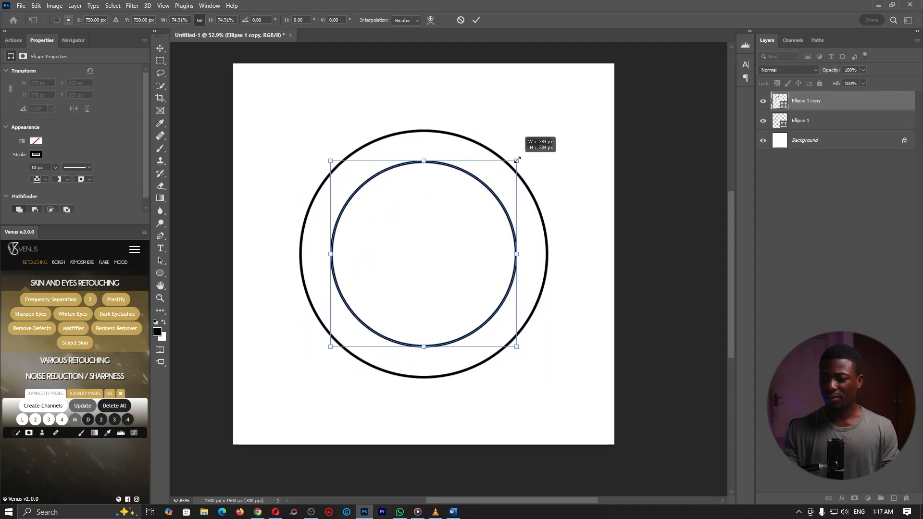
left_click(476, 20)
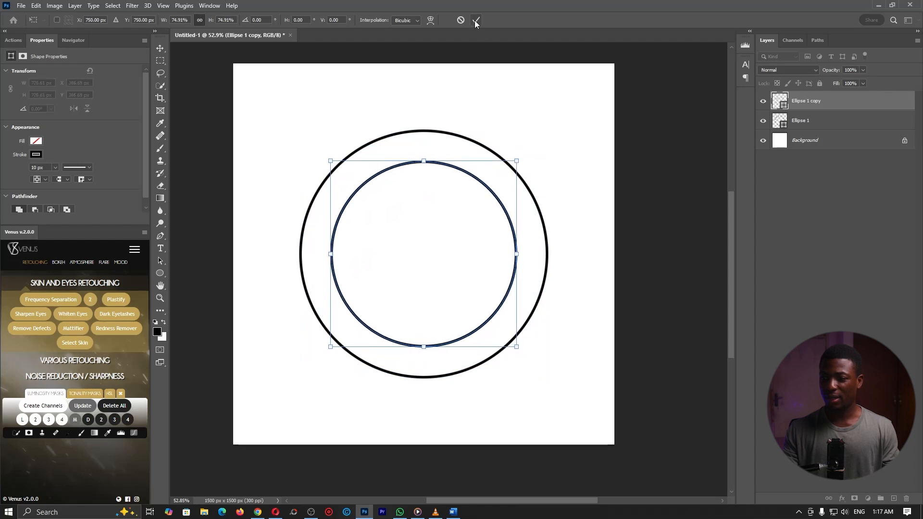
left_click(476, 20)
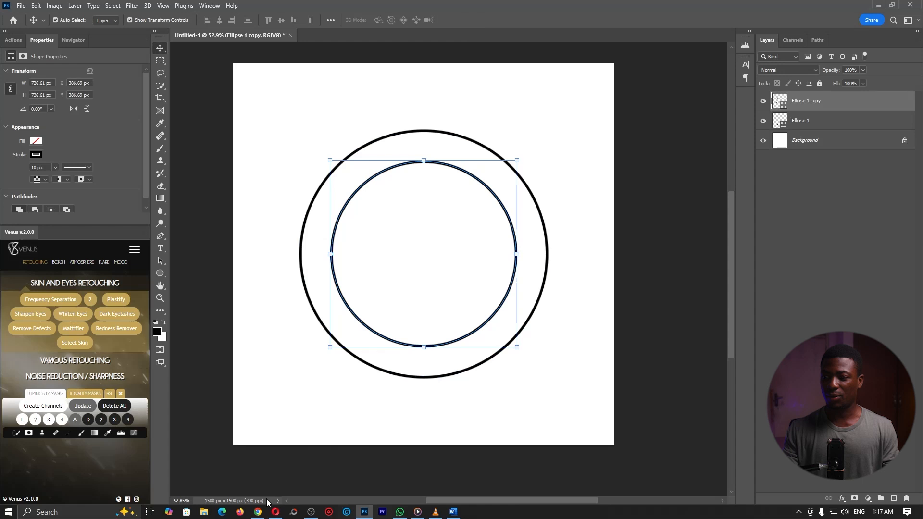
mouse_move(394, 177)
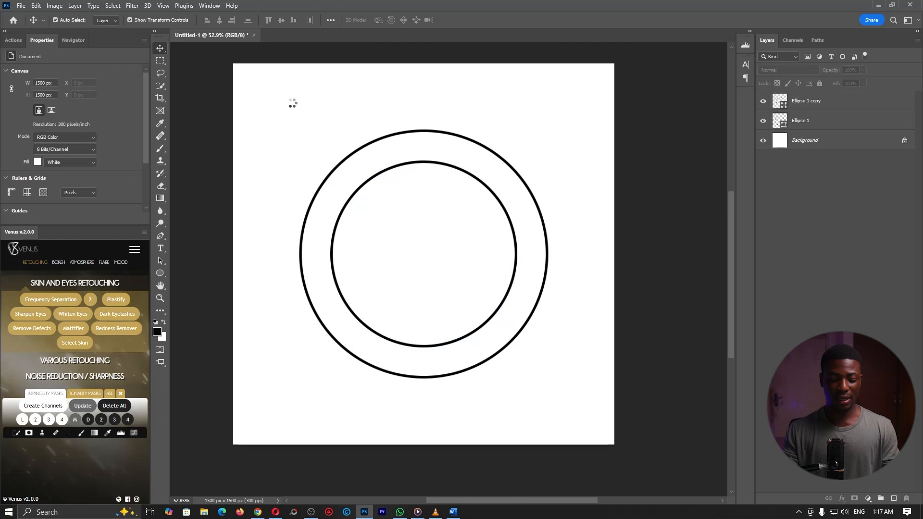
- Pick the Elliptical Marquee and draw a circular selection around the inner ring
left_click(161, 249)
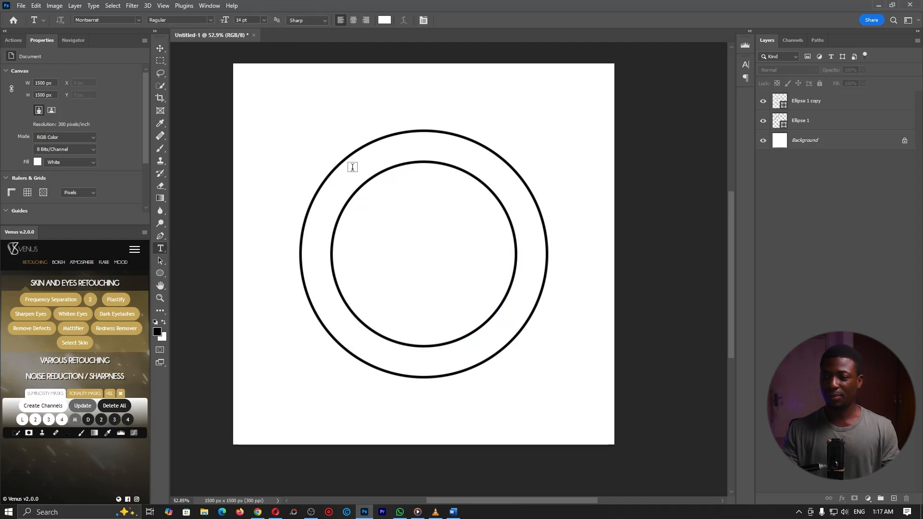
left_click(159, 60)
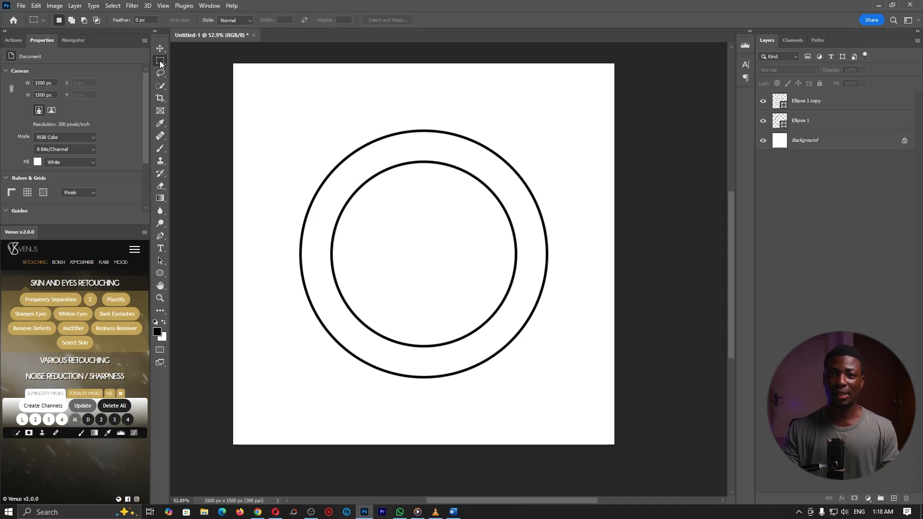
right_click(160, 60)
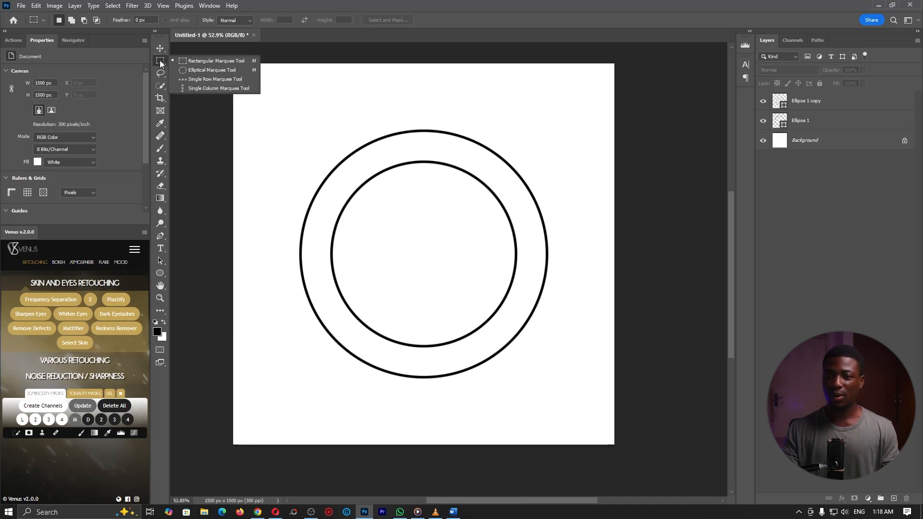
mouse_move(160, 48)
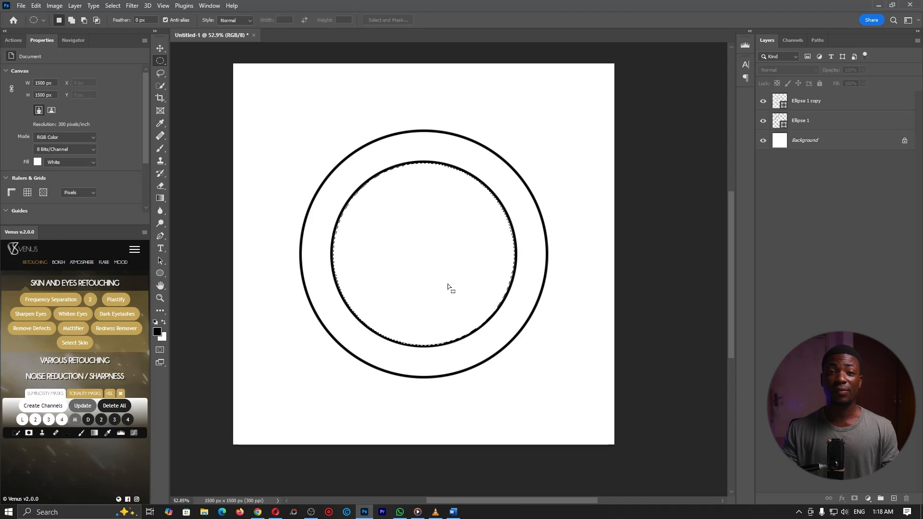
mouse_move(416, 237)
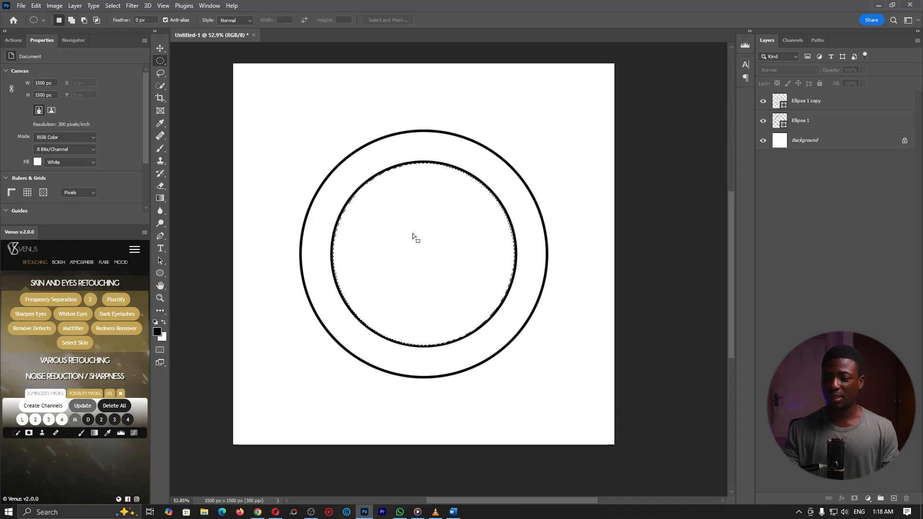
- Transform the selection to about 107% so it sits just outside the inner ring, then fit the stamp in view
right_click(416, 236)
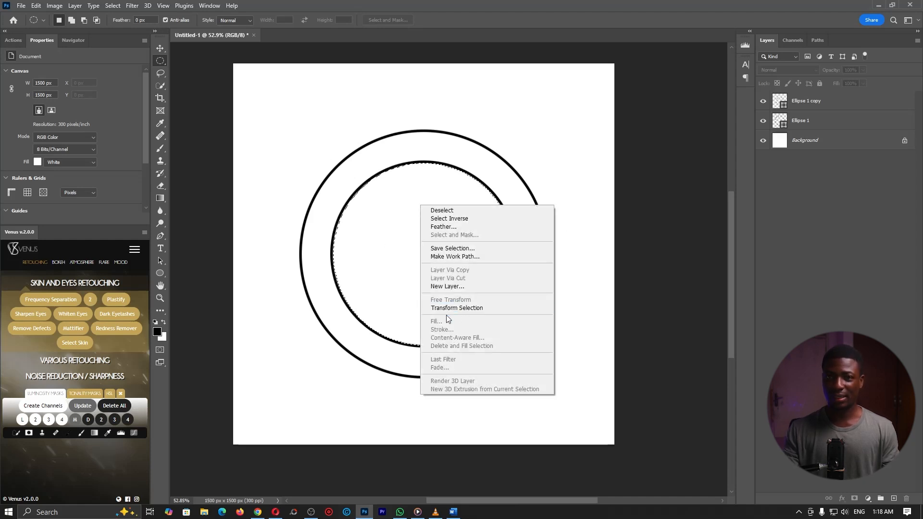
left_click(457, 307)
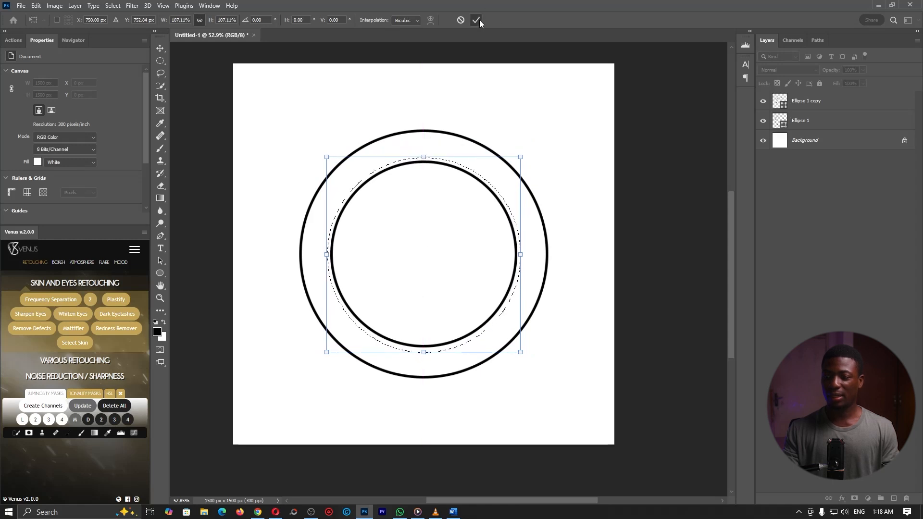
left_click(475, 19)
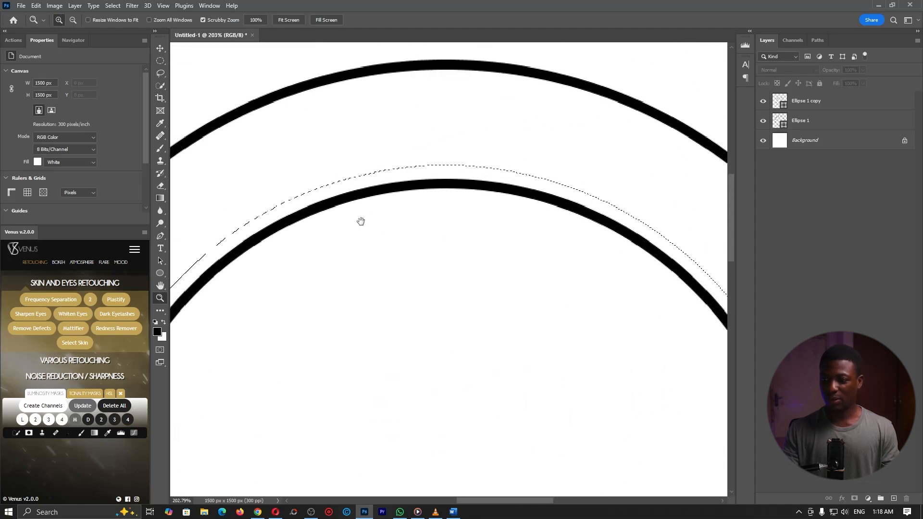
left_click(287, 20)
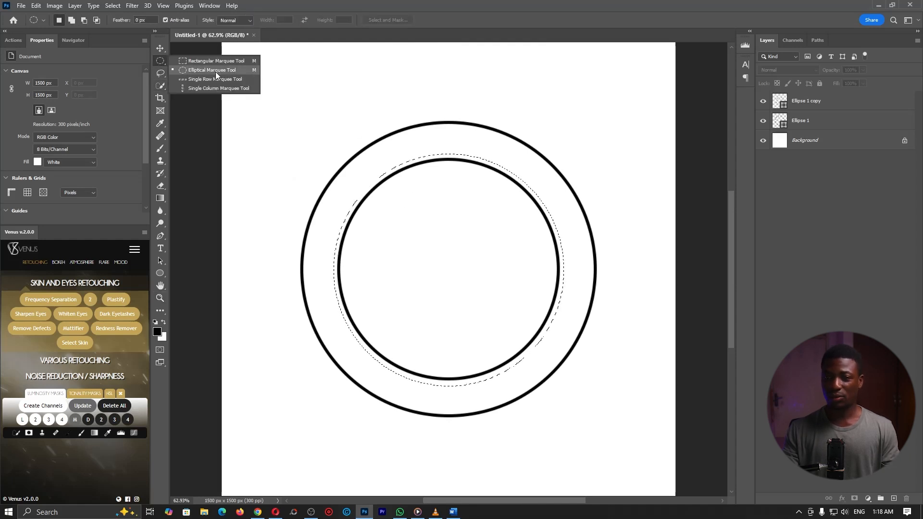
- Convert the circular selection into a work path with 2.0 px tolerance
right_click(455, 209)
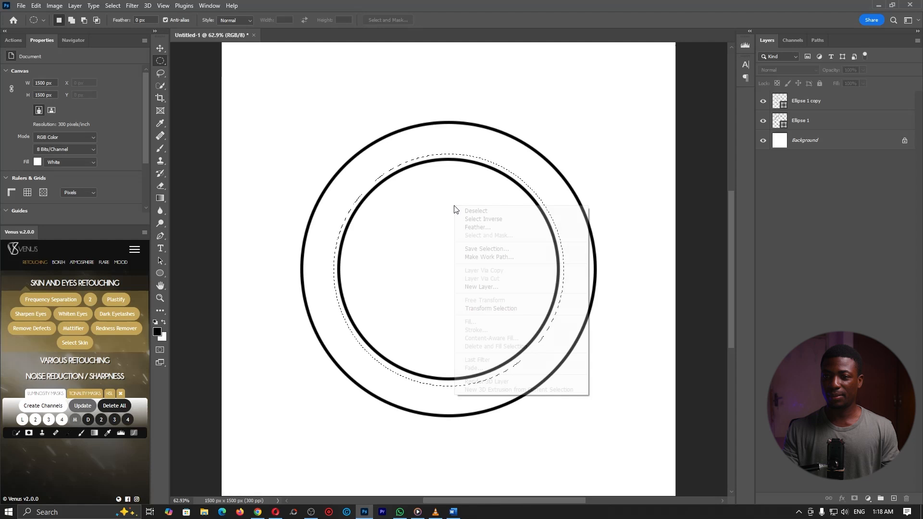
mouse_move(487, 257)
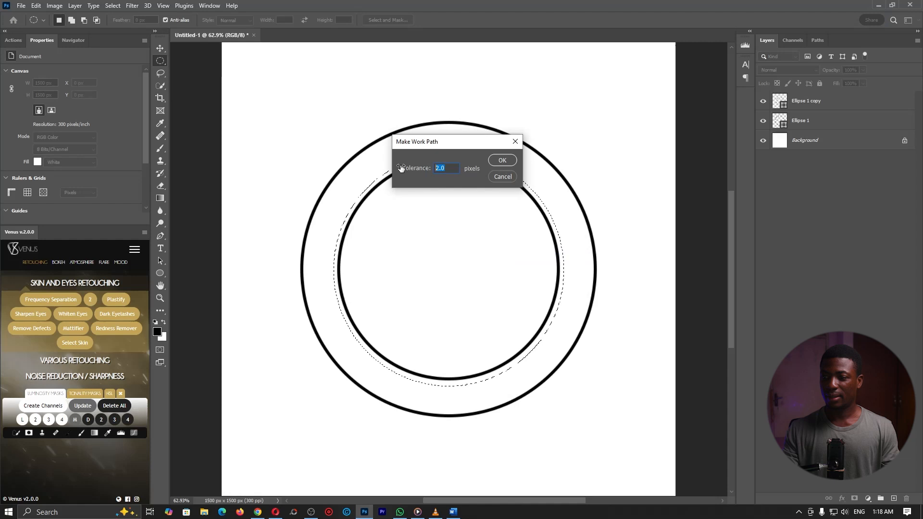
left_click(502, 161)
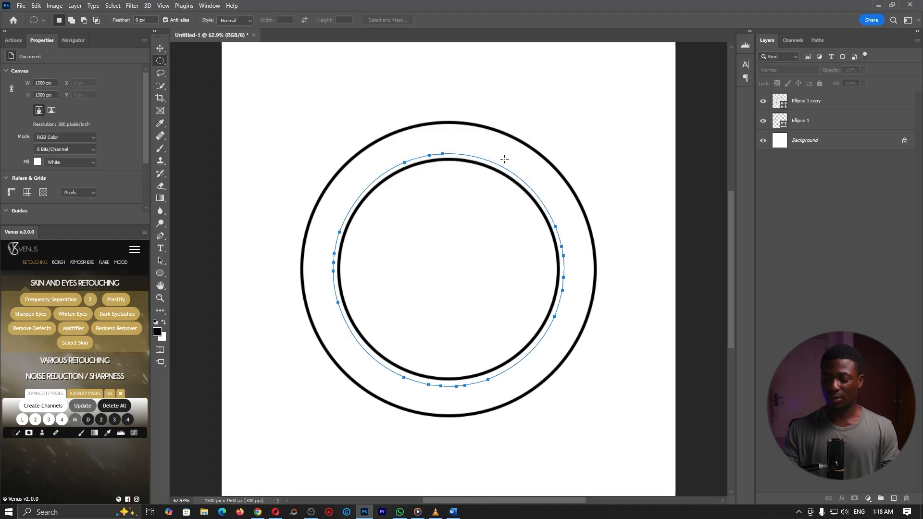
mouse_move(161, 249)
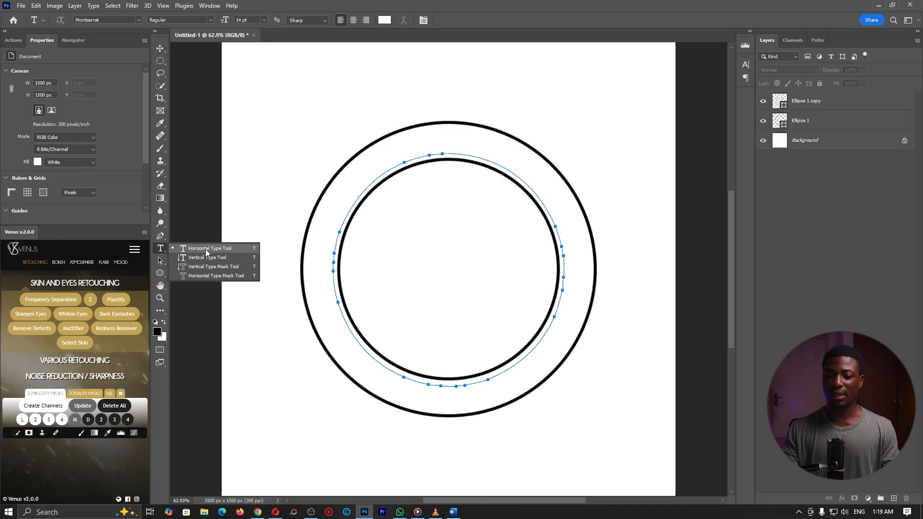
- Type 'original fake stamp association' along the circular path with the Horizontal Type Tool
left_click(208, 248)
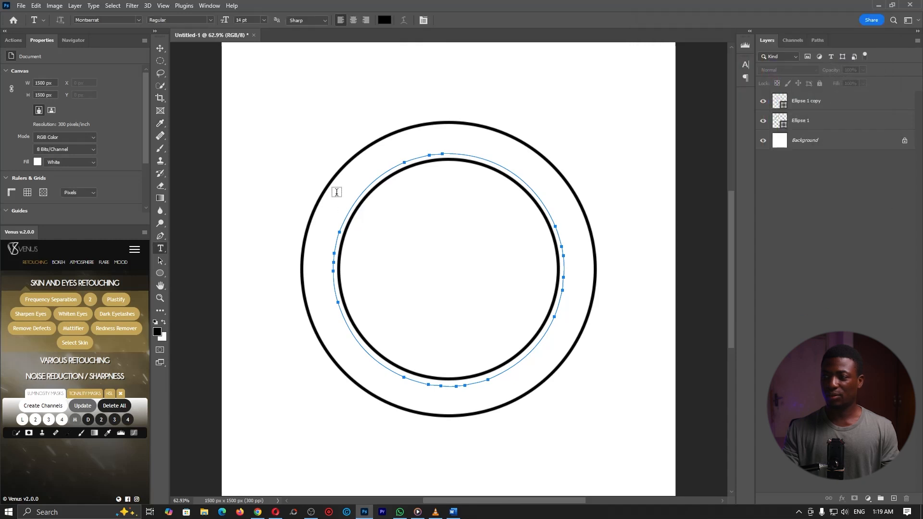
mouse_move(343, 312)
type("ori")
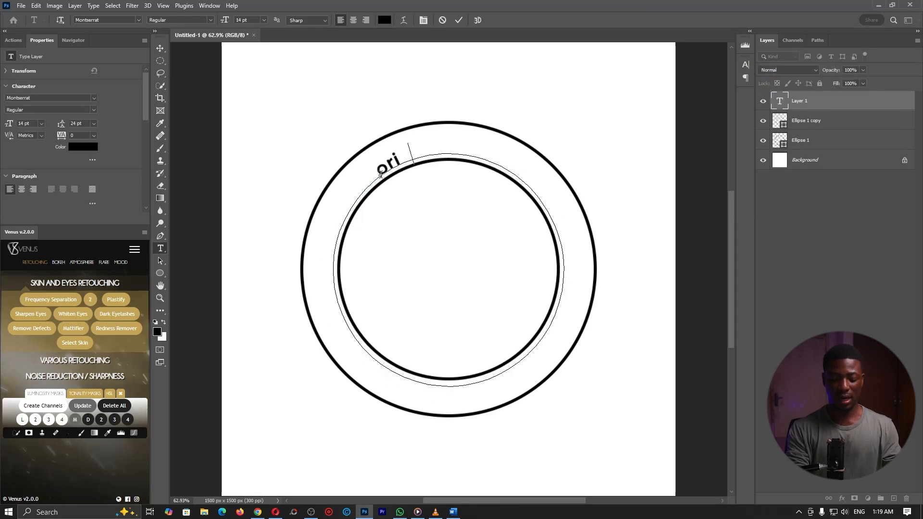
type("ginal")
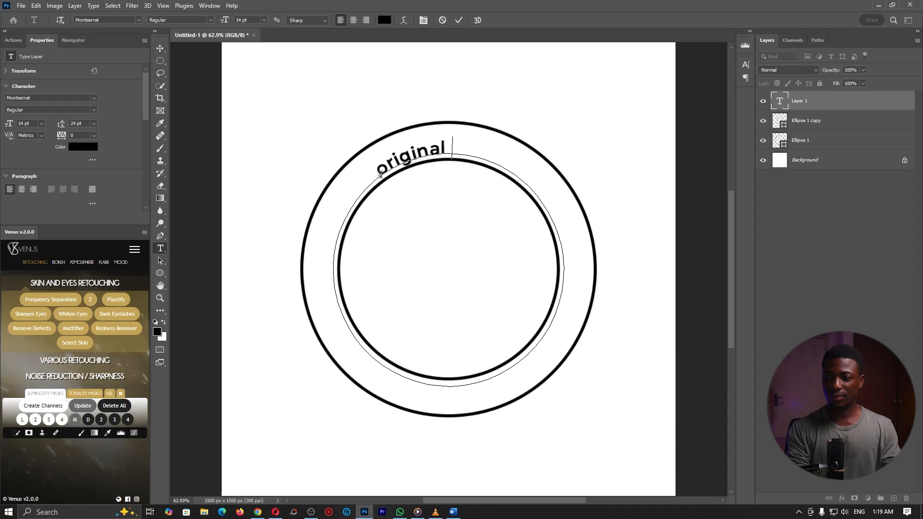
type("fake stam")
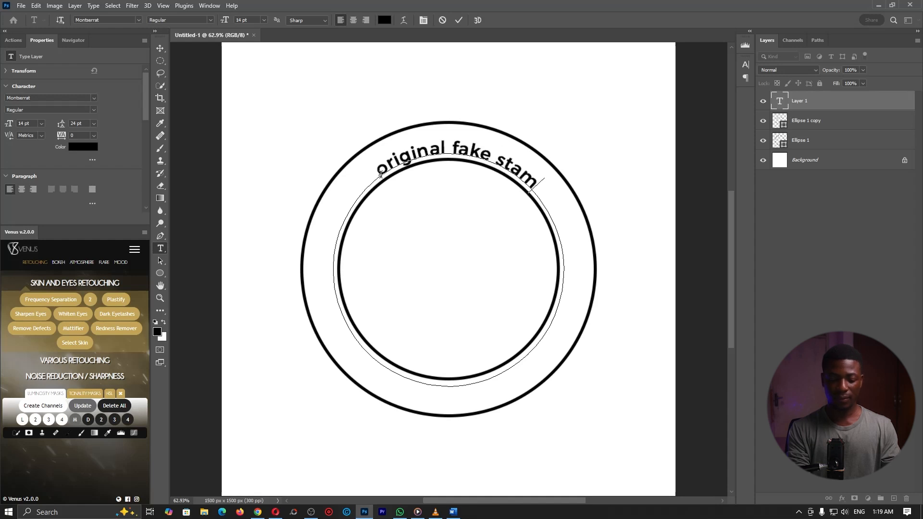
type("p association")
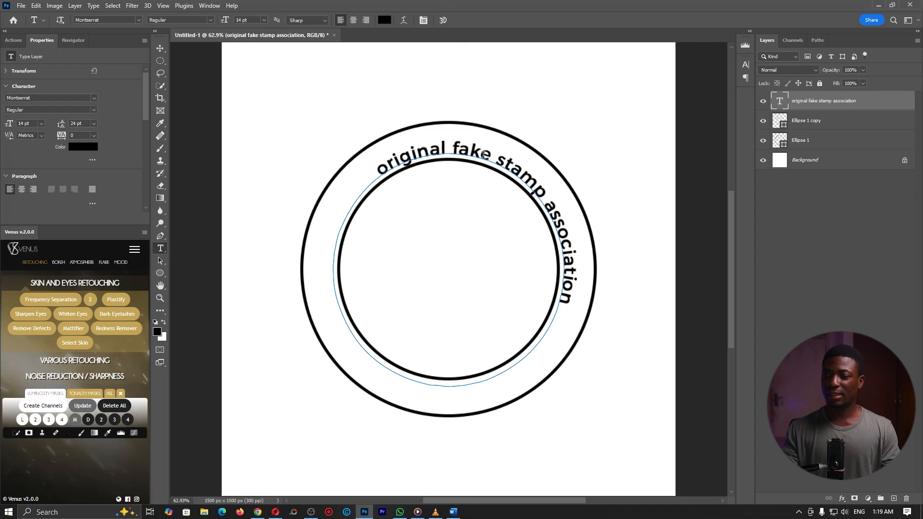
- Commit the text and rotate the layer about -42° so the arc centres across the stamp's top
left_click(159, 48)
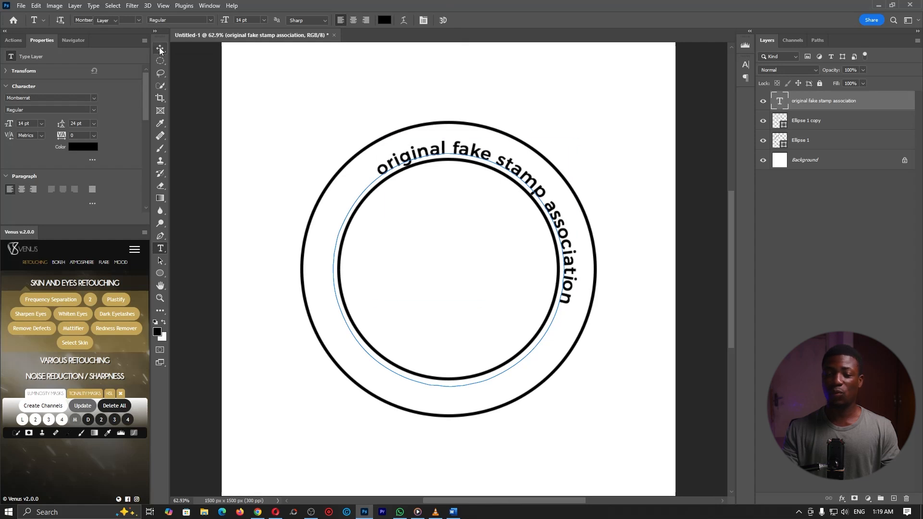
left_click(159, 48)
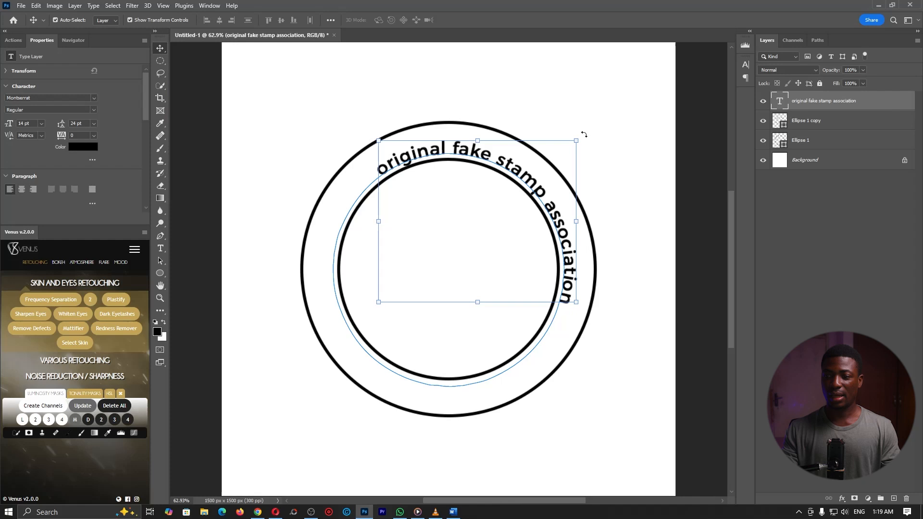
mouse_move(596, 145)
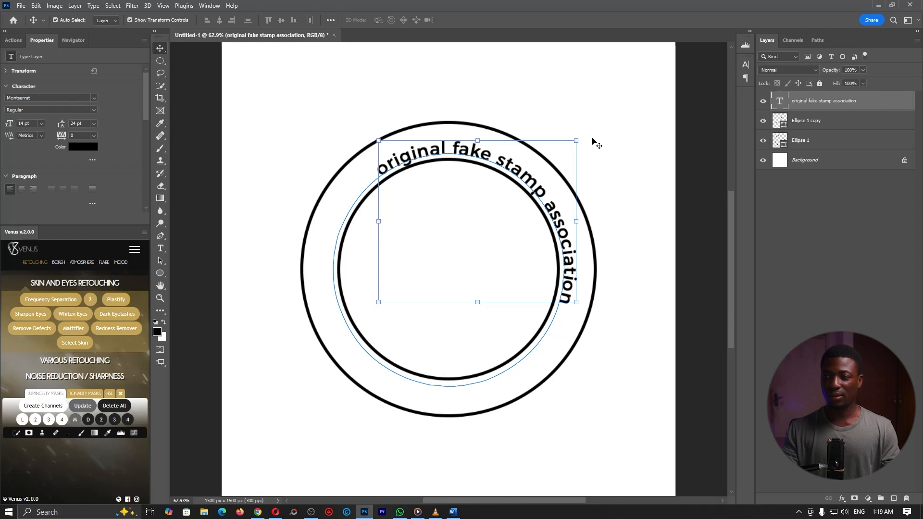
mouse_move(479, 118)
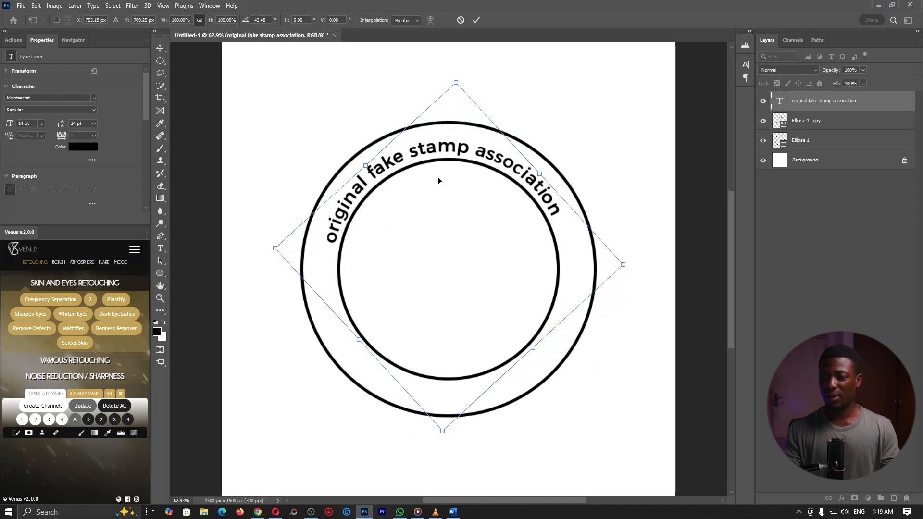
left_click(475, 19)
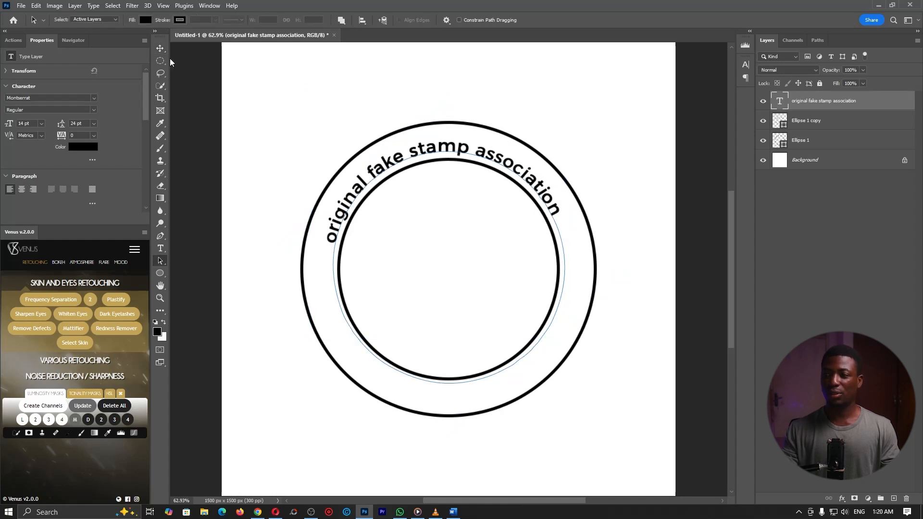
- Draw a new elliptical selection and start scaling it out to just inside the outer ring
left_click(159, 61)
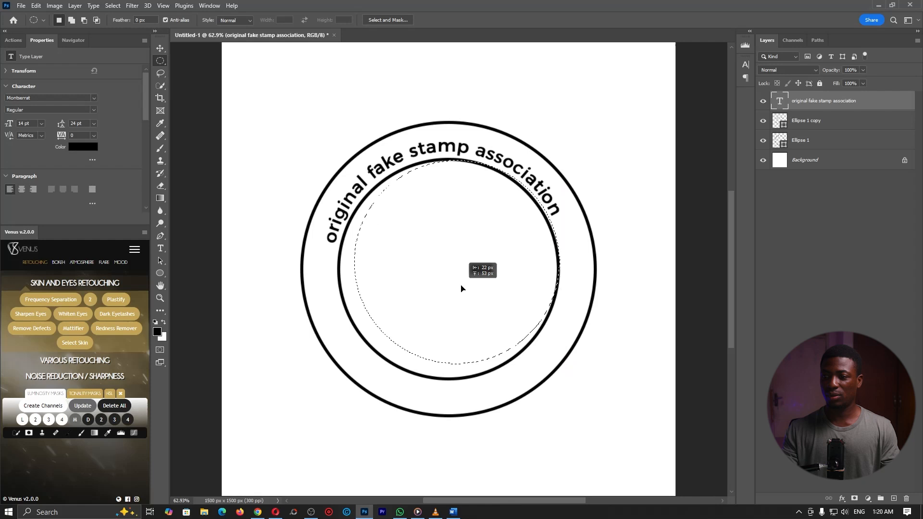
right_click(453, 243)
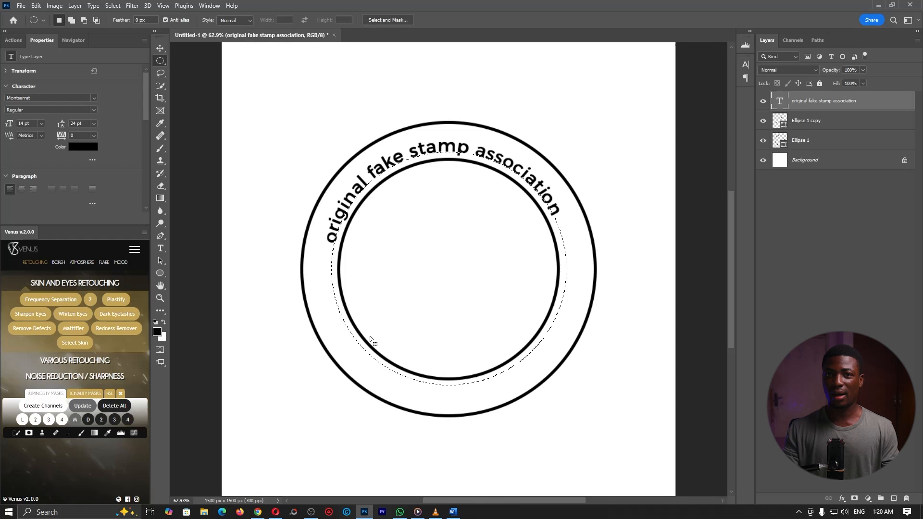
right_click(371, 342)
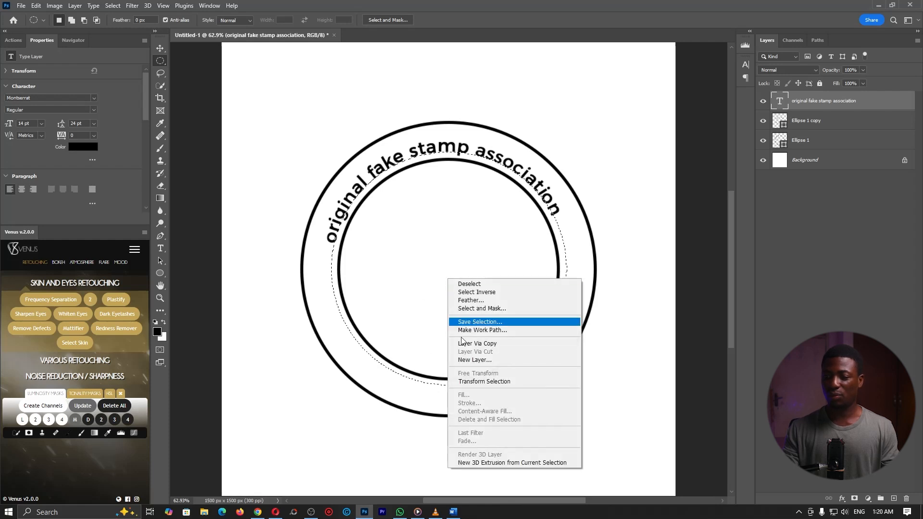
left_click(483, 382)
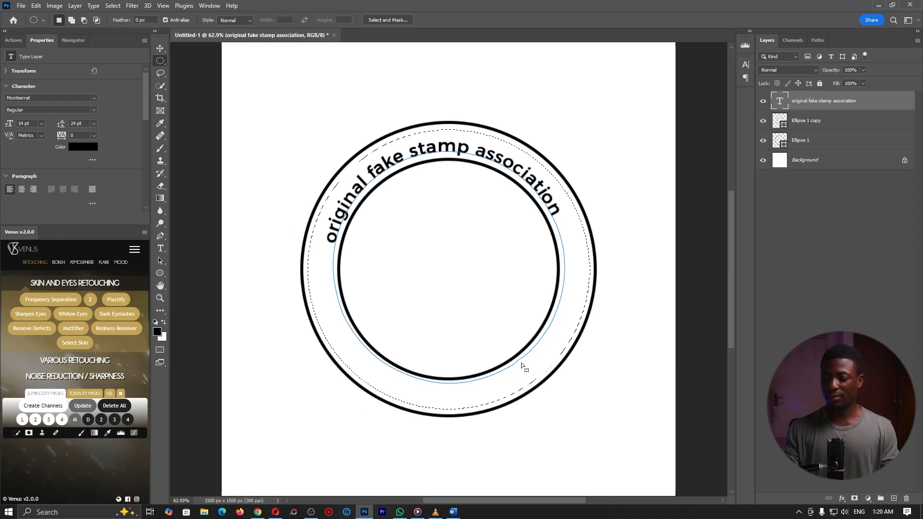
- Invert the circular selection and start Make Work Path from its context menu
right_click(447, 202)
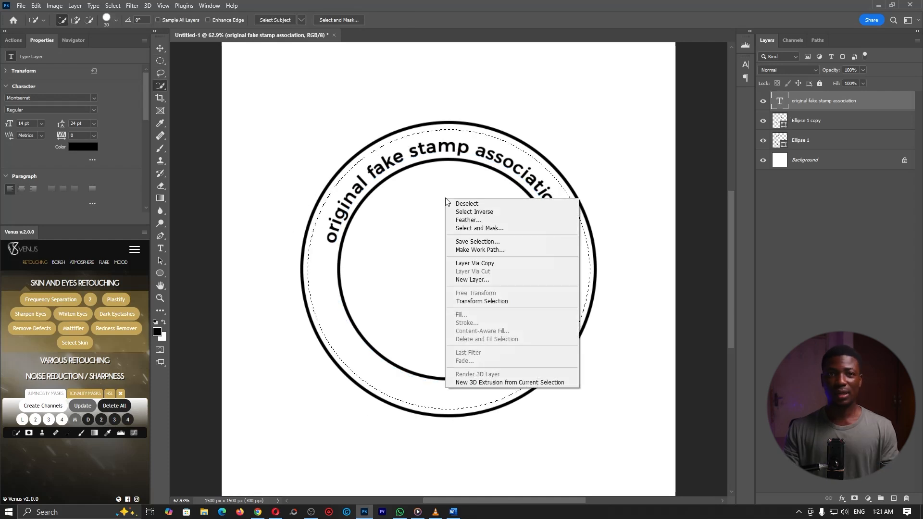
mouse_move(485, 204)
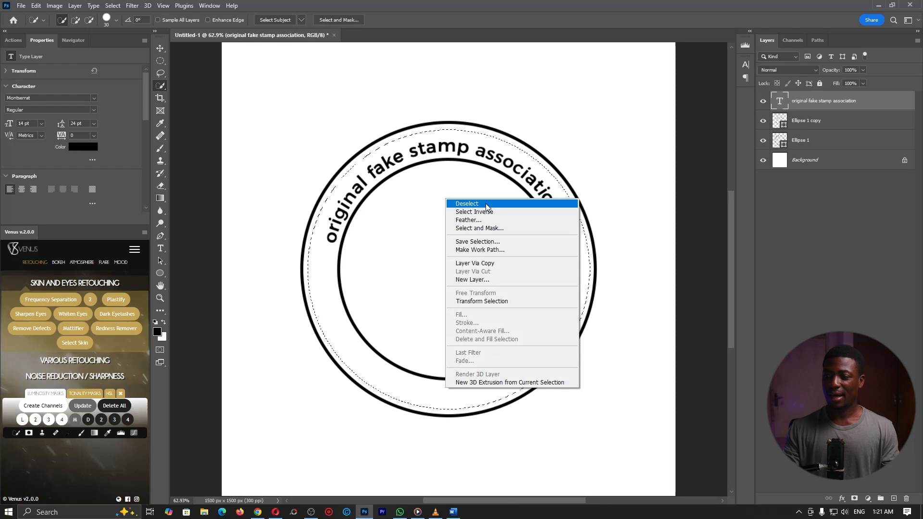
mouse_move(474, 212)
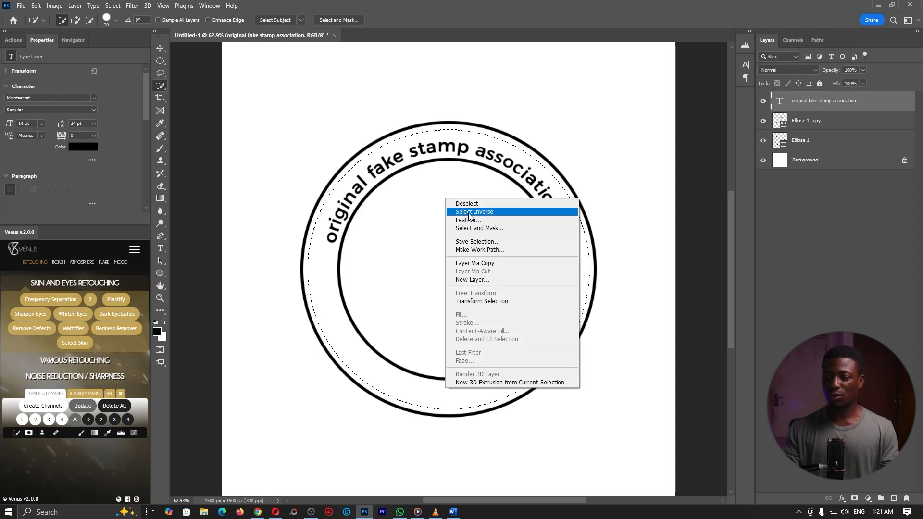
left_click(474, 212)
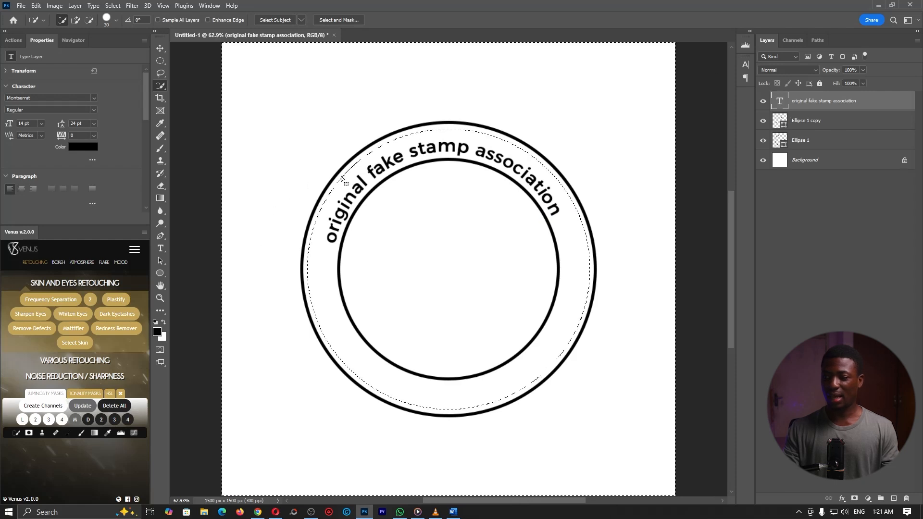
mouse_move(526, 258)
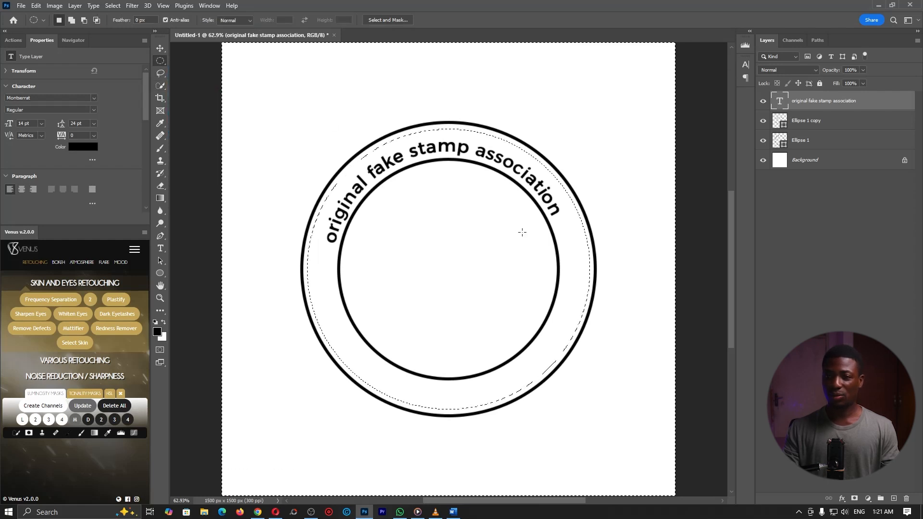
right_click(521, 233)
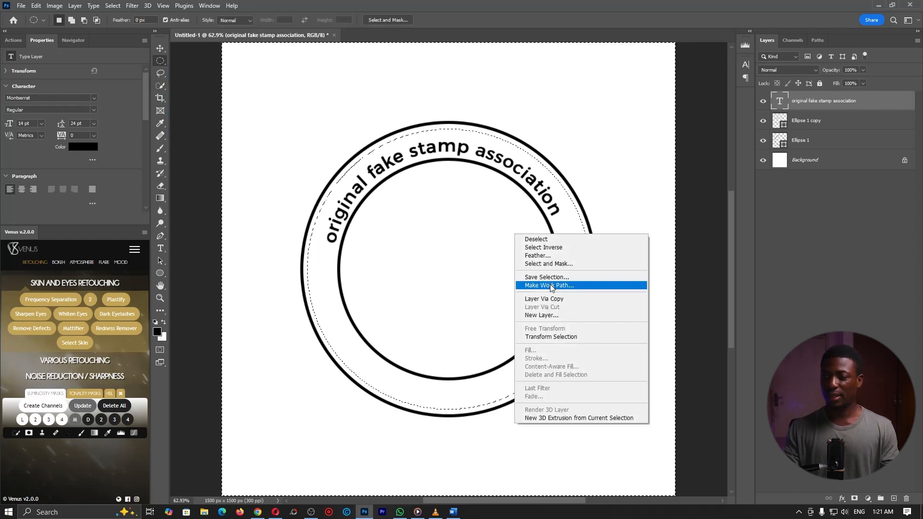
left_click(548, 285)
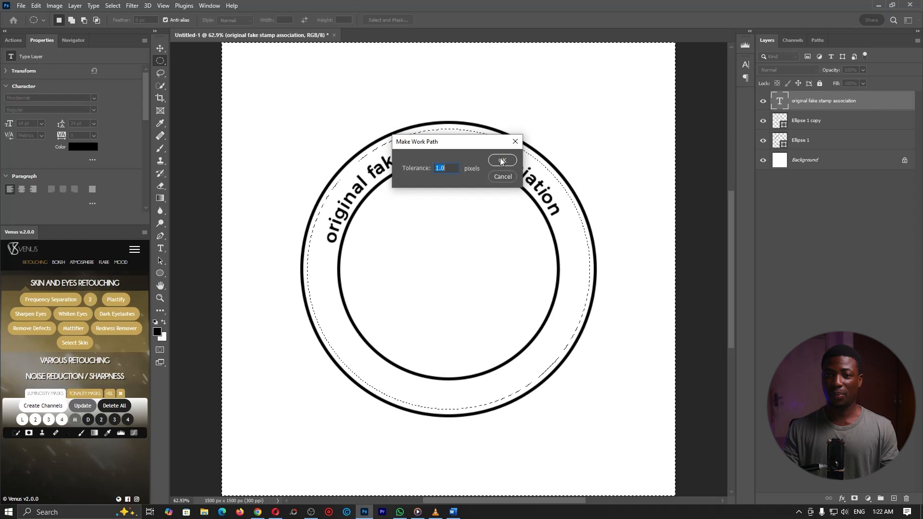
- Confirm the 1.0 px work path, then commit the rotated bottom arc text
left_click(502, 161)
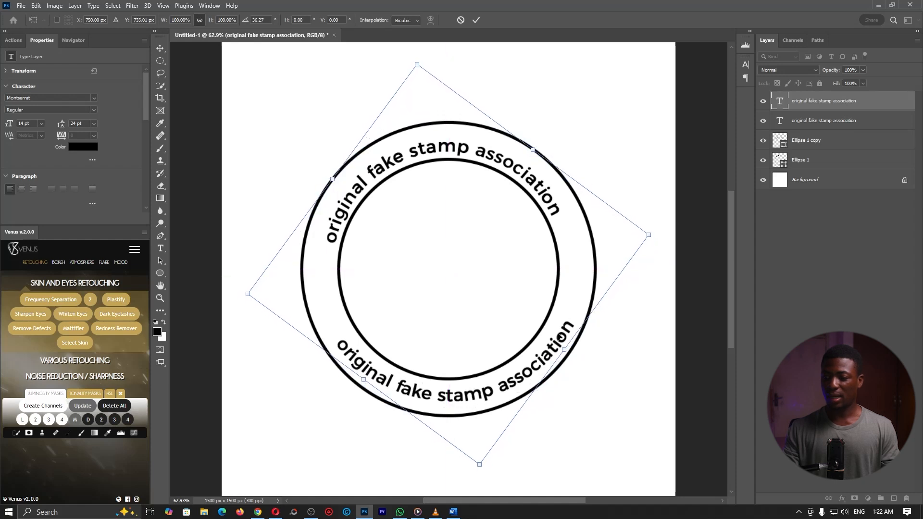
left_click(476, 19)
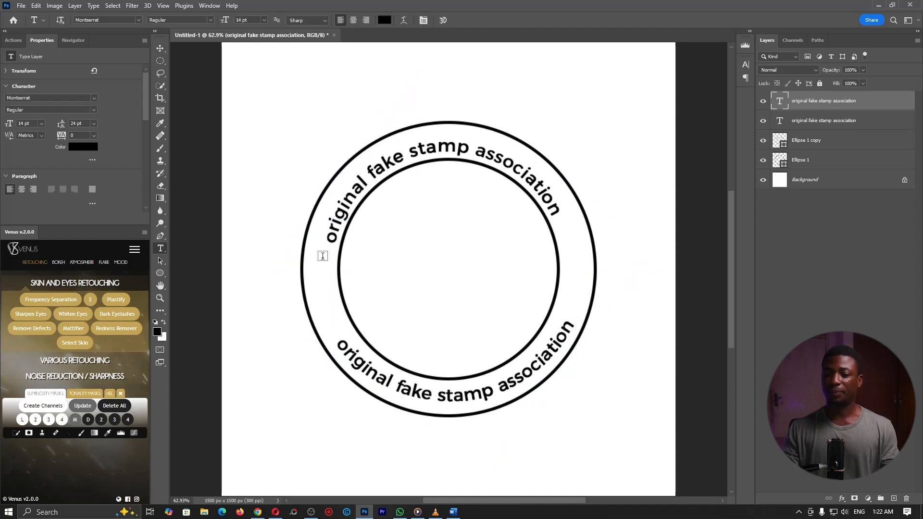
mouse_move(384, 267)
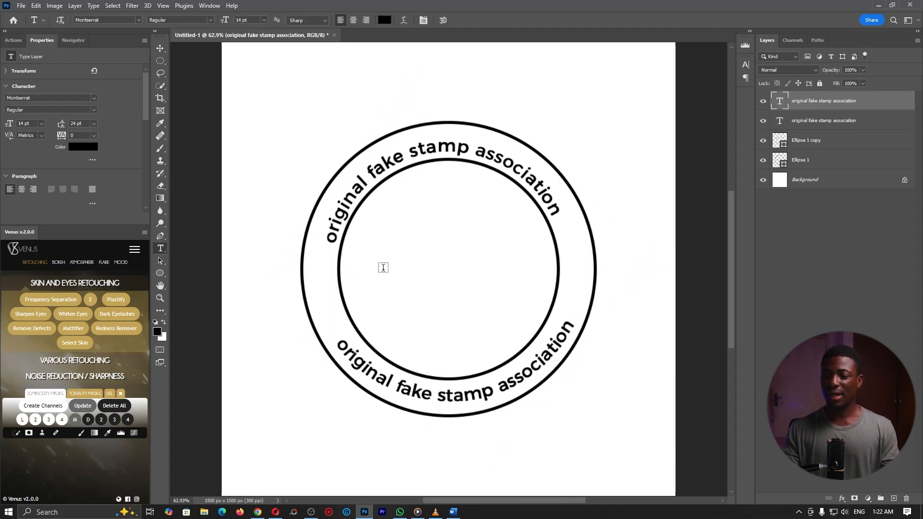
- Create a centre text block reading 'Original logo', fixing the typo
left_click(384, 267)
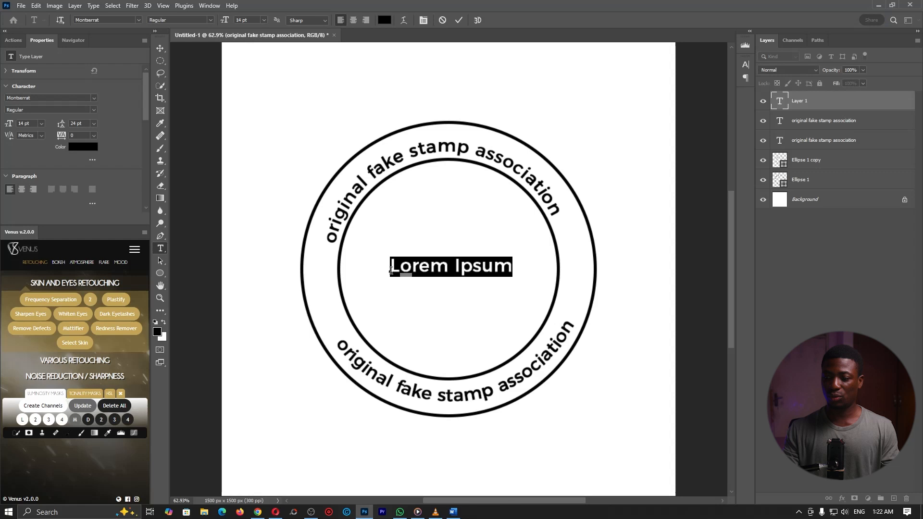
type("Origanla")
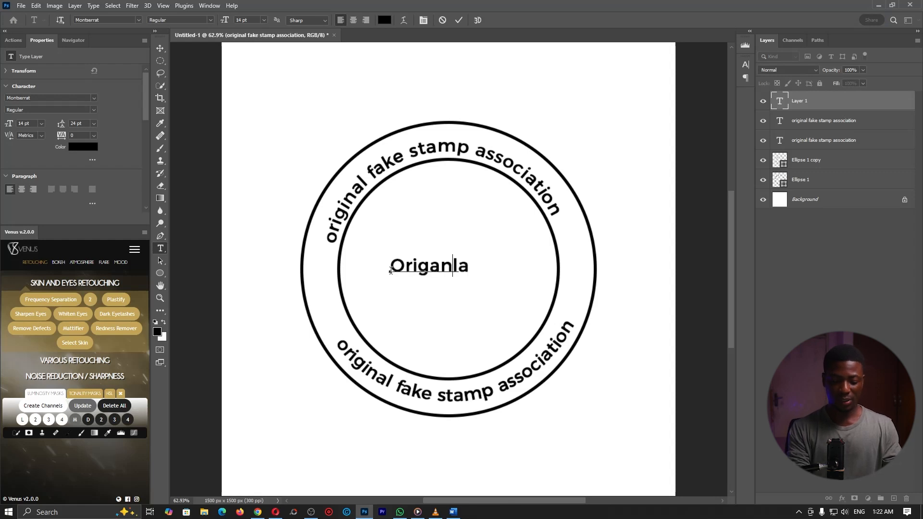
key("Backspace")
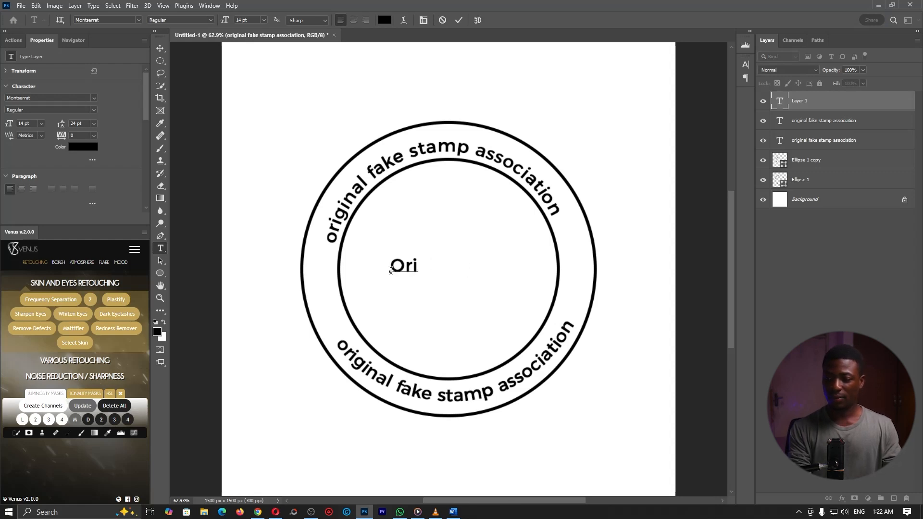
type("ginal")
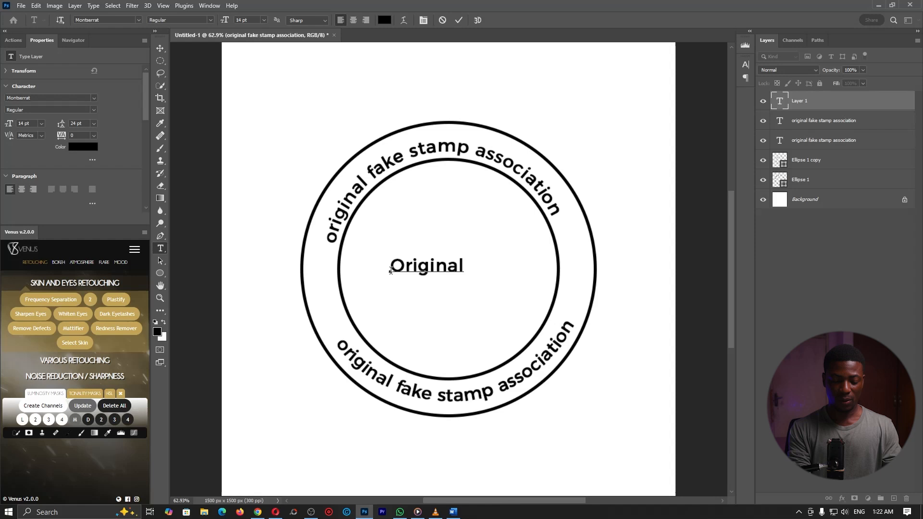
type("logo")
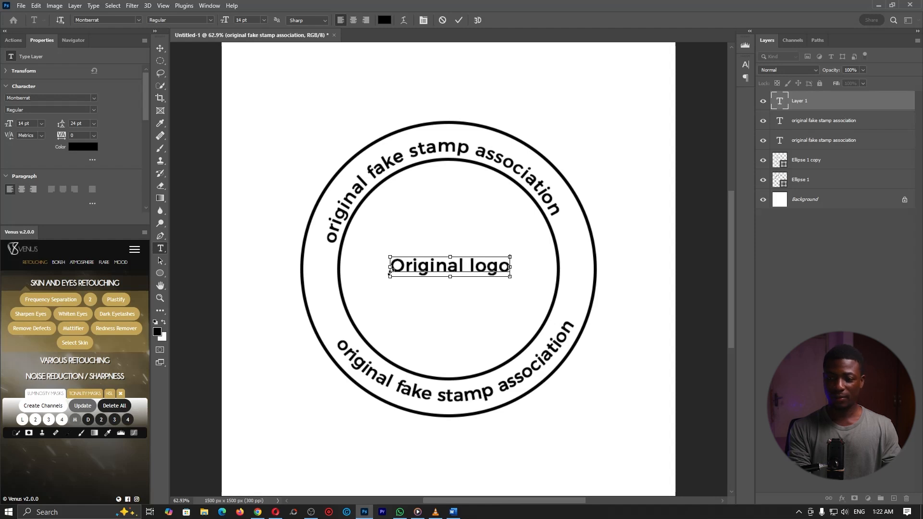
- Select the centre text and set it to All Caps in the Character panel
triple_click(449, 265)
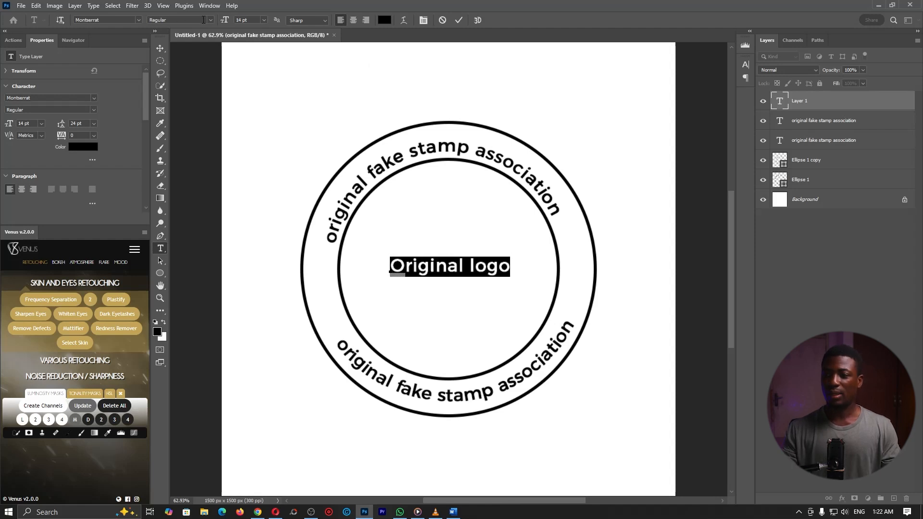
left_click(745, 64)
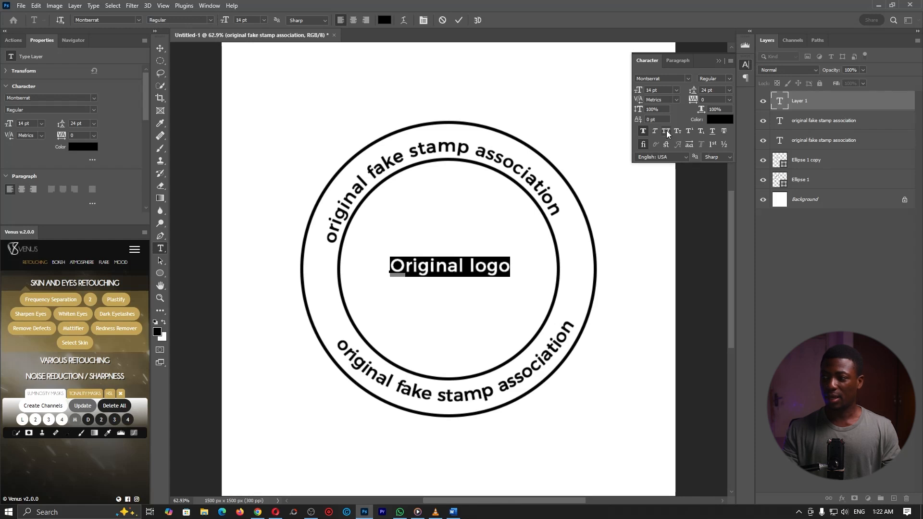
left_click(643, 130)
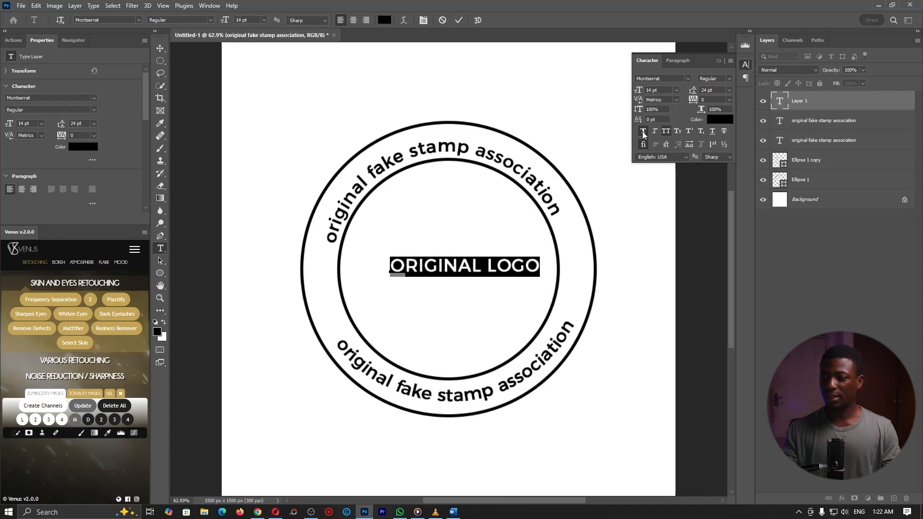
left_click(665, 131)
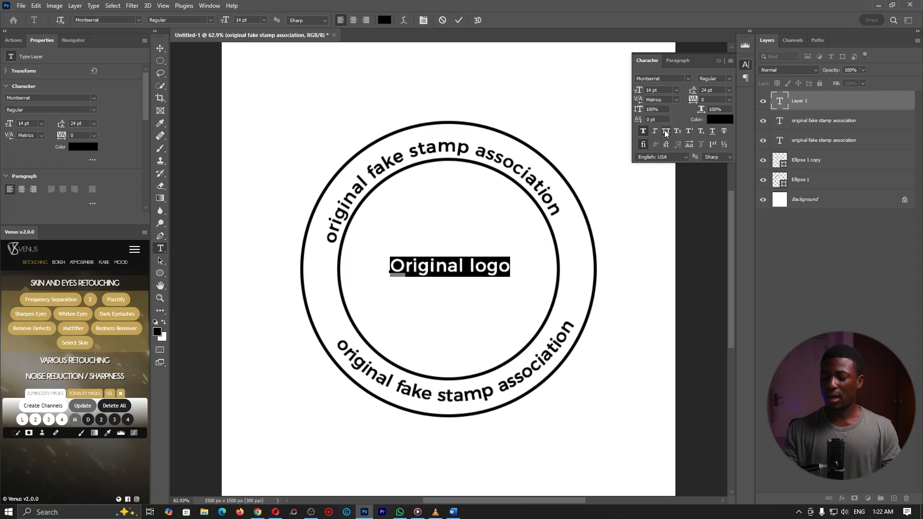
left_click(209, 6)
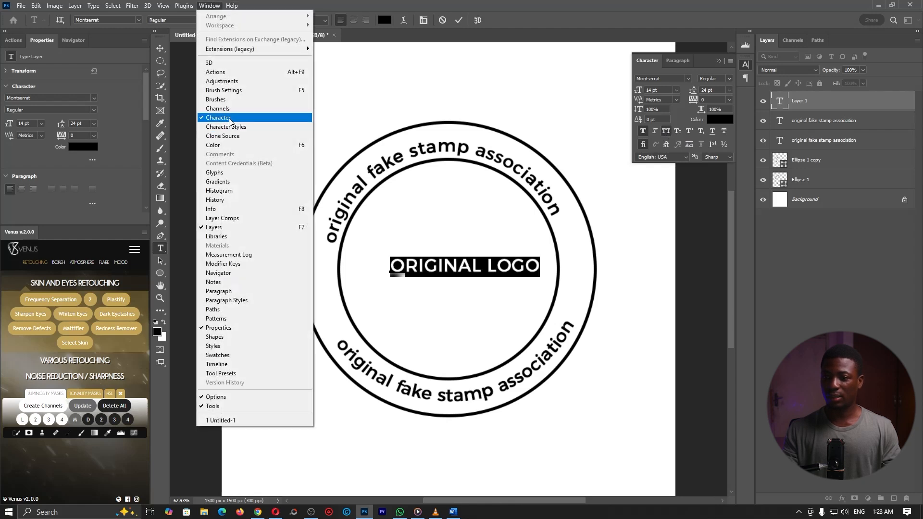
- Enlarge the text, stack ORIGINAL over LOGO, and set leading to 30 pt
left_click(219, 117)
type("40")
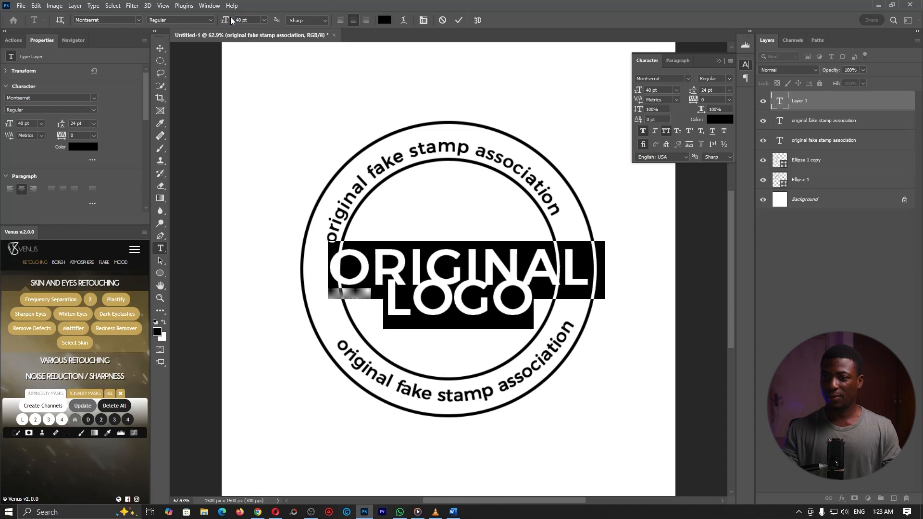
left_click(729, 90)
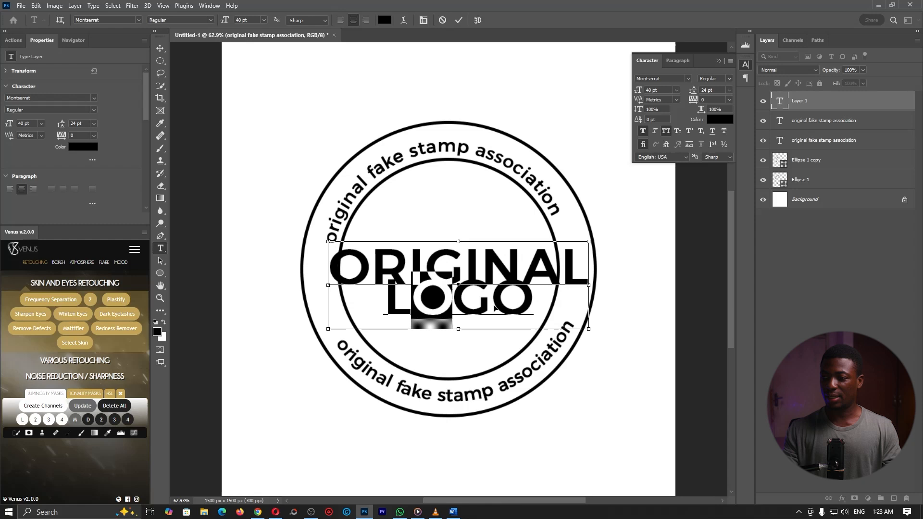
left_click(729, 90)
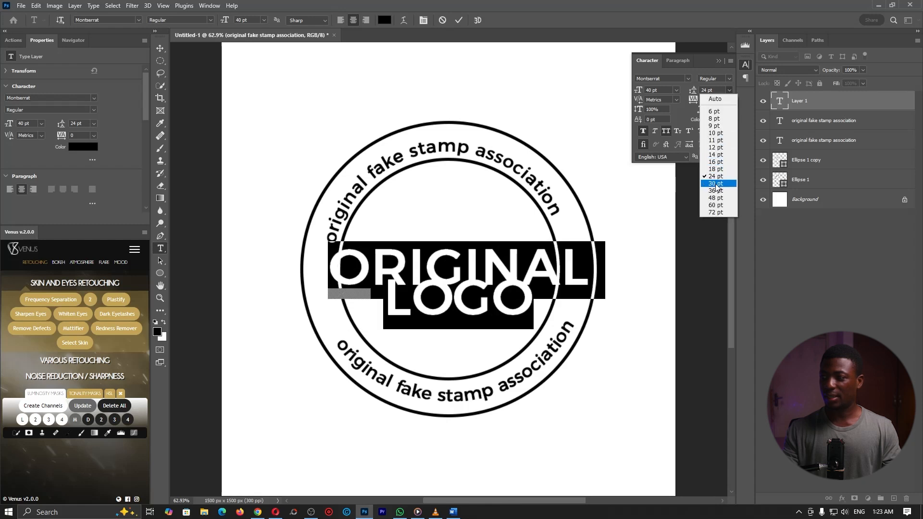
left_click(715, 182)
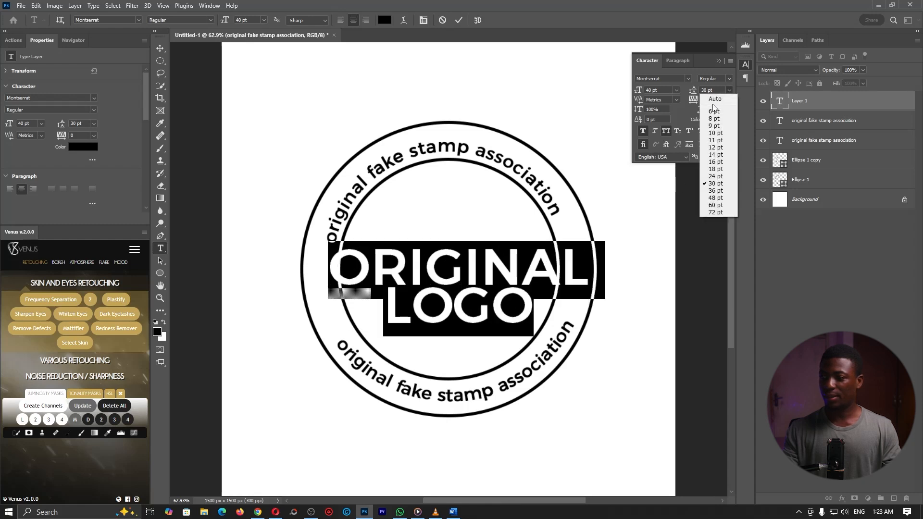
left_click(714, 98)
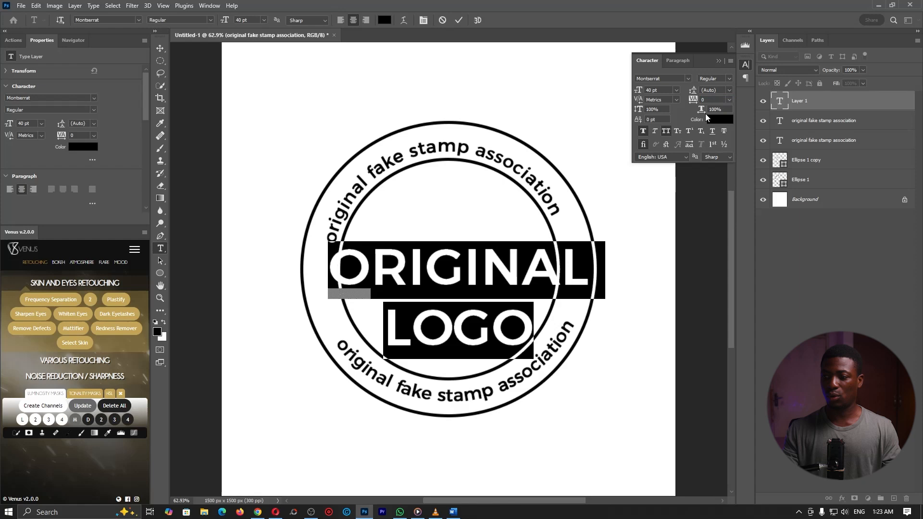
left_click(729, 90)
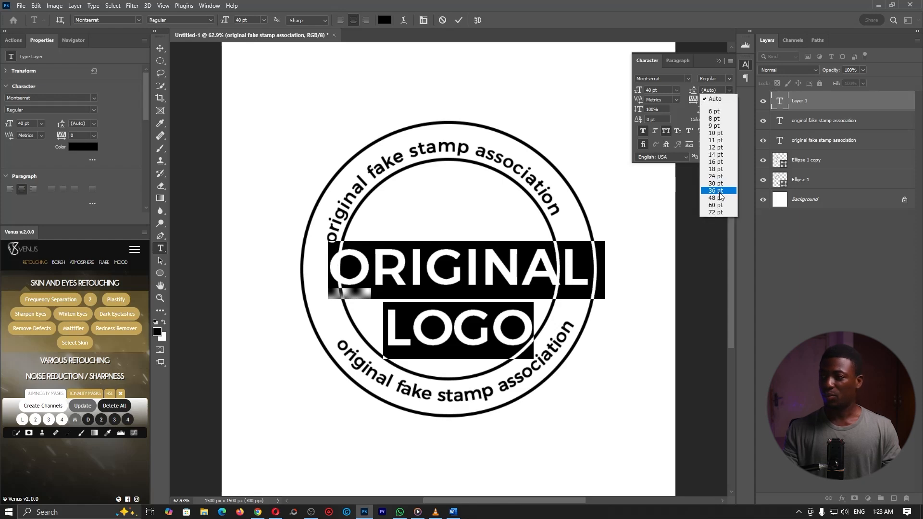
left_click(714, 183)
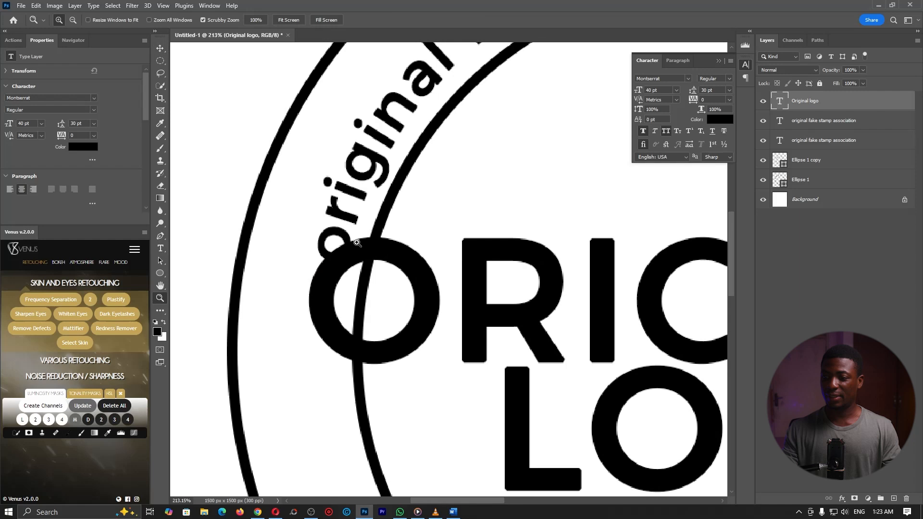
- Fit the stamp in view and commit a rotation of the lower arc text
key("ctrl+0")
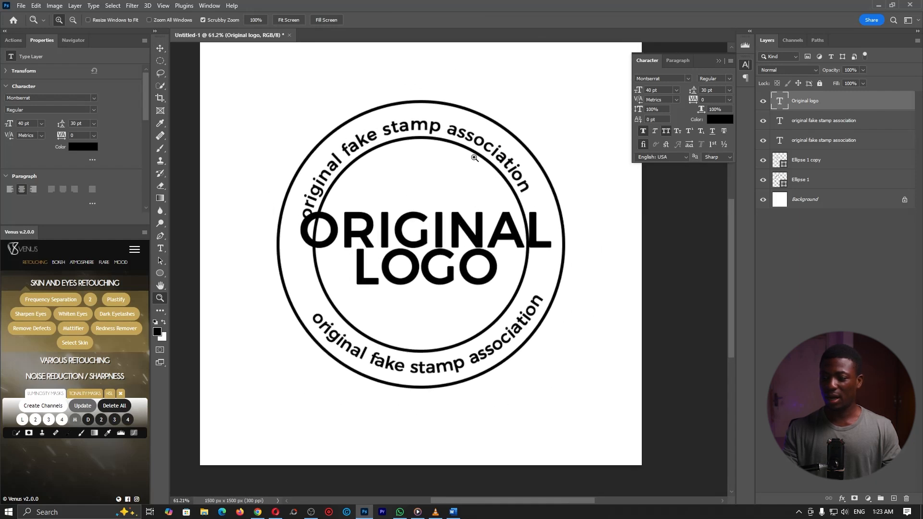
left_click(824, 141)
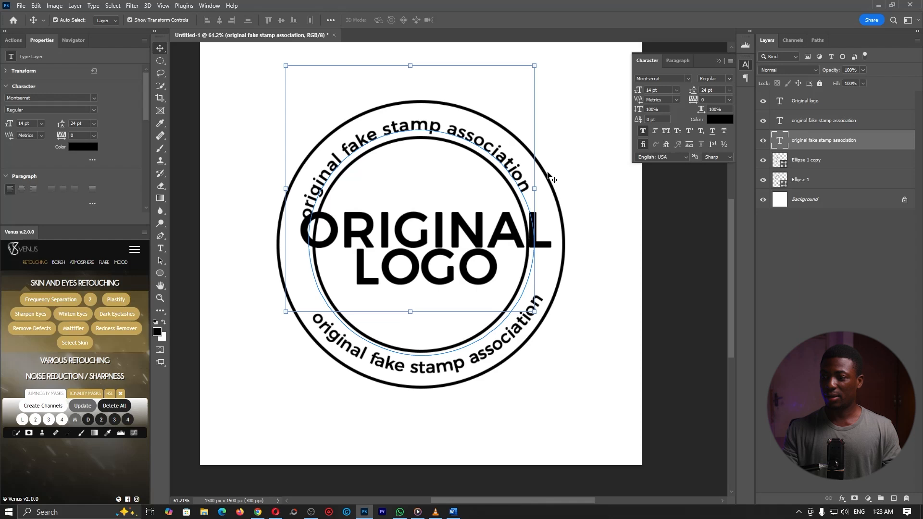
key("ctrl+t")
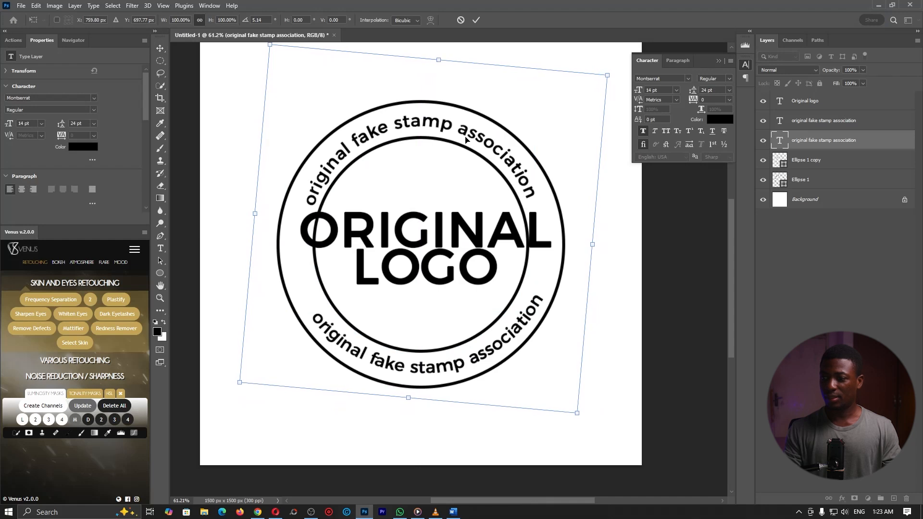
left_click(476, 19)
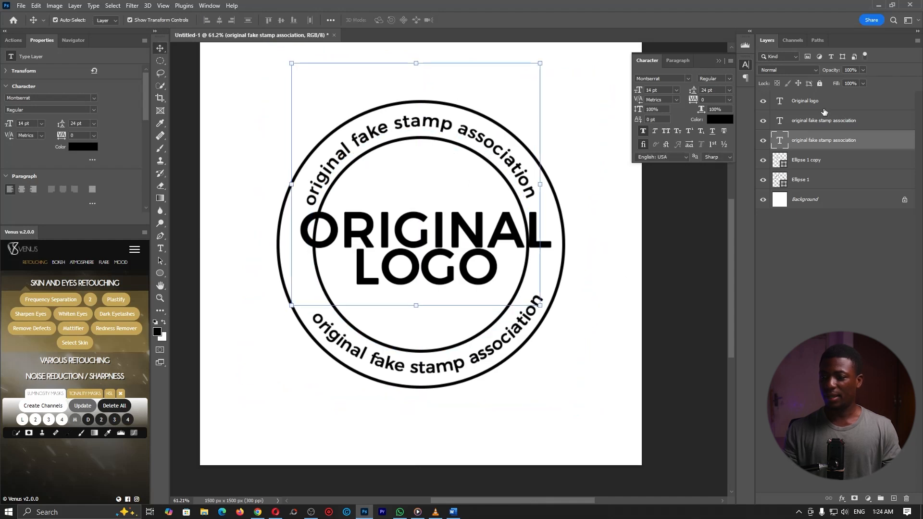
- Draw a black rectangle bar behind LOGO and select the inner circle layer
left_click(805, 100)
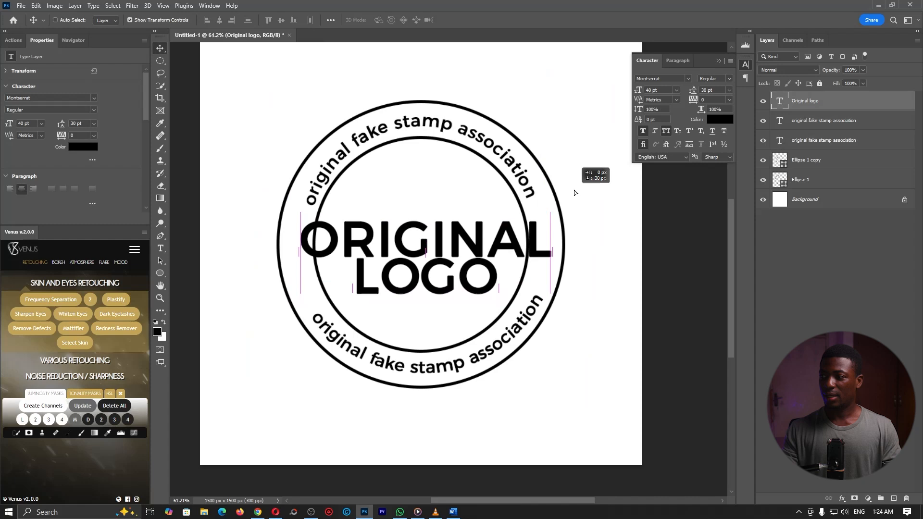
left_click(160, 299)
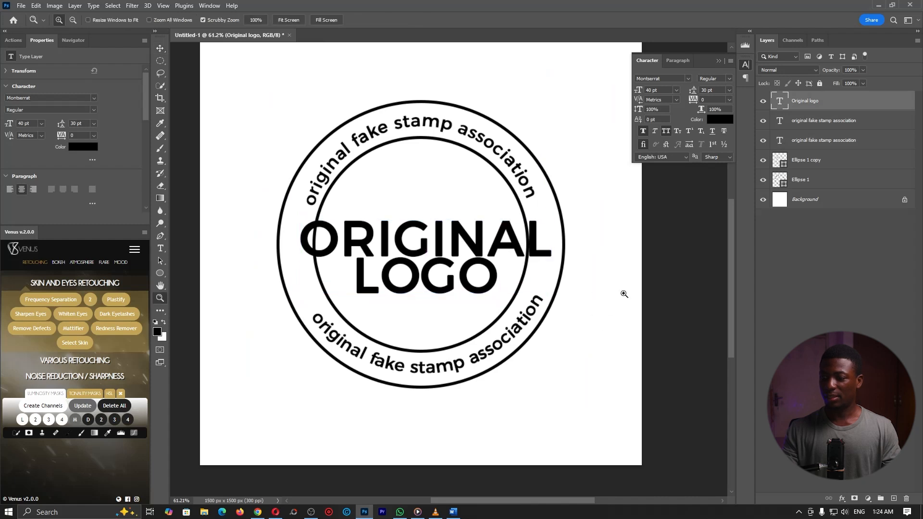
mouse_move(196, 199)
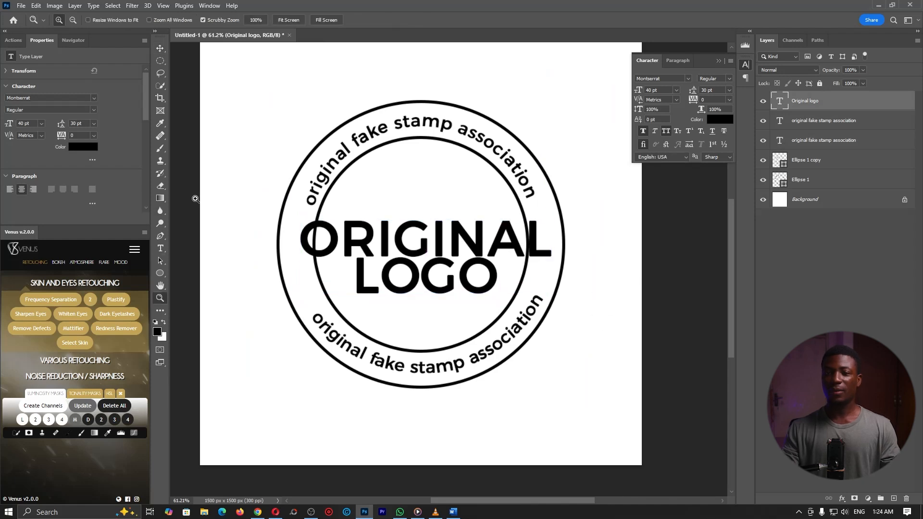
mouse_move(520, 278)
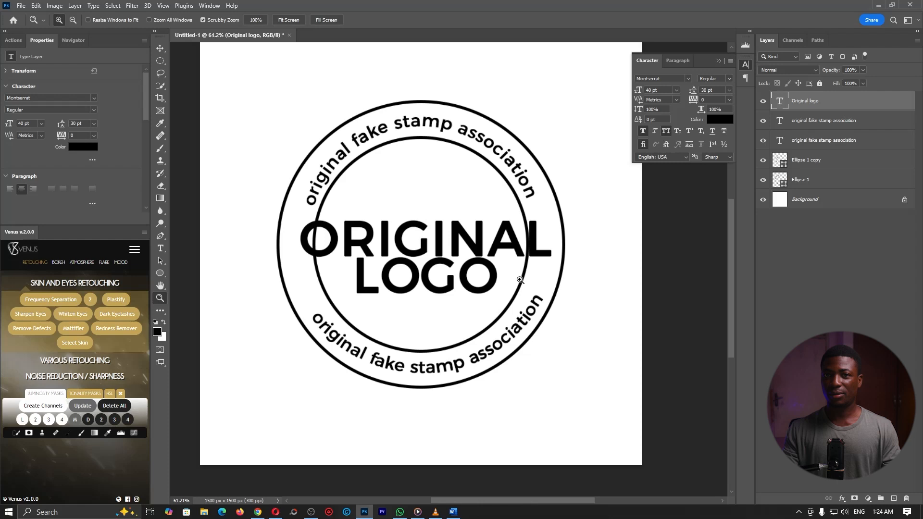
mouse_move(160, 282)
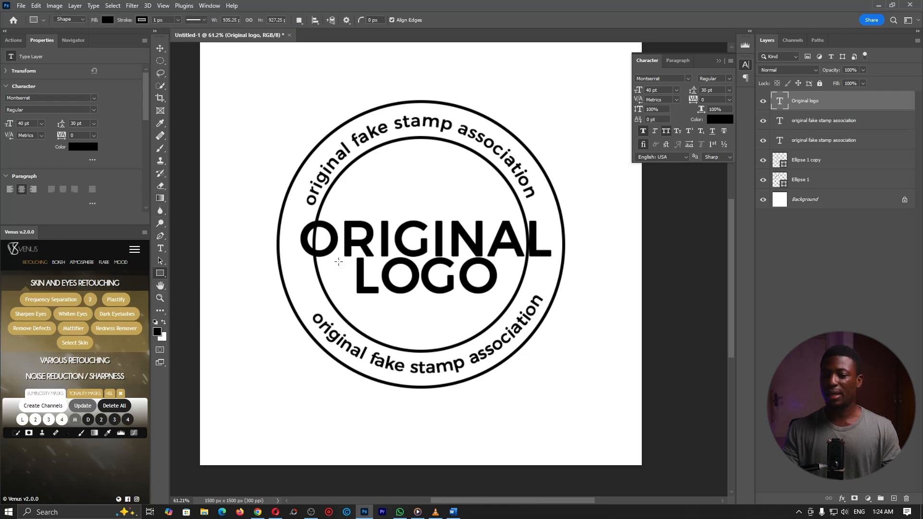
mouse_move(306, 261)
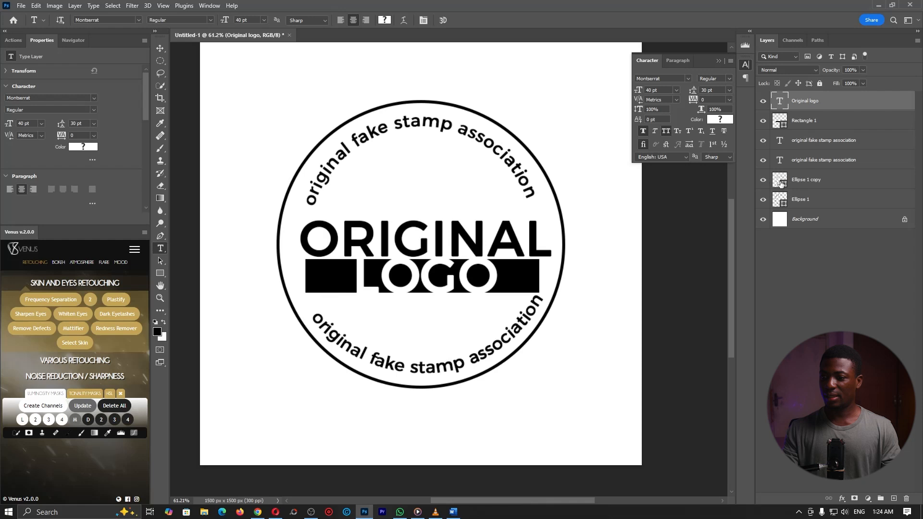
left_click(806, 179)
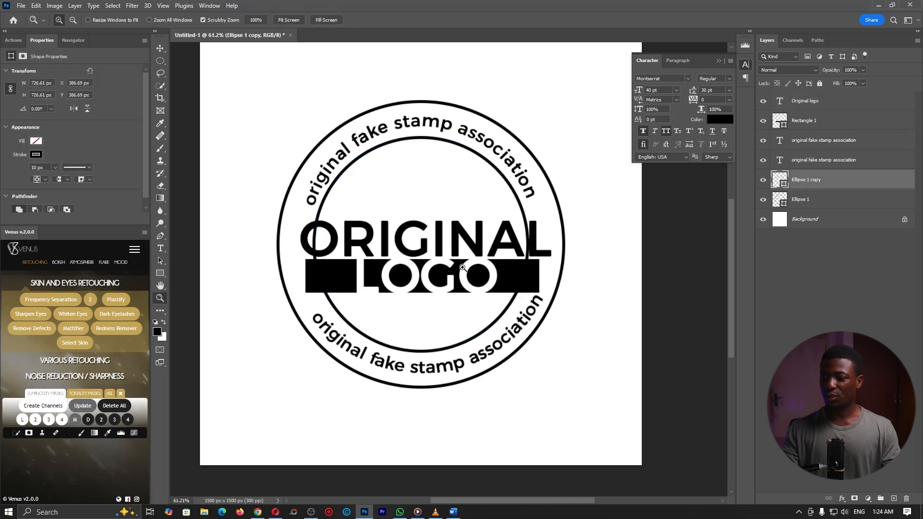
- Marquee-select around ORIGINAL LOGO and rasterize the inner circle layer
left_click(160, 60)
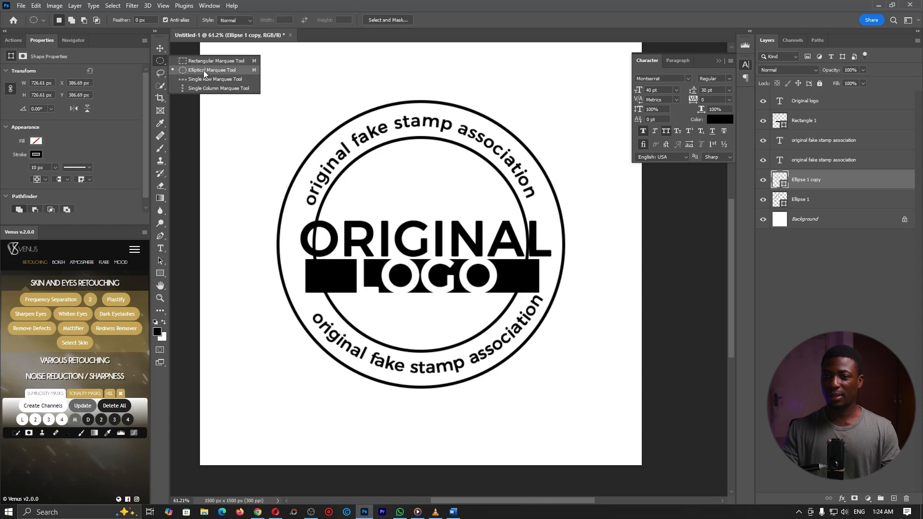
mouse_move(216, 60)
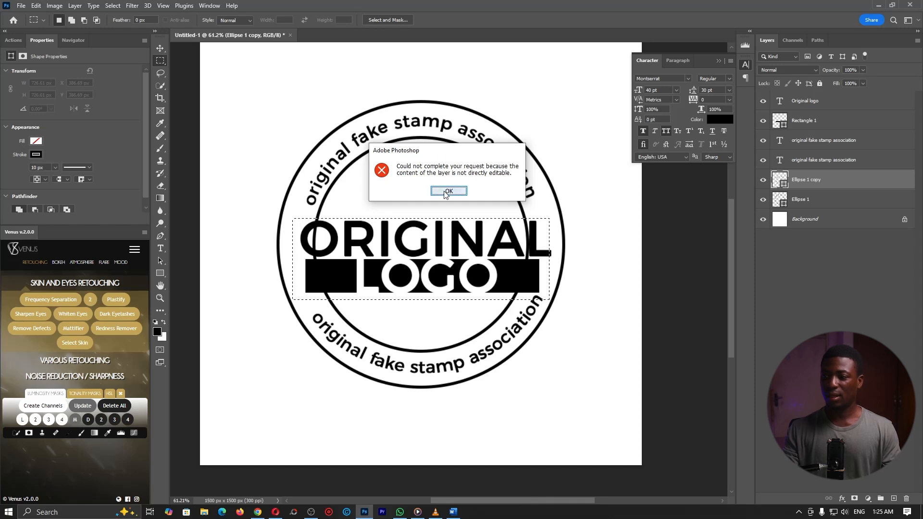
left_click(448, 191)
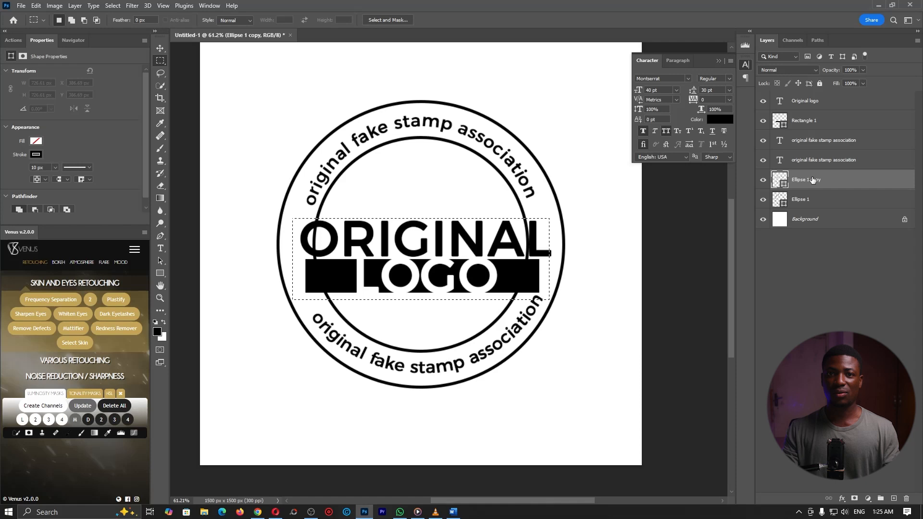
right_click(806, 180)
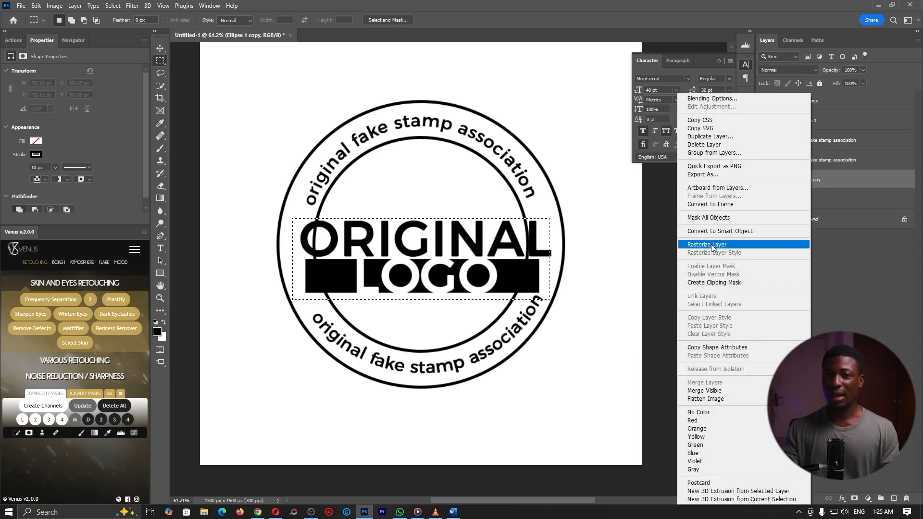
left_click(706, 244)
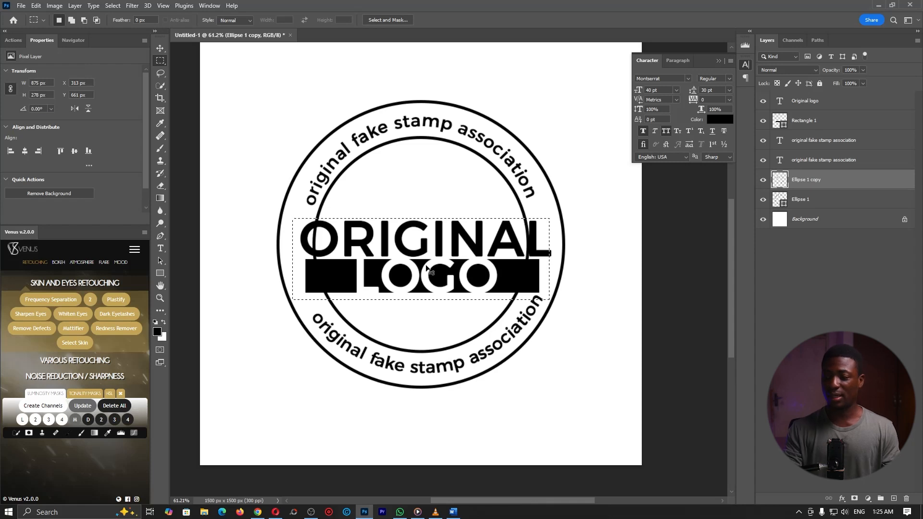
mouse_move(437, 240)
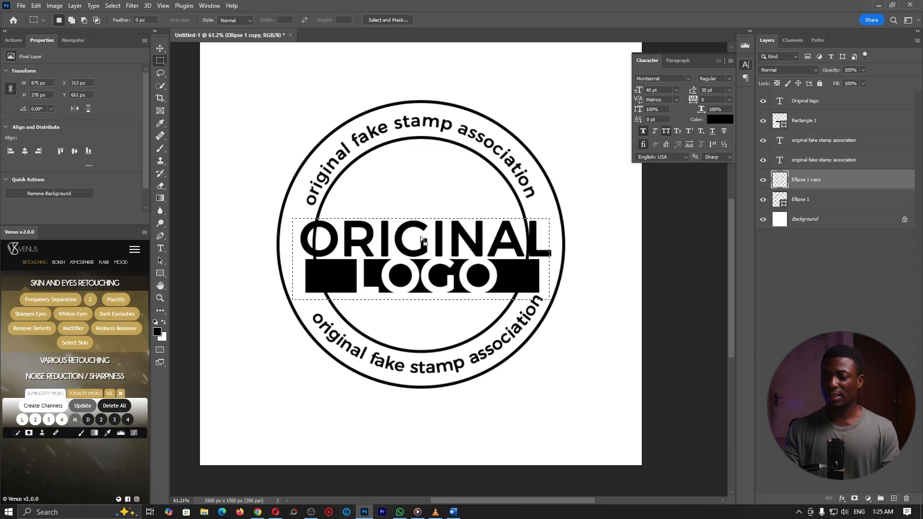
left_click(806, 180)
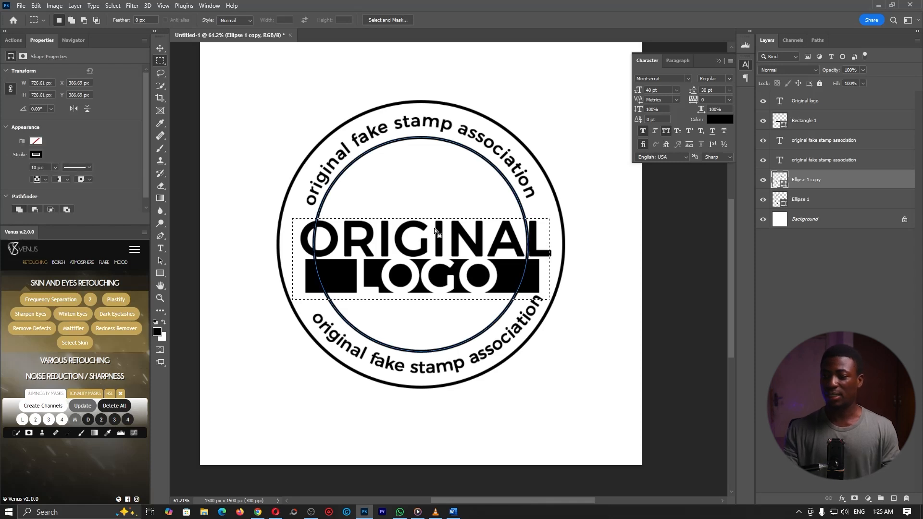
right_click(413, 230)
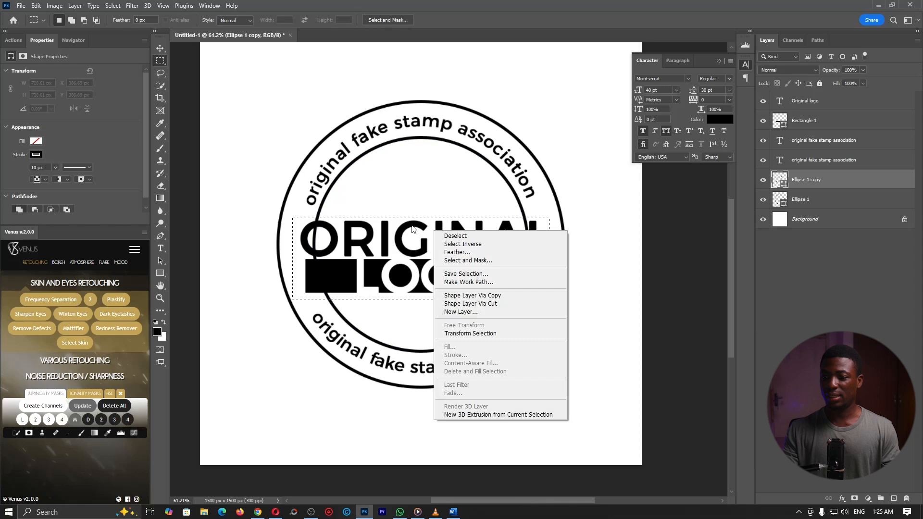
- Add a layer mask hiding the inner circle behind the ORIGINAL LOGO text
left_click(464, 325)
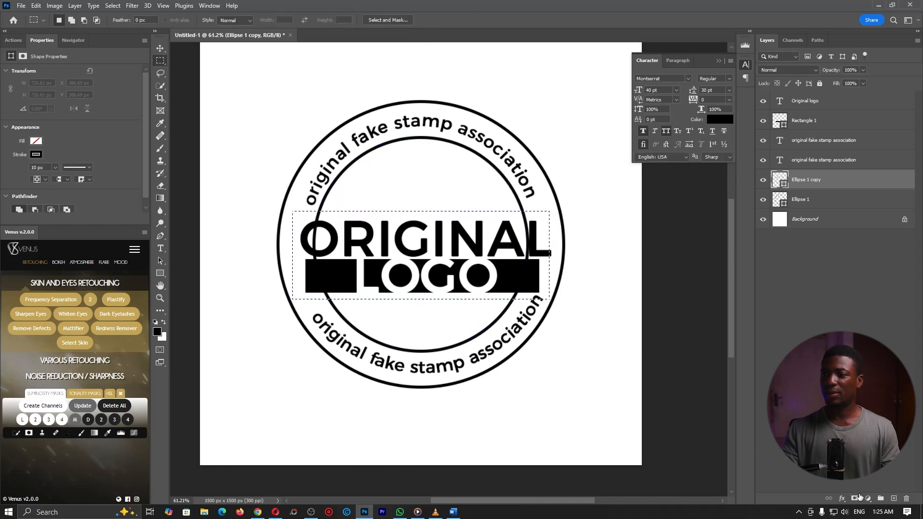
mouse_move(842, 499)
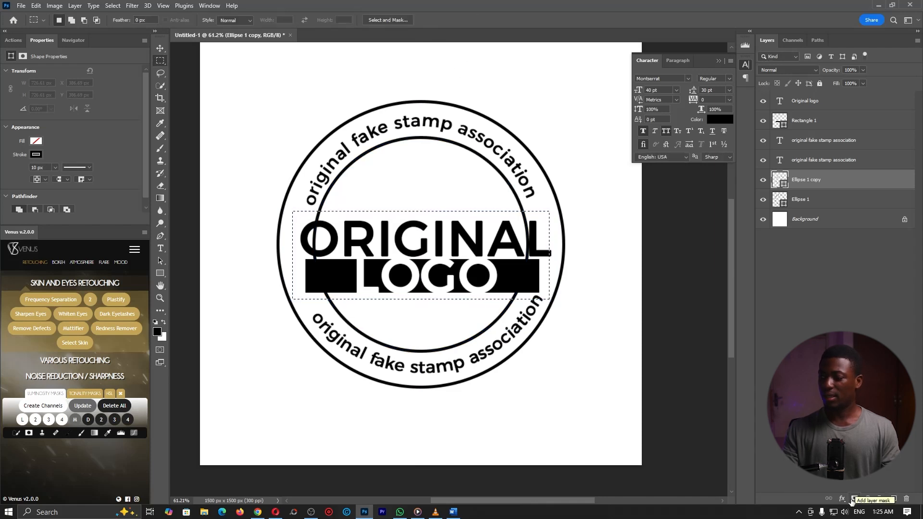
left_click(856, 499)
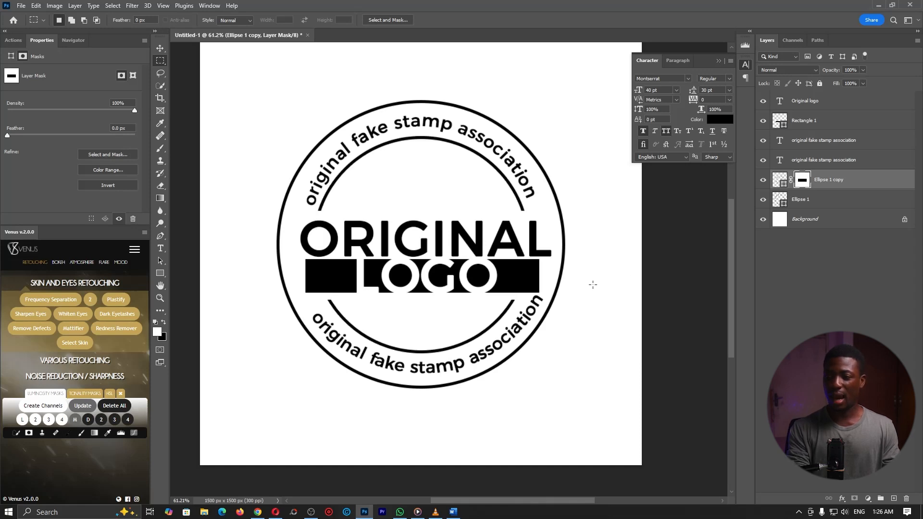
left_click(161, 298)
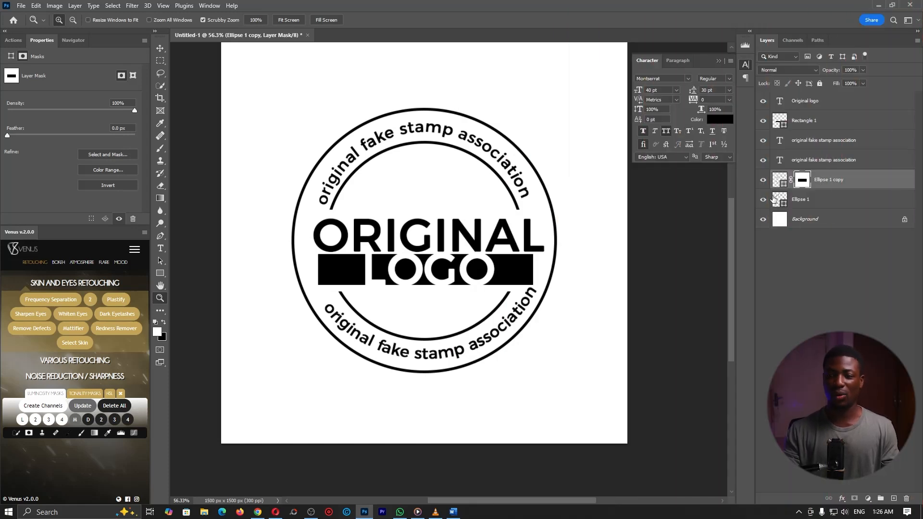
left_click(763, 219)
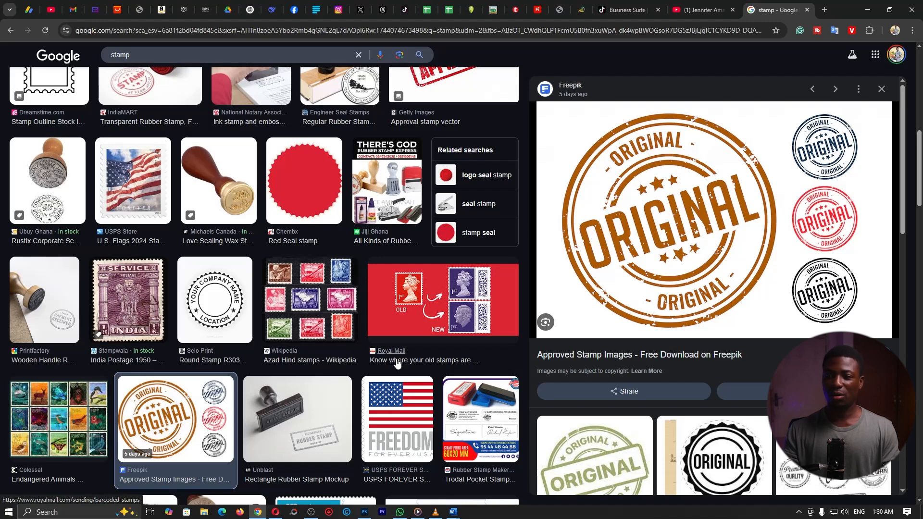
mouse_move(466, 327)
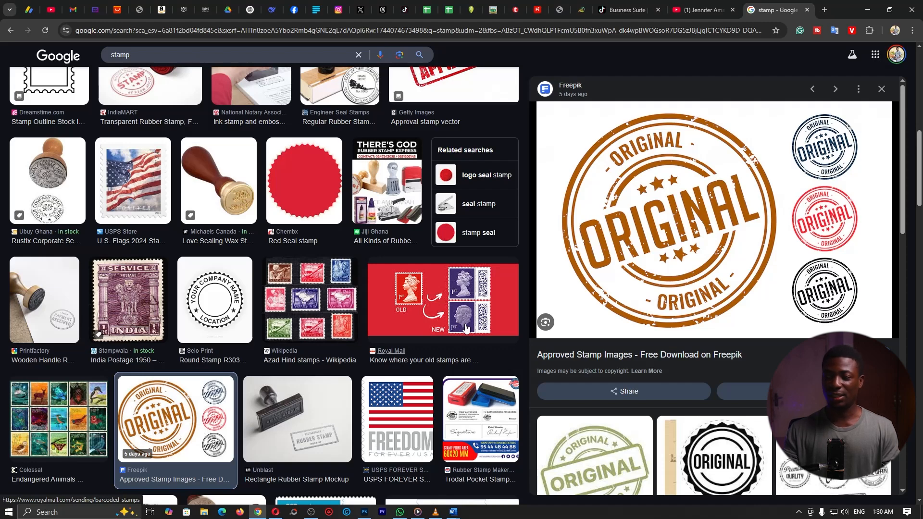
- Hide the white background layer, then search Google Images for 'splatter'
left_click(365, 511)
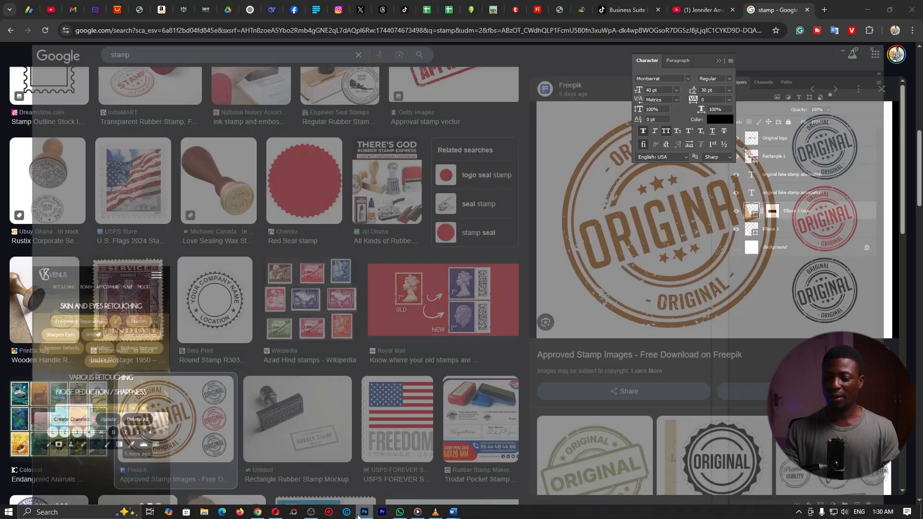
left_click(364, 511)
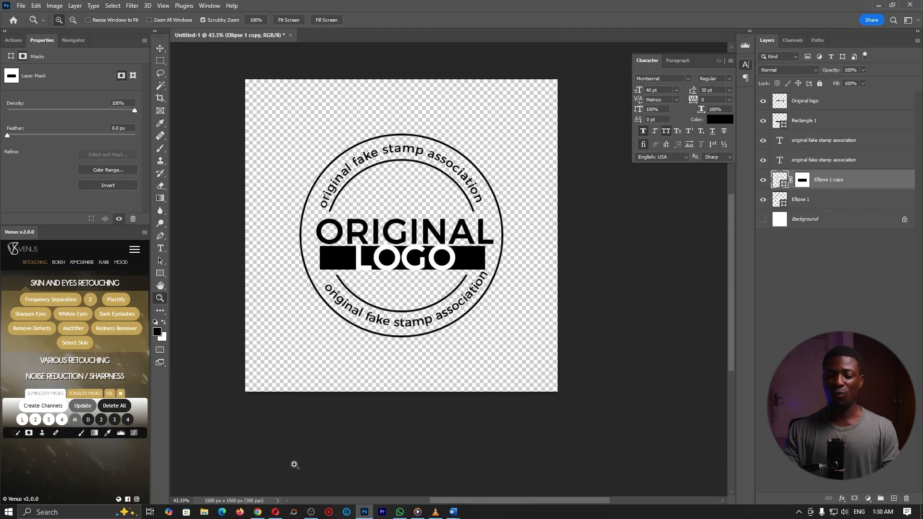
left_click(258, 515)
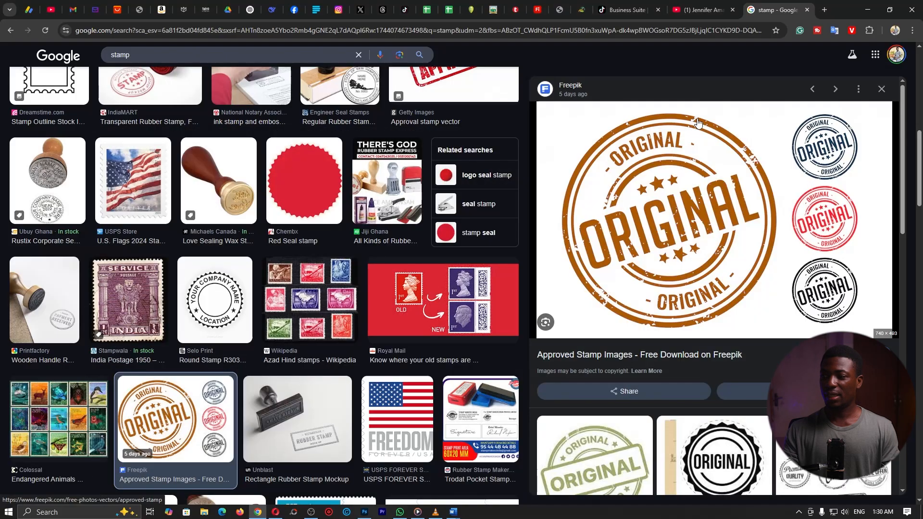
mouse_move(753, 164)
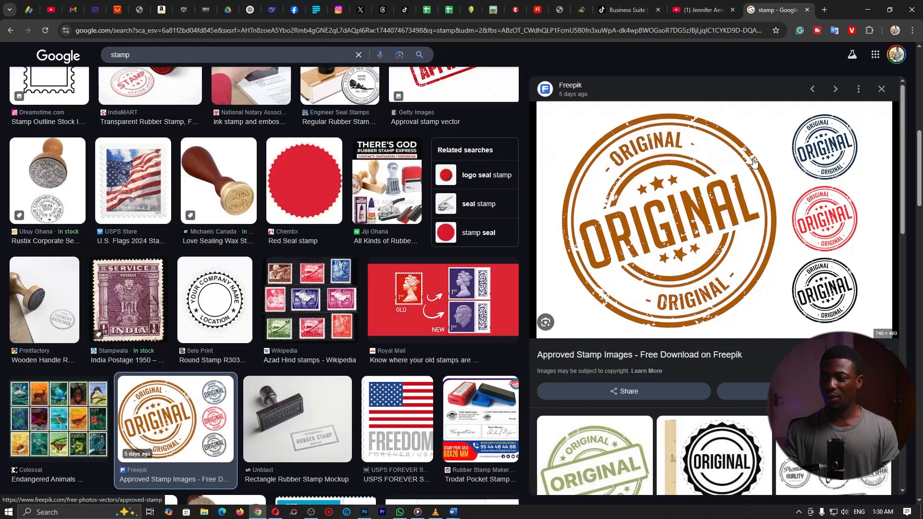
mouse_move(704, 208)
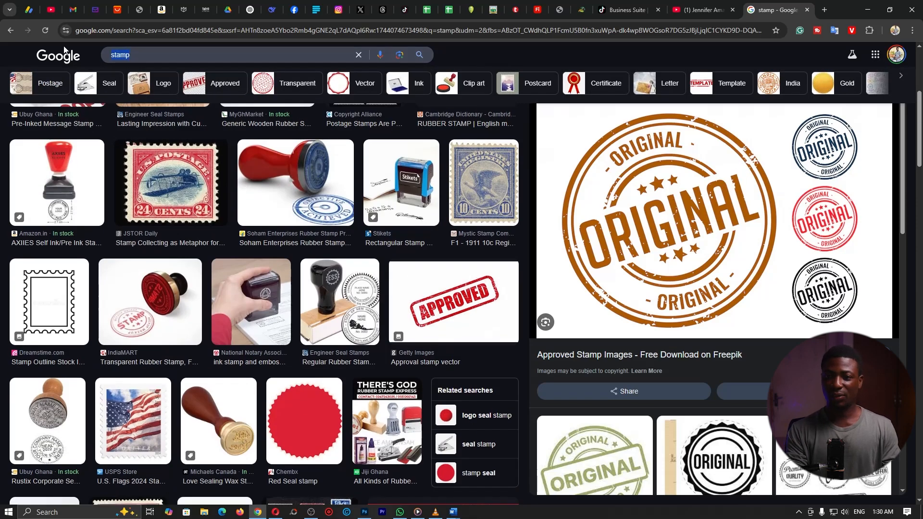
type("splatt")
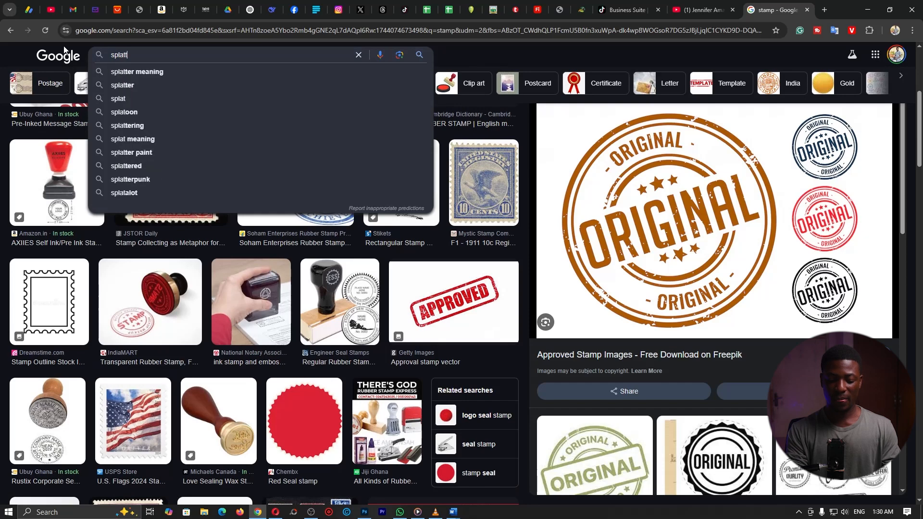
left_click(122, 85)
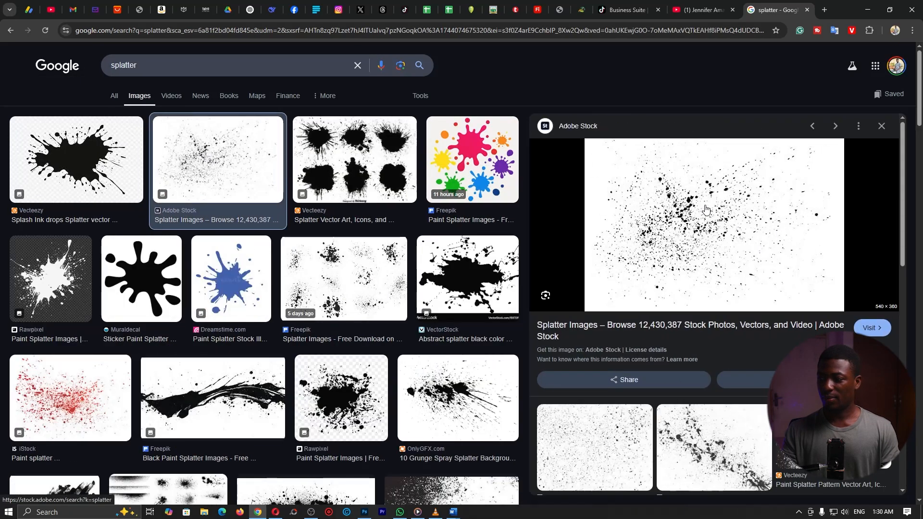
- Save the Adobe Stock splatter texture image from its context menu
right_click(705, 206)
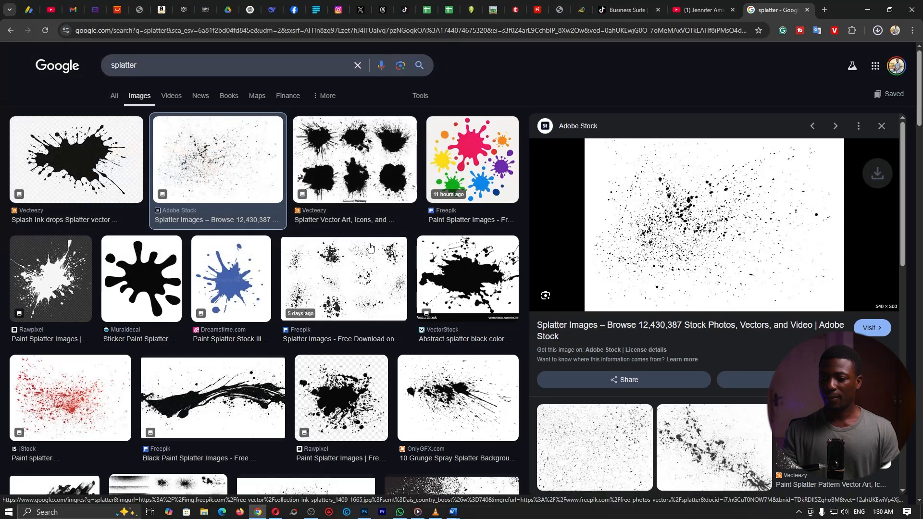
left_click(364, 515)
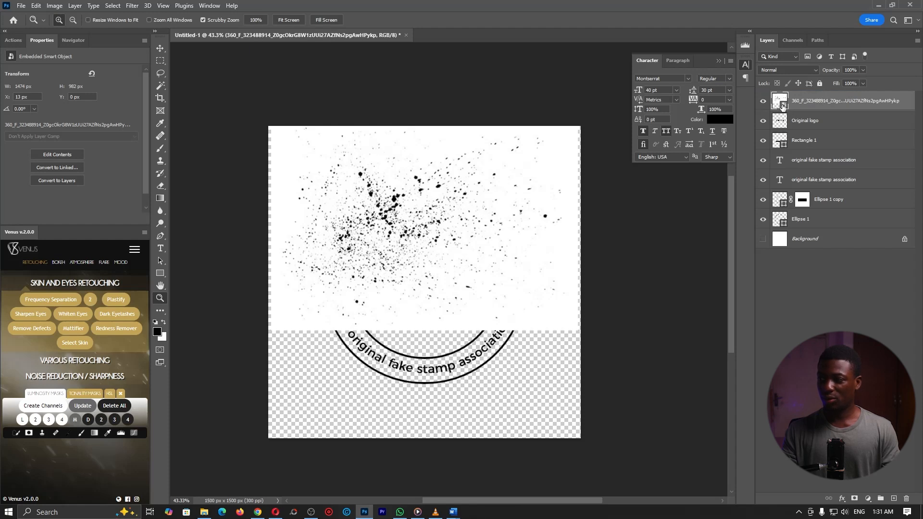
mouse_move(833, 101)
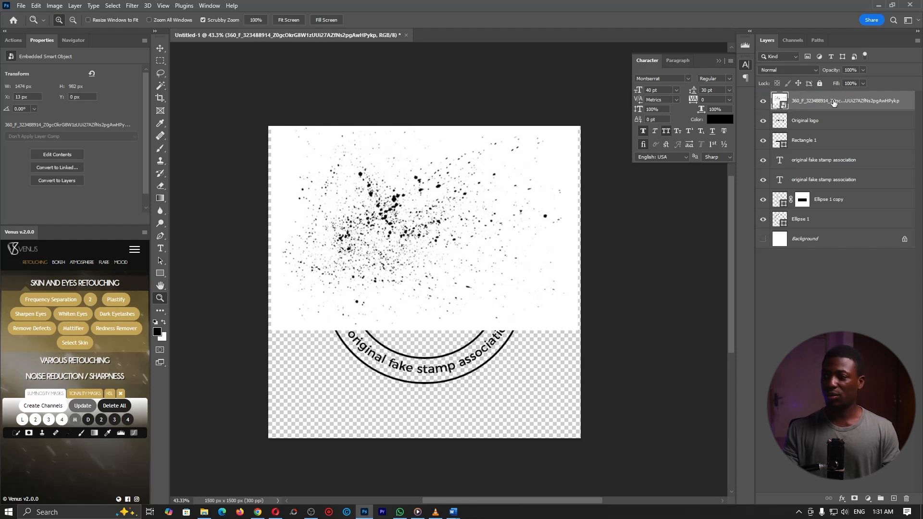
- Rasterize the splatter smart object layer and hide it
right_click(832, 101)
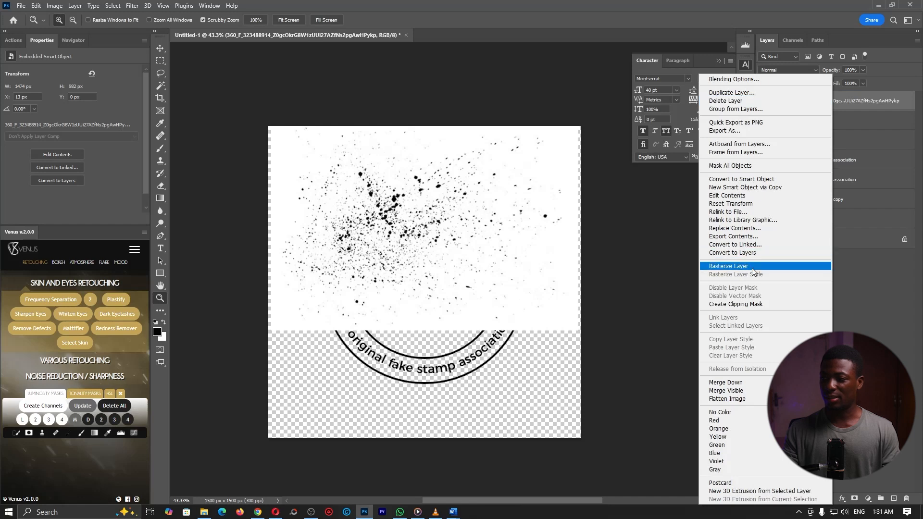
left_click(728, 267)
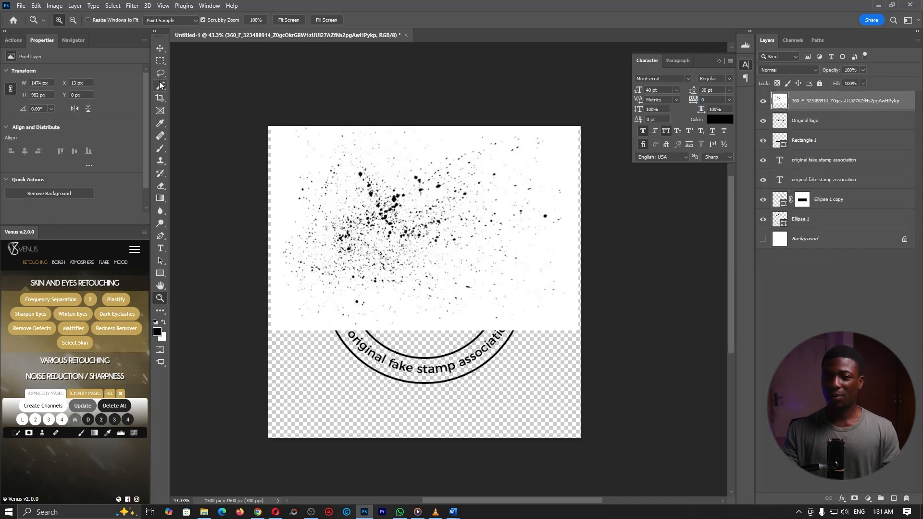
left_click(160, 73)
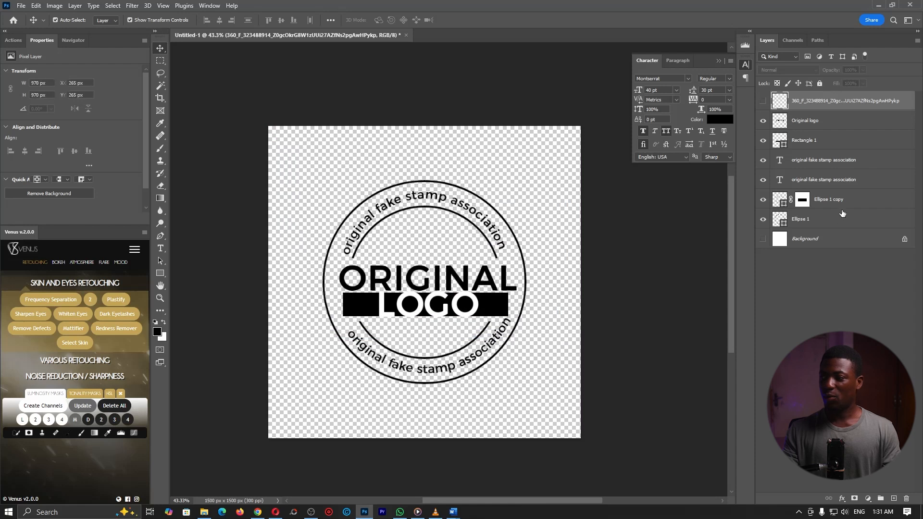
- Merge the stamp layers and cut the splatter texture out of the merged layer
left_click(804, 120)
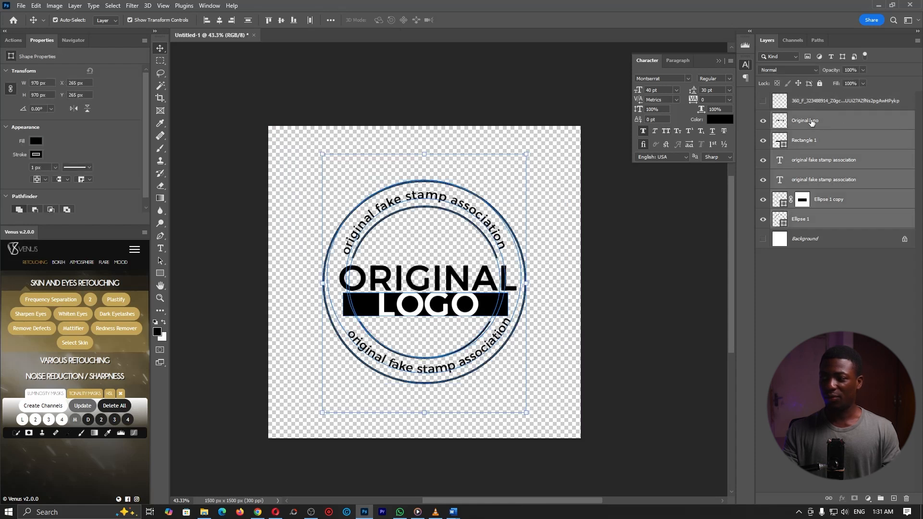
mouse_move(817, 122)
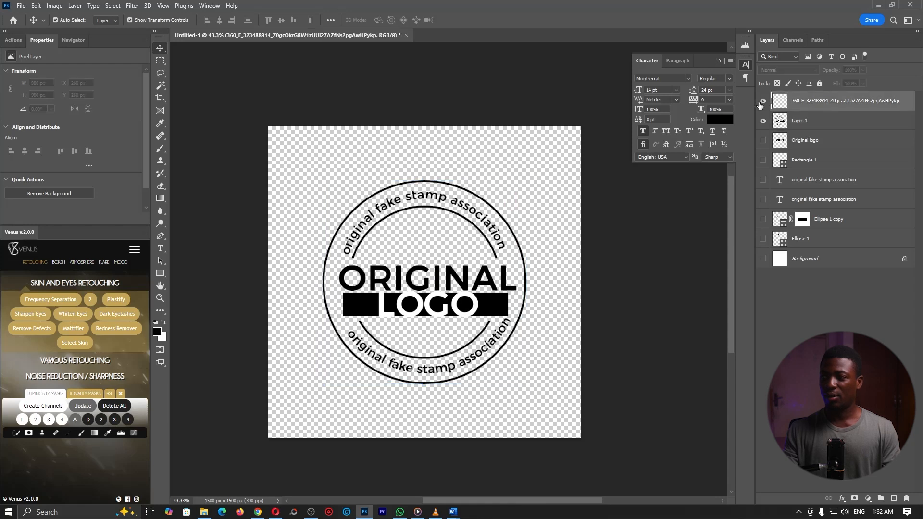
left_click(763, 101)
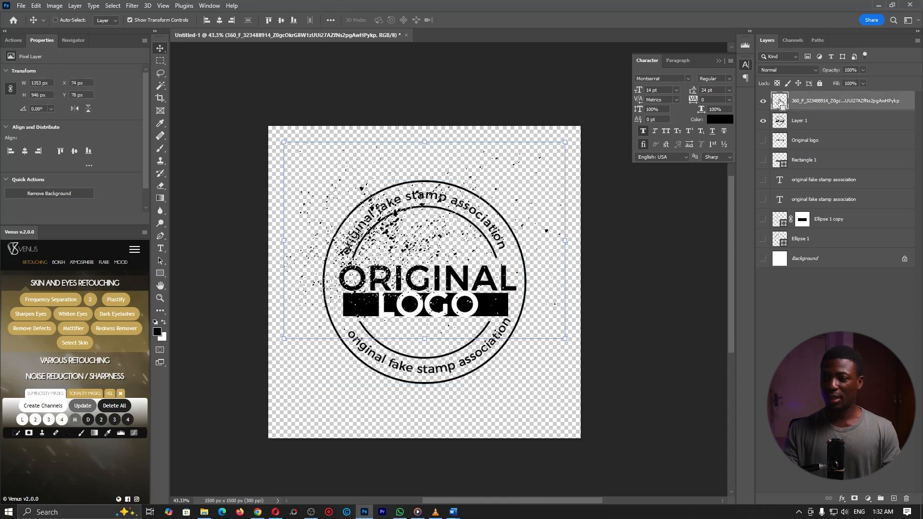
left_click(799, 121)
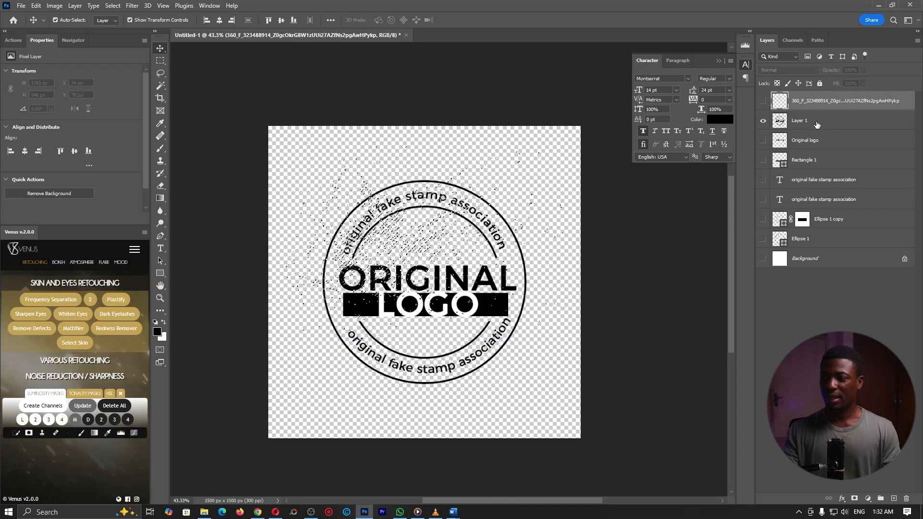
- Rename the merged layer to 'actual stamp'
left_click(799, 120)
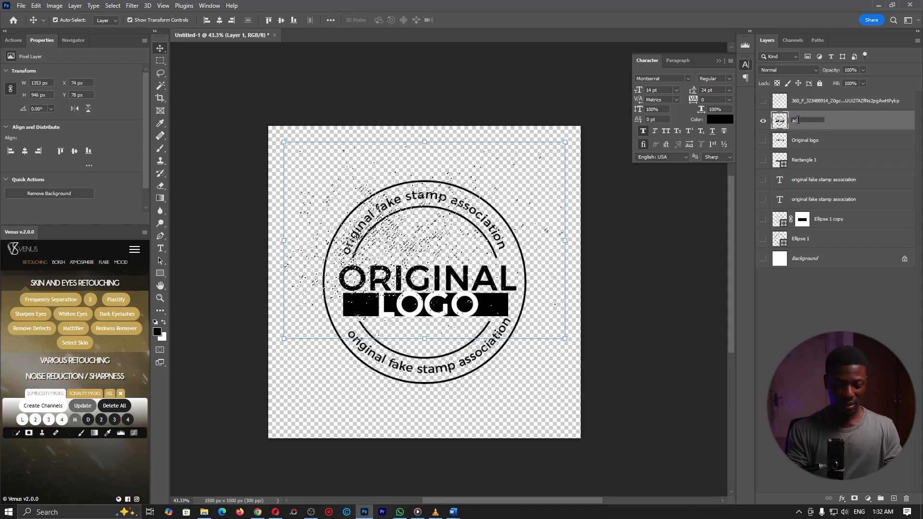
type("actual stamp")
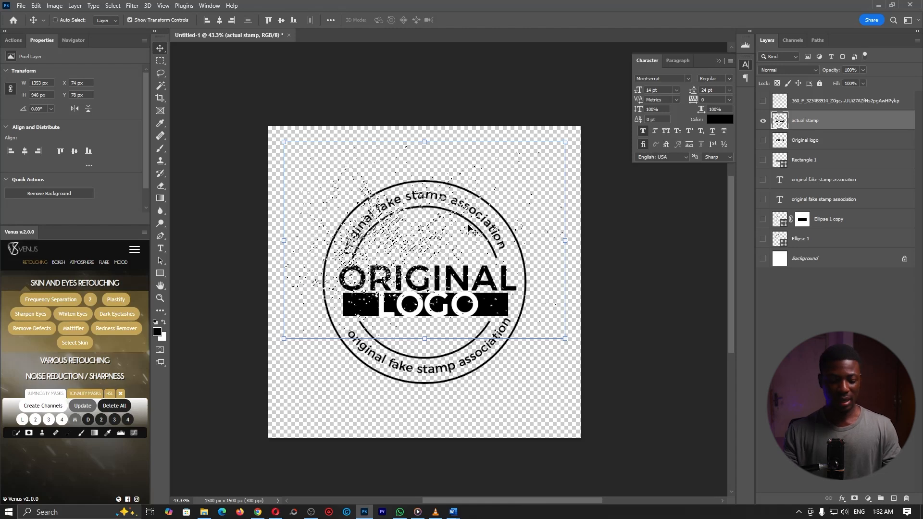
left_click(159, 298)
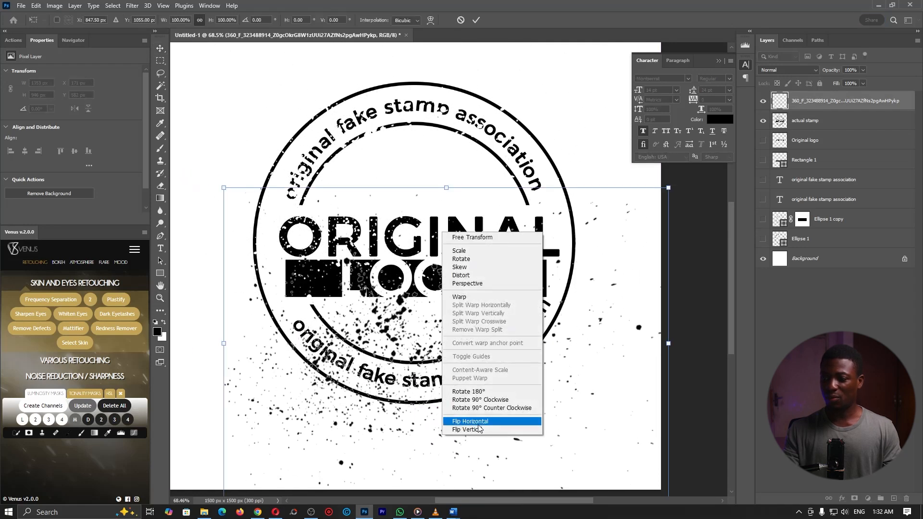
- Flip the splatter horizontally, enlarge it, erode more specks from the stamp, and hide it again
left_click(469, 421)
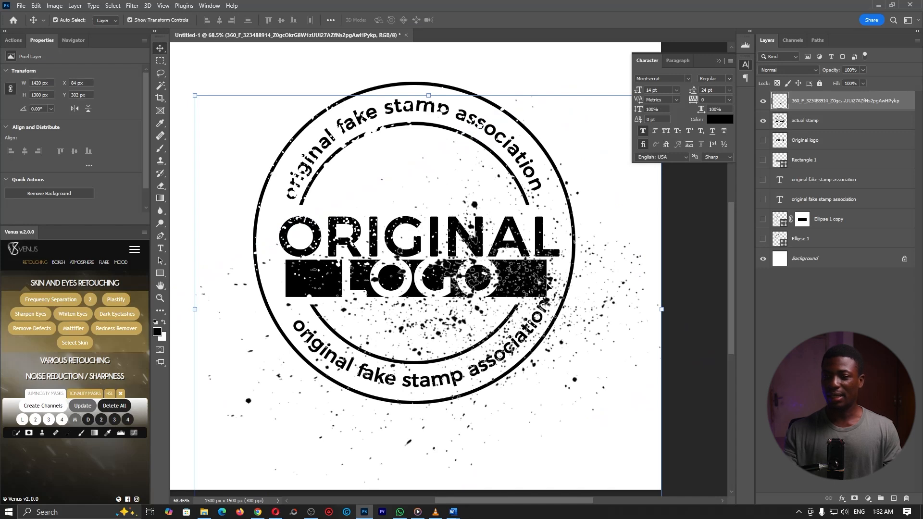
left_click(763, 101)
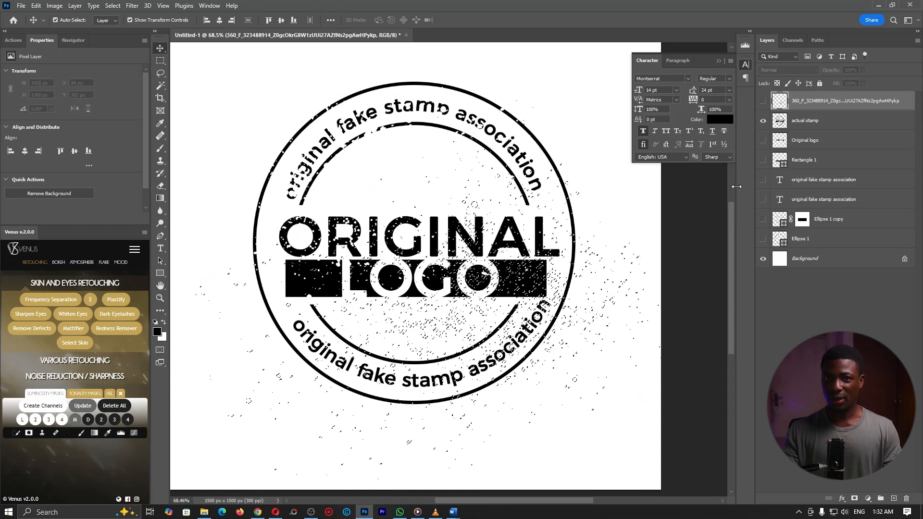
left_click(805, 121)
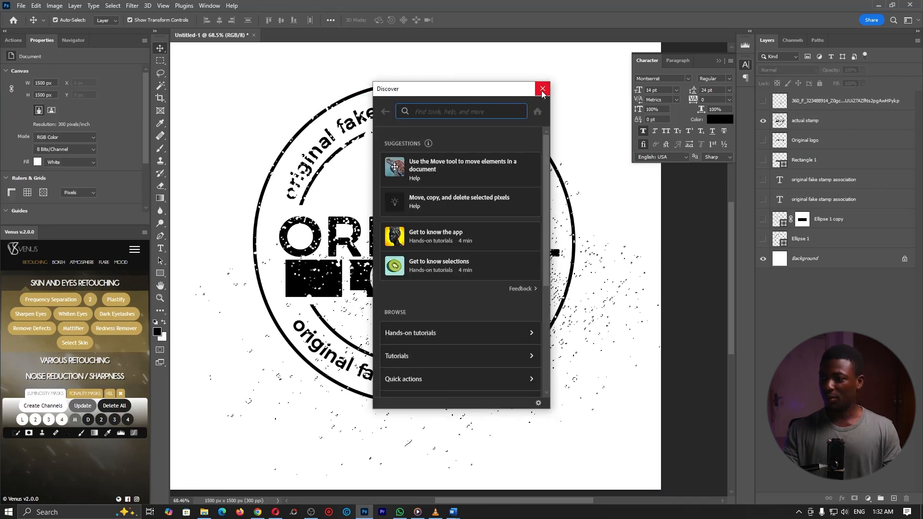
- Close the Discover panel and hide the white Background layer, leaving the stamp on transparency
left_click(542, 88)
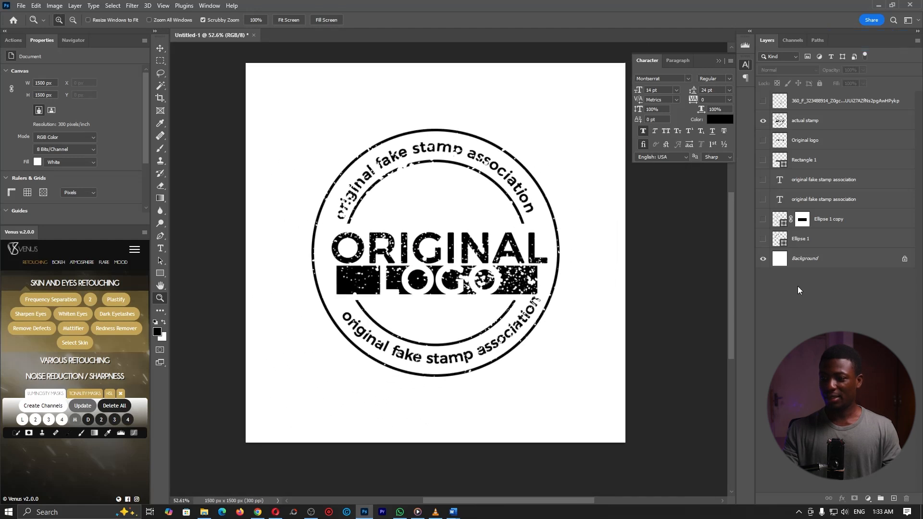
left_click(763, 259)
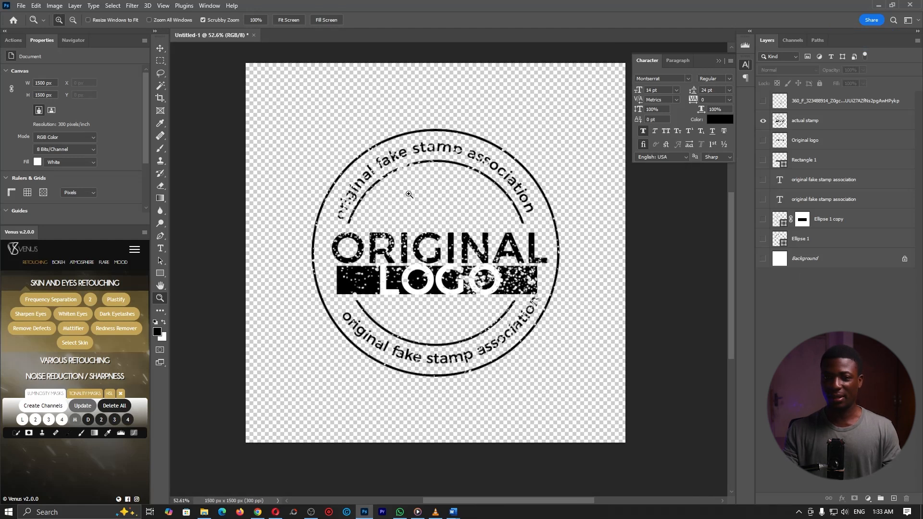
left_click(20, 6)
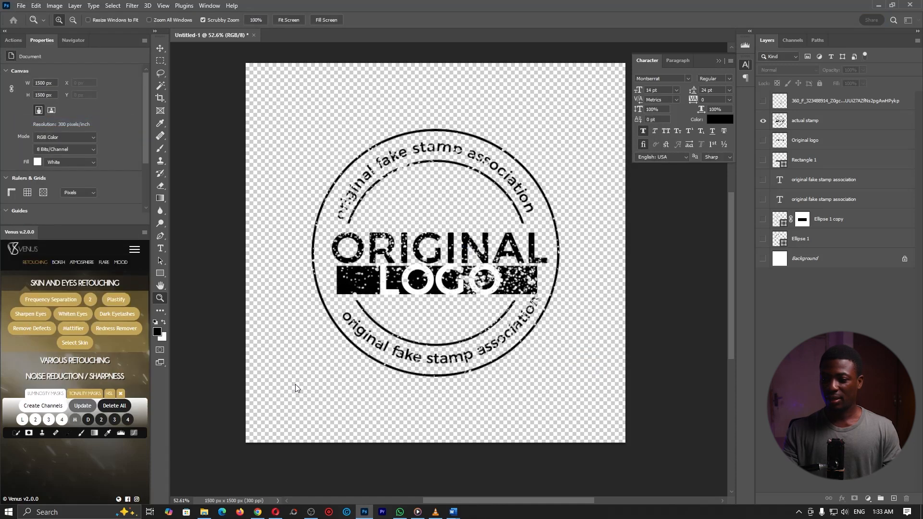
- Save a Copy as PNG named Stamp, replacing the existing Stamp.png and accepting the size options
key("ctrl+shift+s")
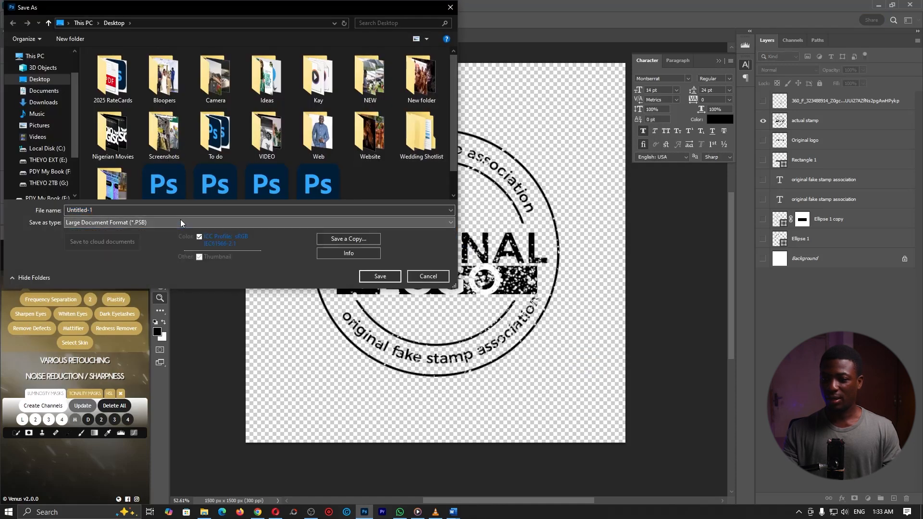
left_click(348, 238)
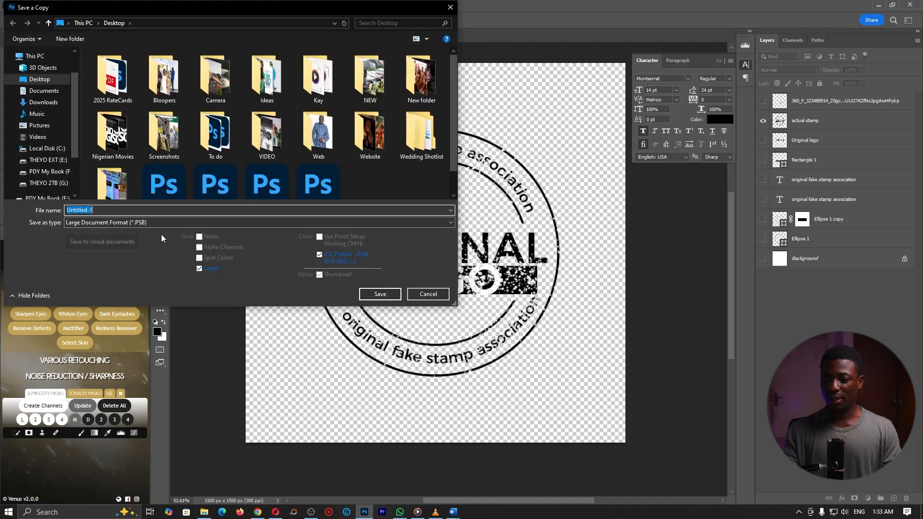
left_click(258, 222)
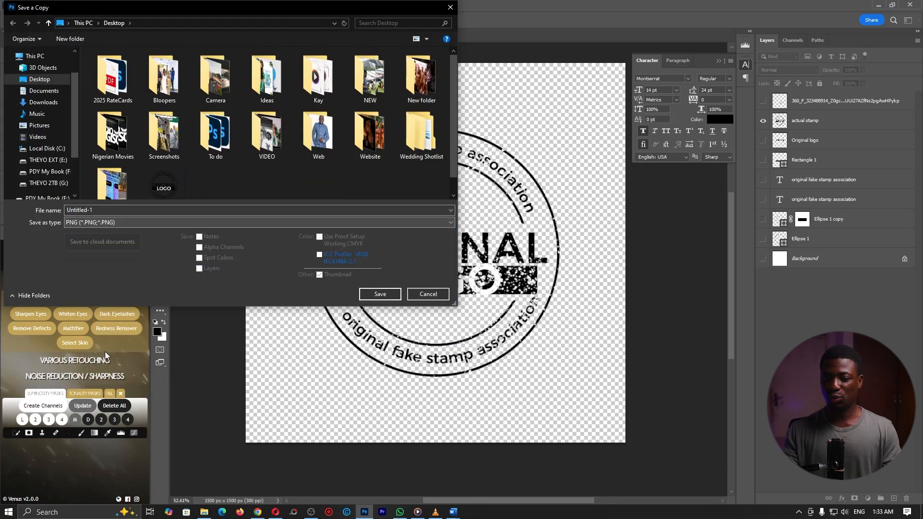
left_click(379, 295)
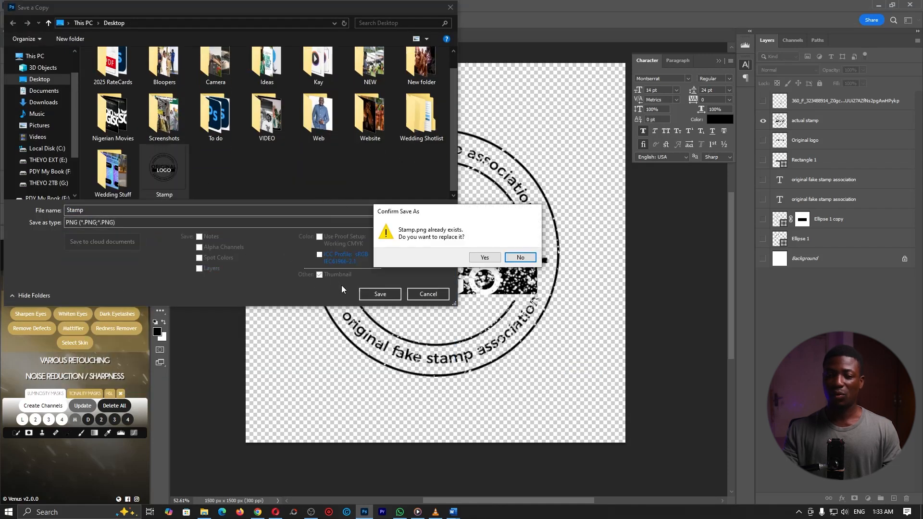
left_click(484, 257)
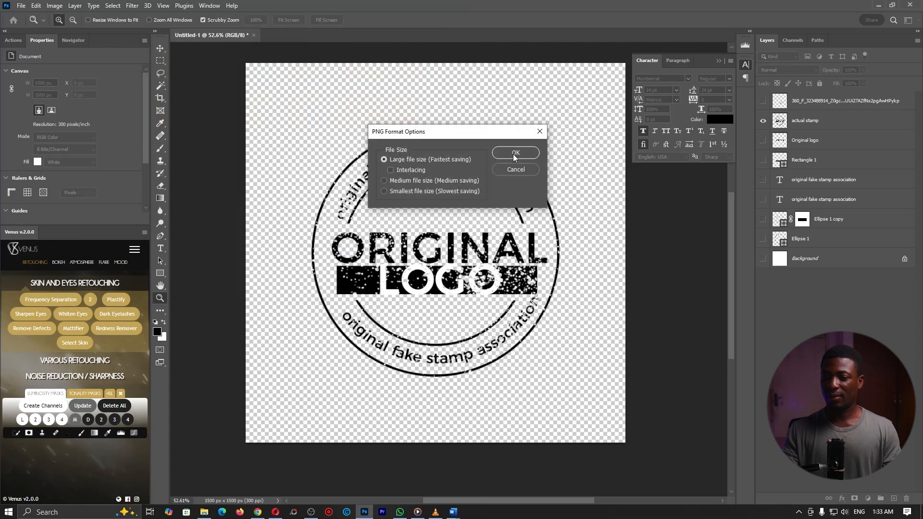
left_click(515, 153)
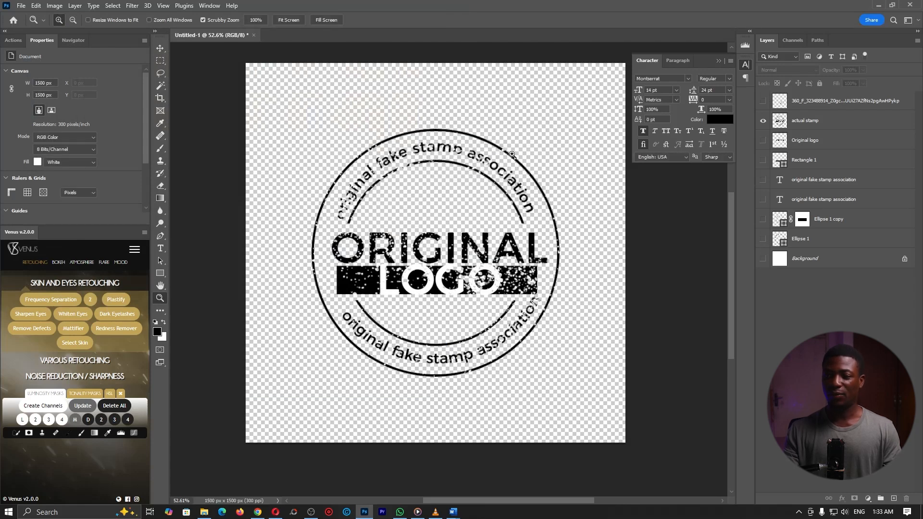
mouse_move(877, 4)
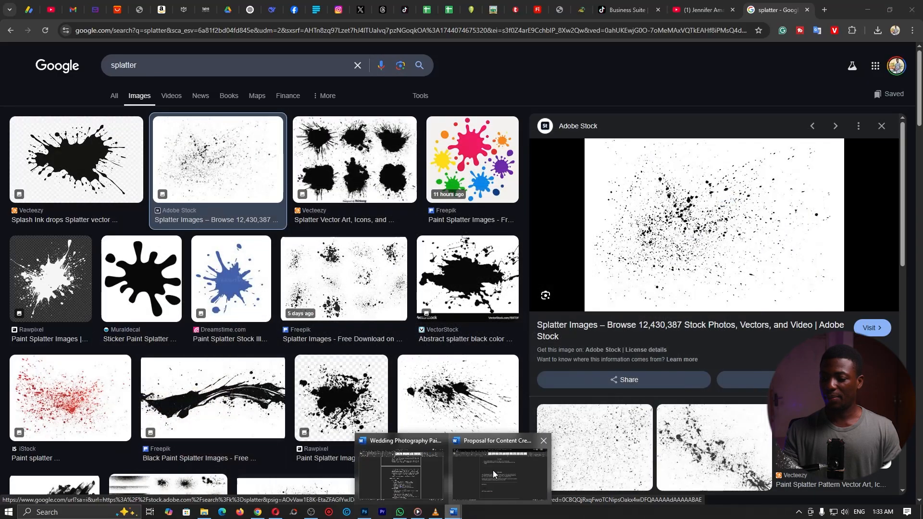
- Insert the Stamp picture from this device into the Word proposal beside the signature
left_click(497, 471)
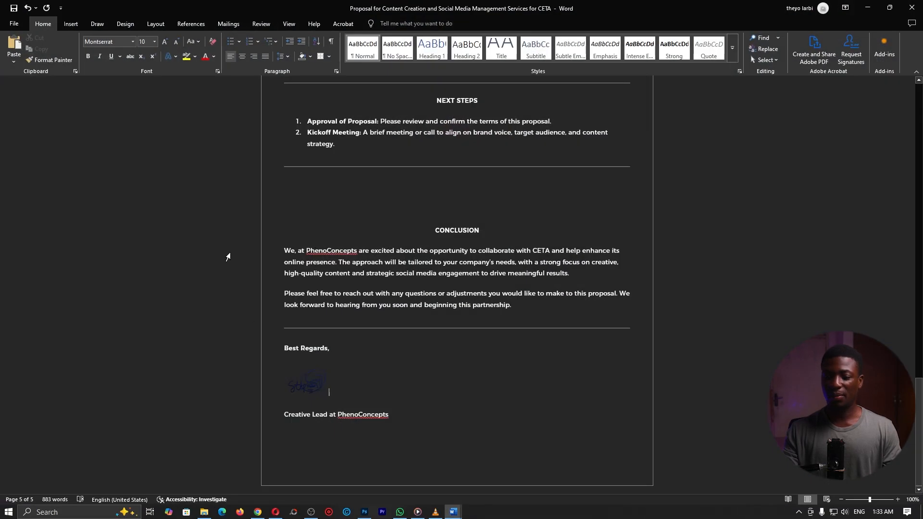
mouse_move(362, 364)
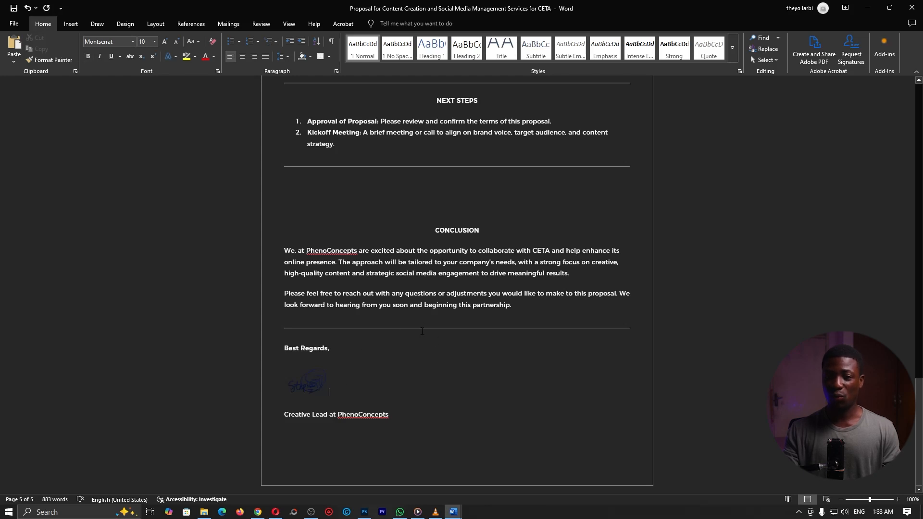
mouse_move(70, 23)
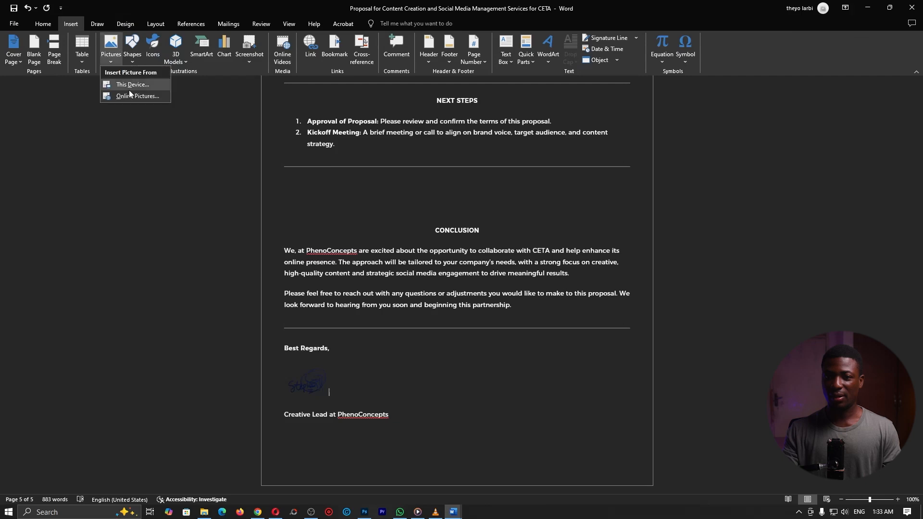
left_click(132, 85)
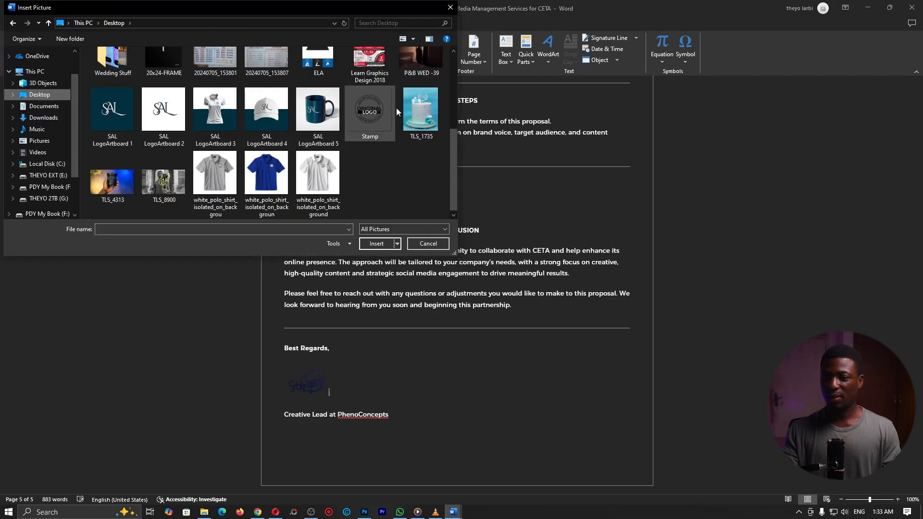
left_click(377, 246)
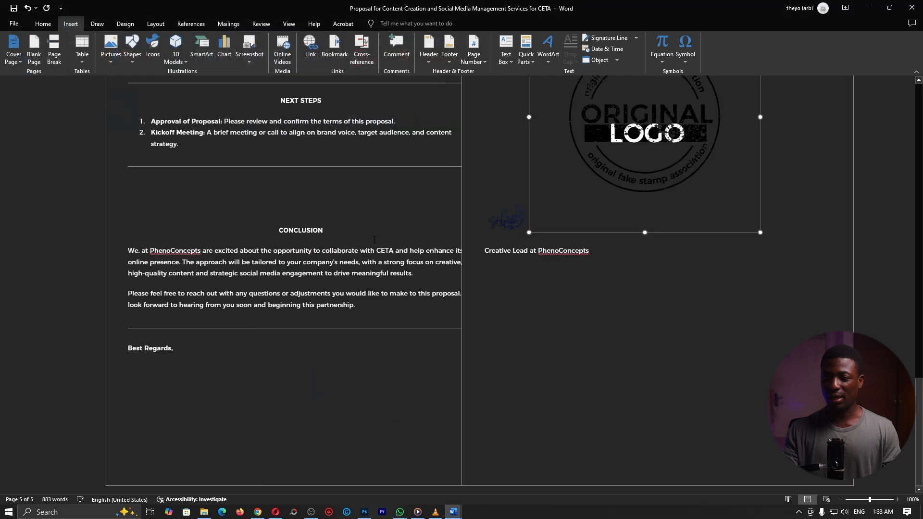
left_click(644, 176)
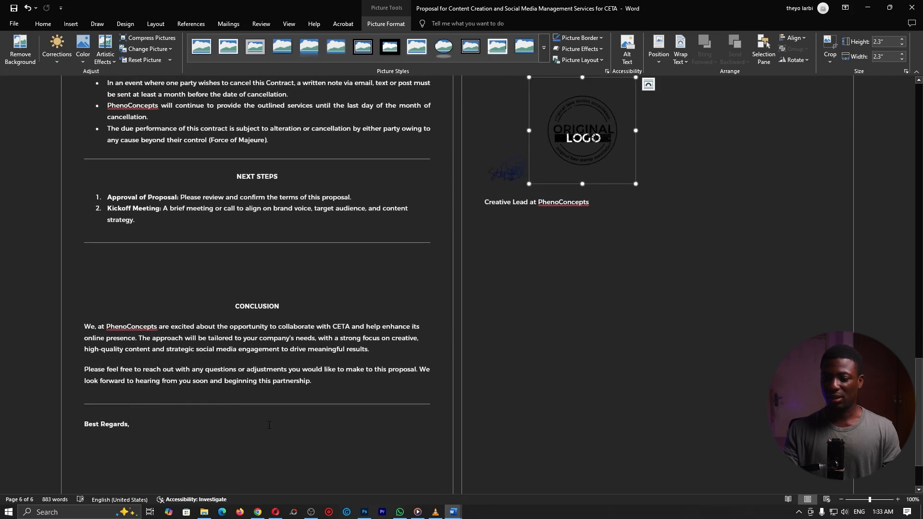
- Resize the stamp to 2.3" and start a PDF export from the File menu
scroll("up", 3)
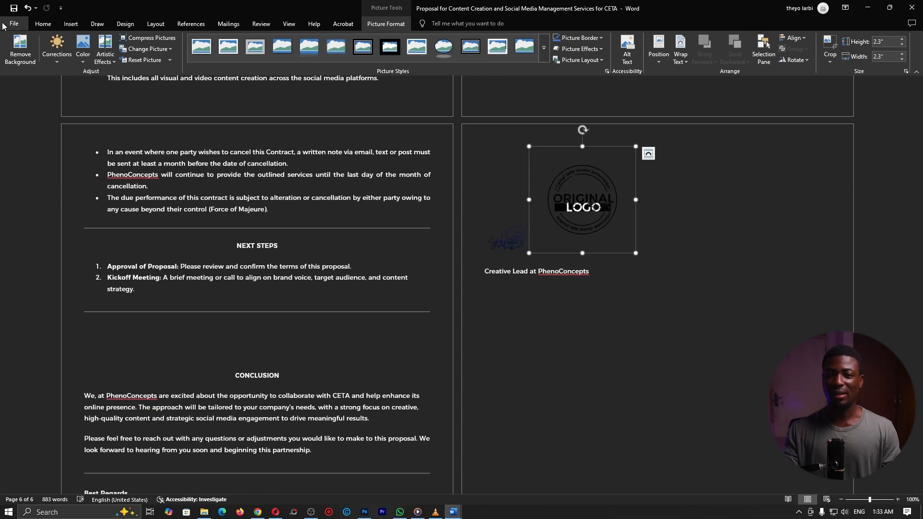
left_click(13, 23)
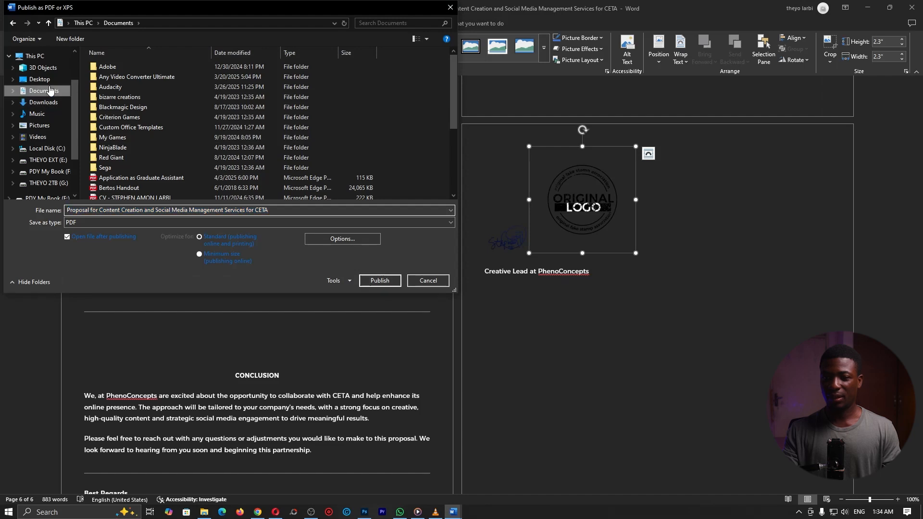
- Publish the proposal as a 6-page PDF and review it in the browser
left_click(426, 280)
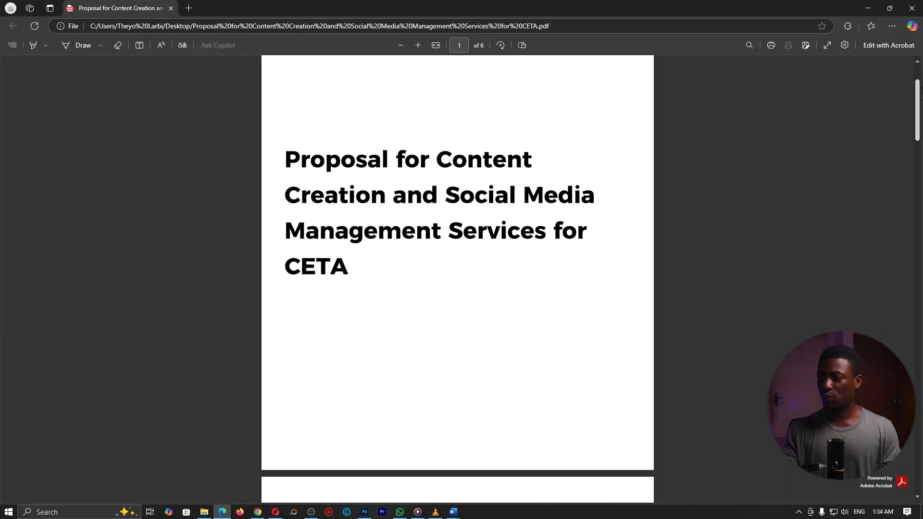
scroll("down", 3)
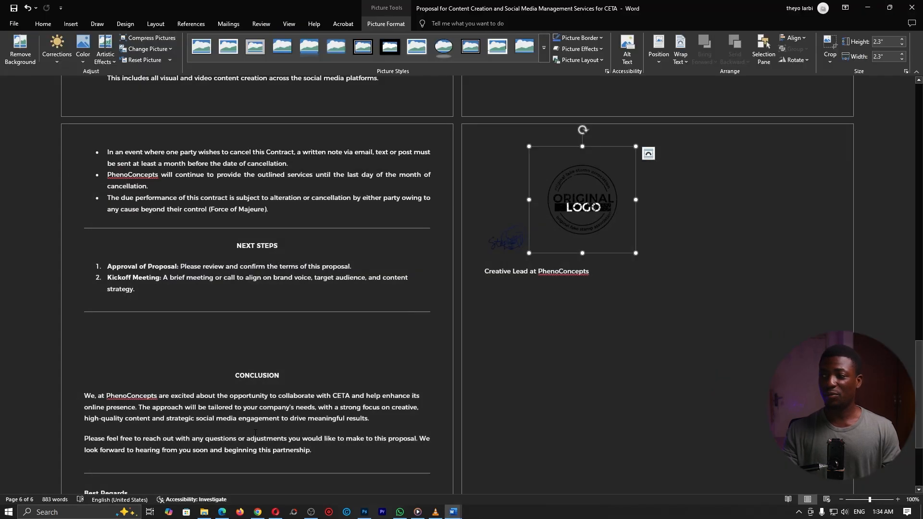
- Return to Photoshop and add a Color Overlay effect to the actual stamp layer
left_click(364, 512)
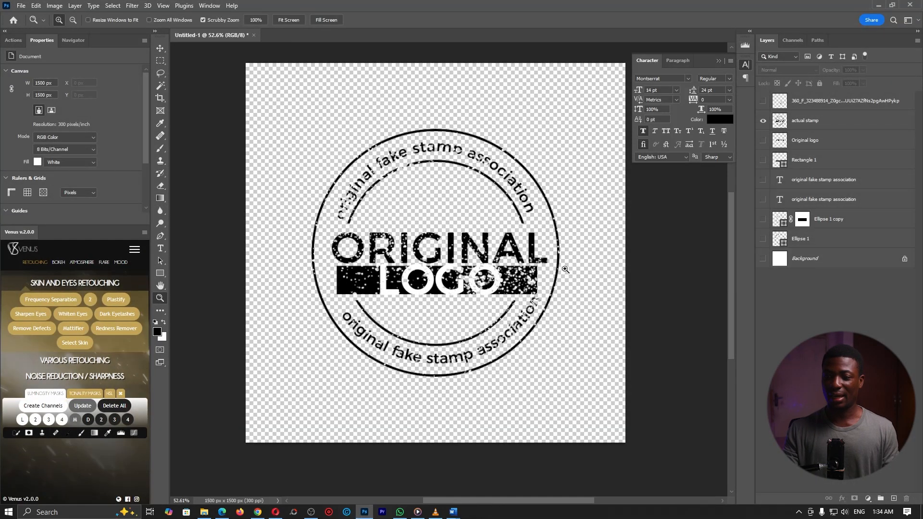
left_click(806, 120)
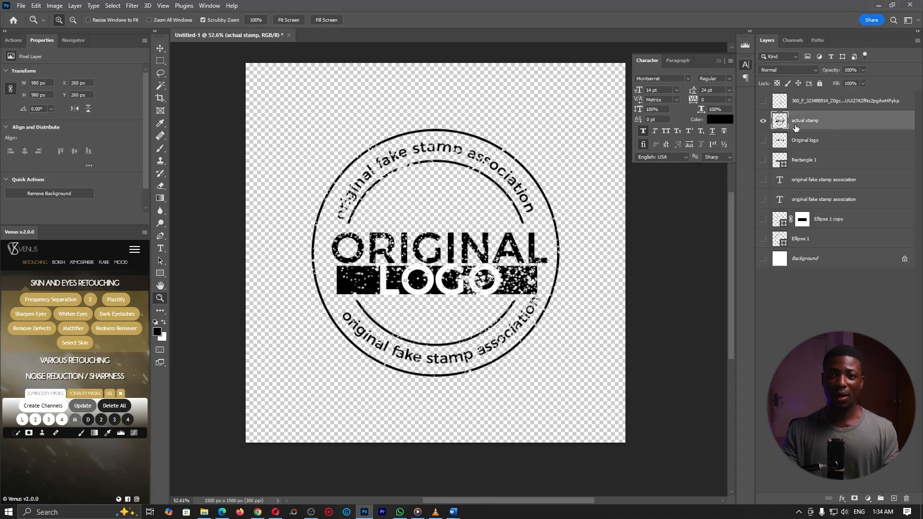
mouse_move(808, 124)
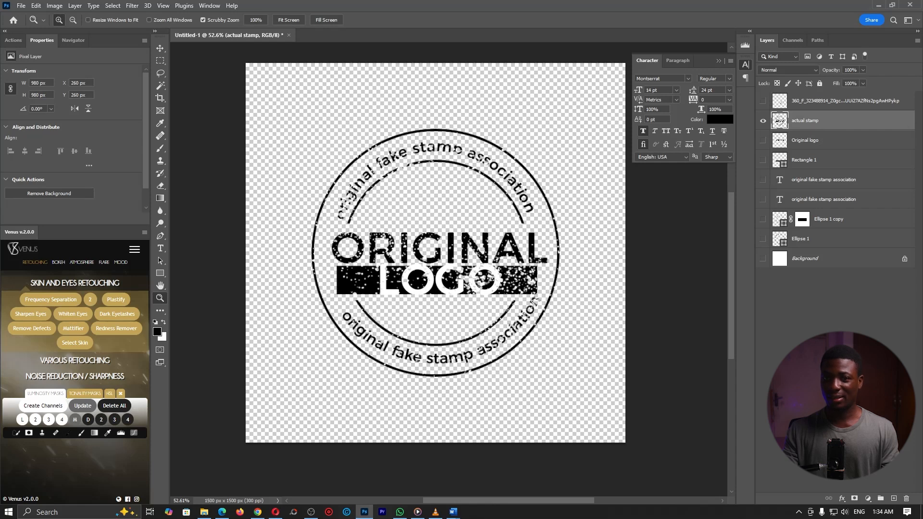
left_click(841, 499)
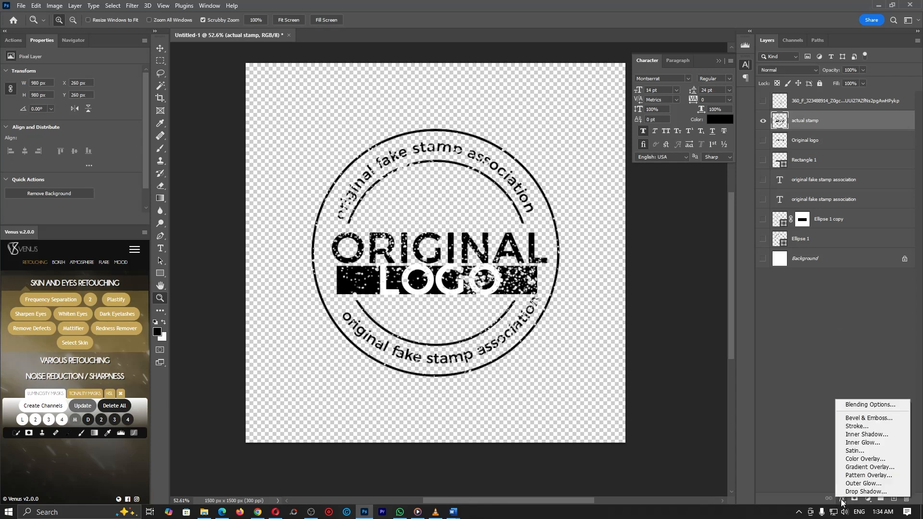
mouse_move(869, 467)
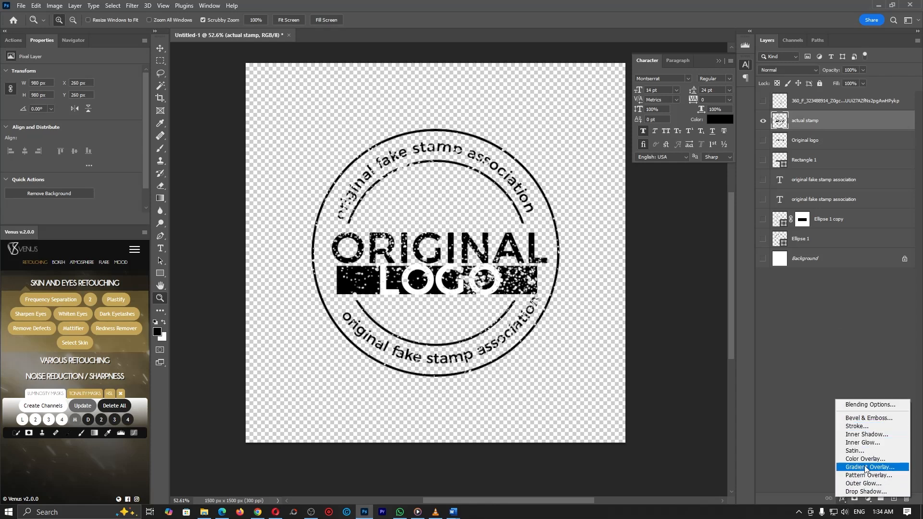
left_click(864, 458)
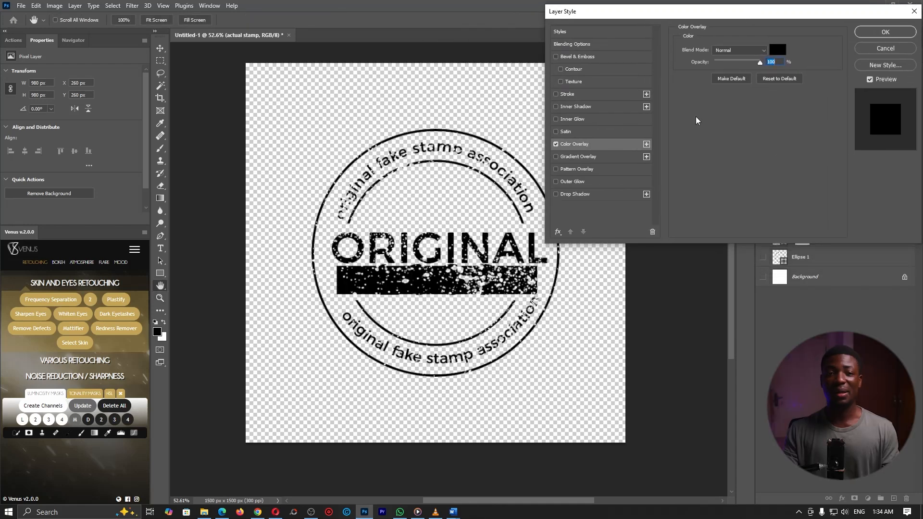
- Try several overlay colours in the picker, then discard the solid colour so the stamp stays black
left_click(777, 49)
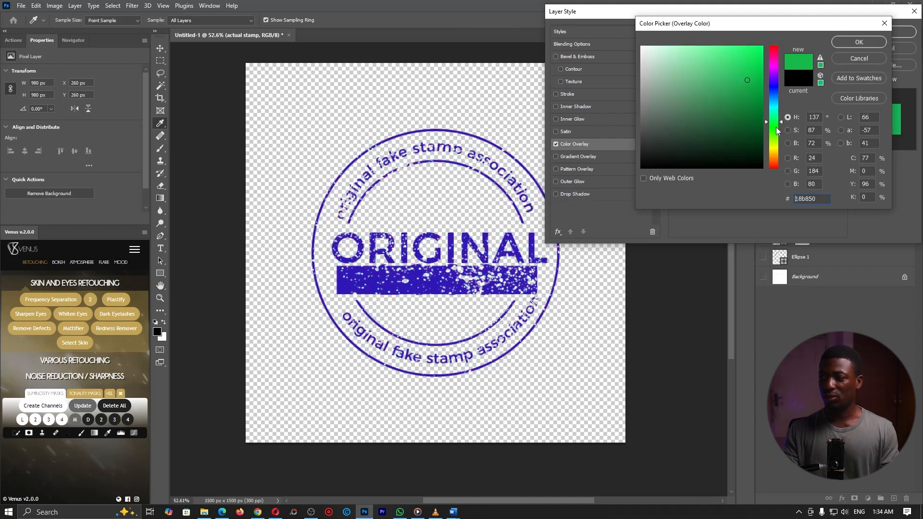
left_click(754, 109)
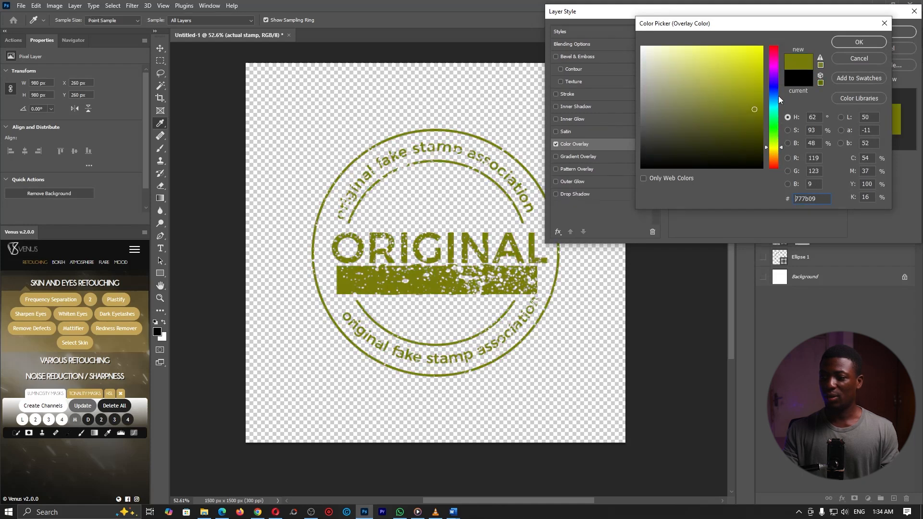
left_click(858, 42)
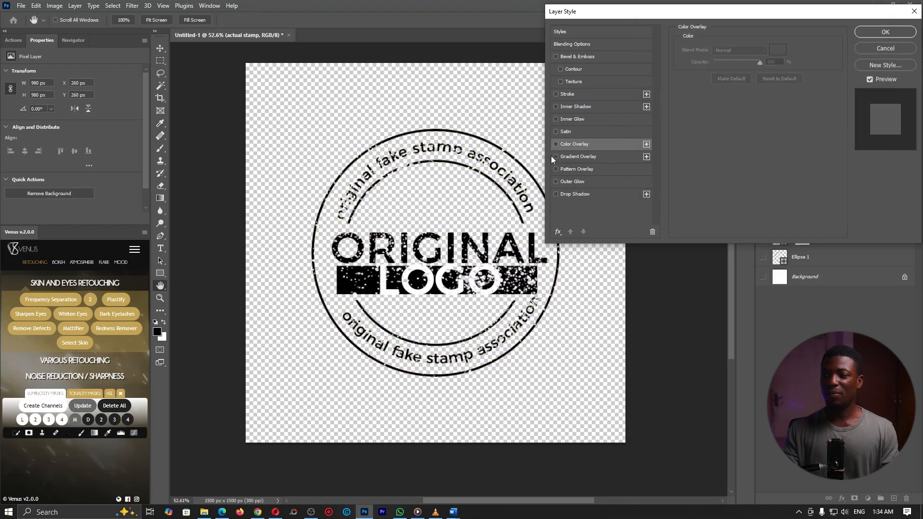
- Enable Gradient Overlay and set its first stop to dark blue #0a0d7b
left_click(578, 155)
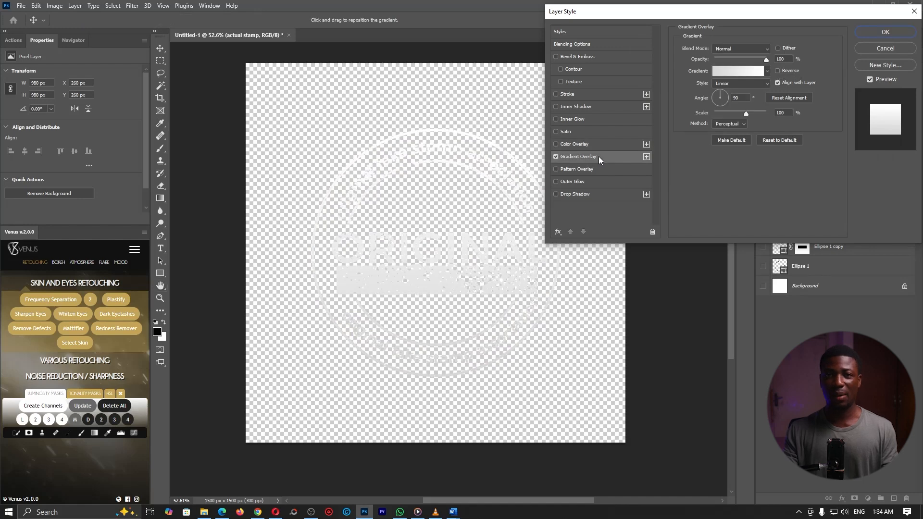
mouse_move(729, 71)
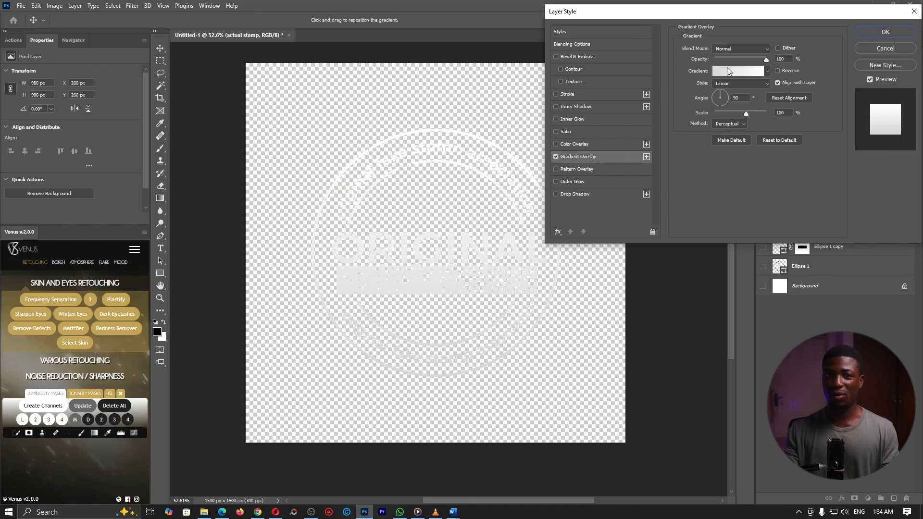
mouse_move(738, 71)
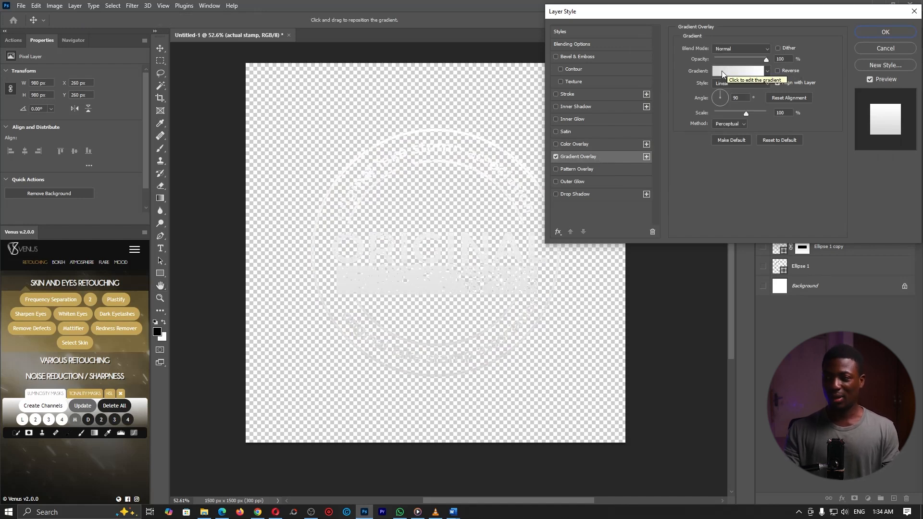
left_click(741, 70)
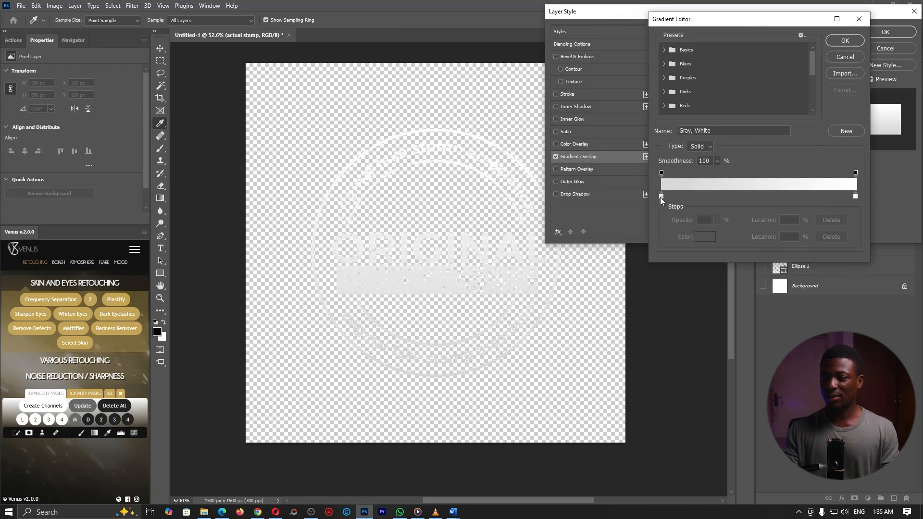
left_click(662, 196)
type("0a0d7b")
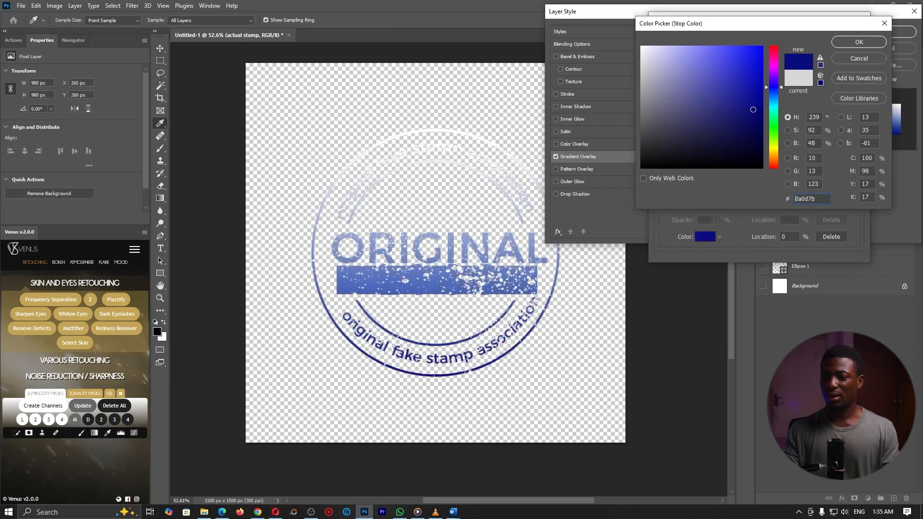
left_click(858, 42)
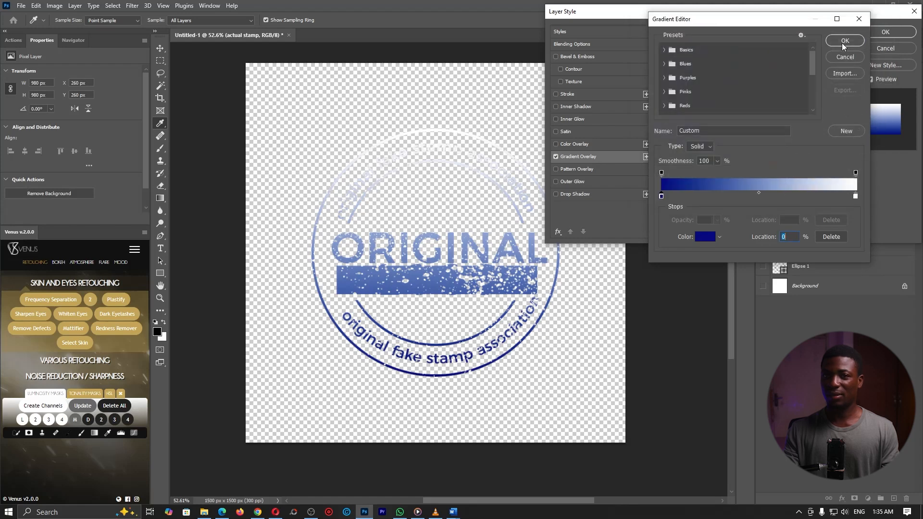
mouse_move(815, 181)
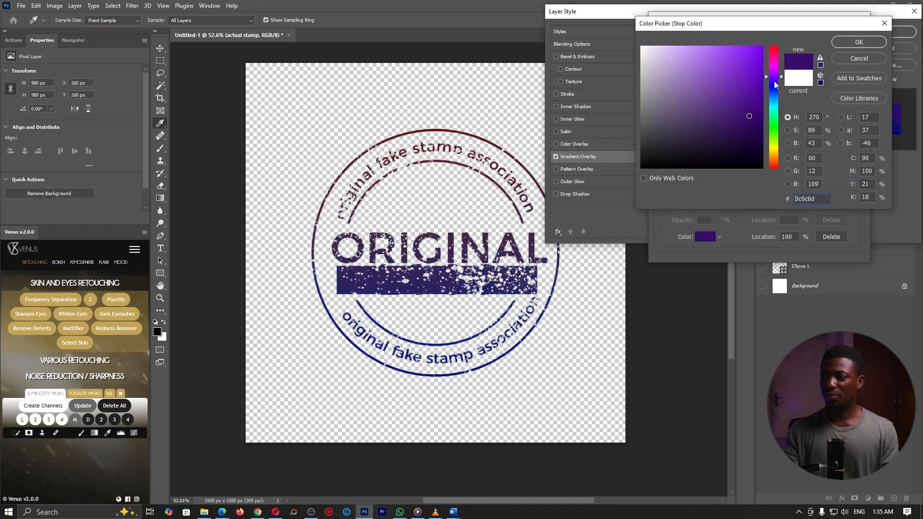
- Set the end stop to purple #250883, apply the gradient, and show the white Background layer
left_click(756, 106)
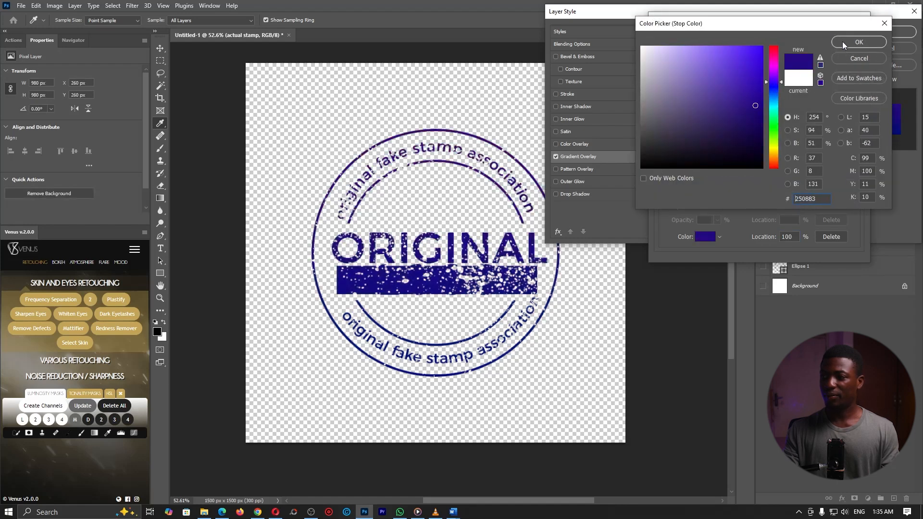
left_click(858, 42)
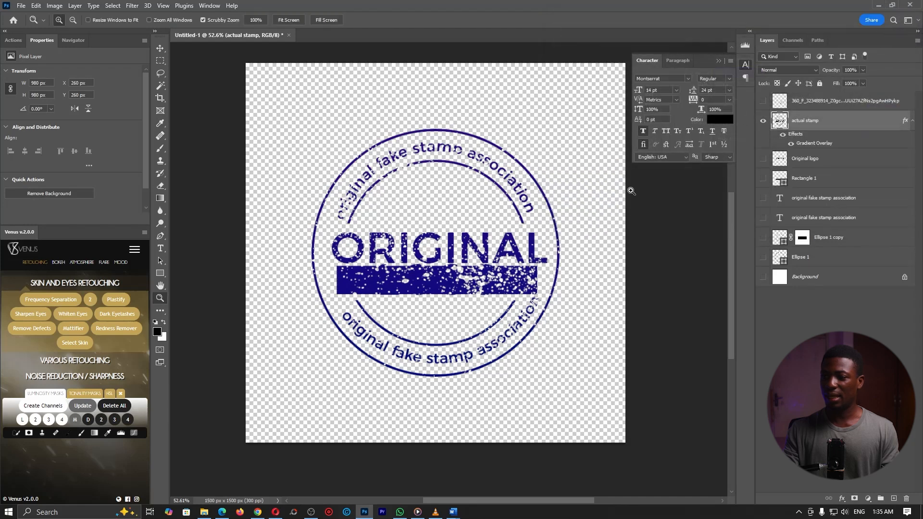
left_click(763, 277)
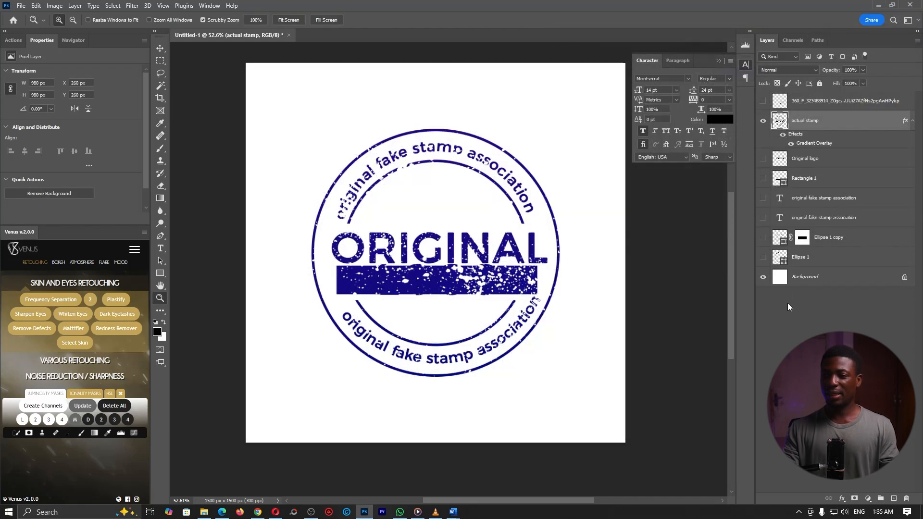